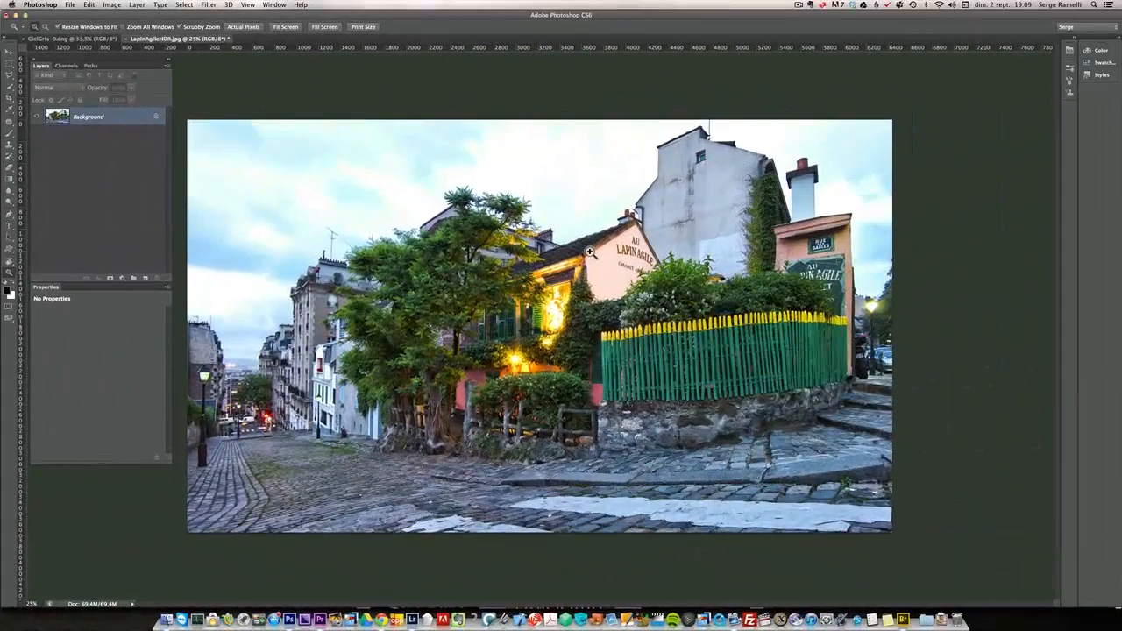
mouse_move(637, 436)
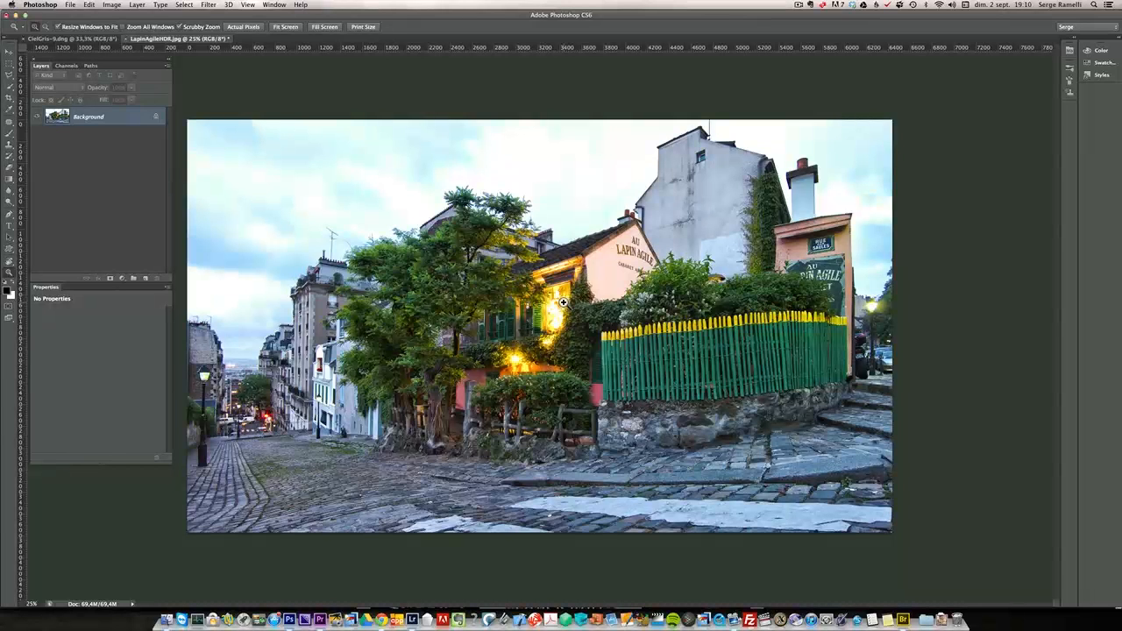
mouse_move(499, 286)
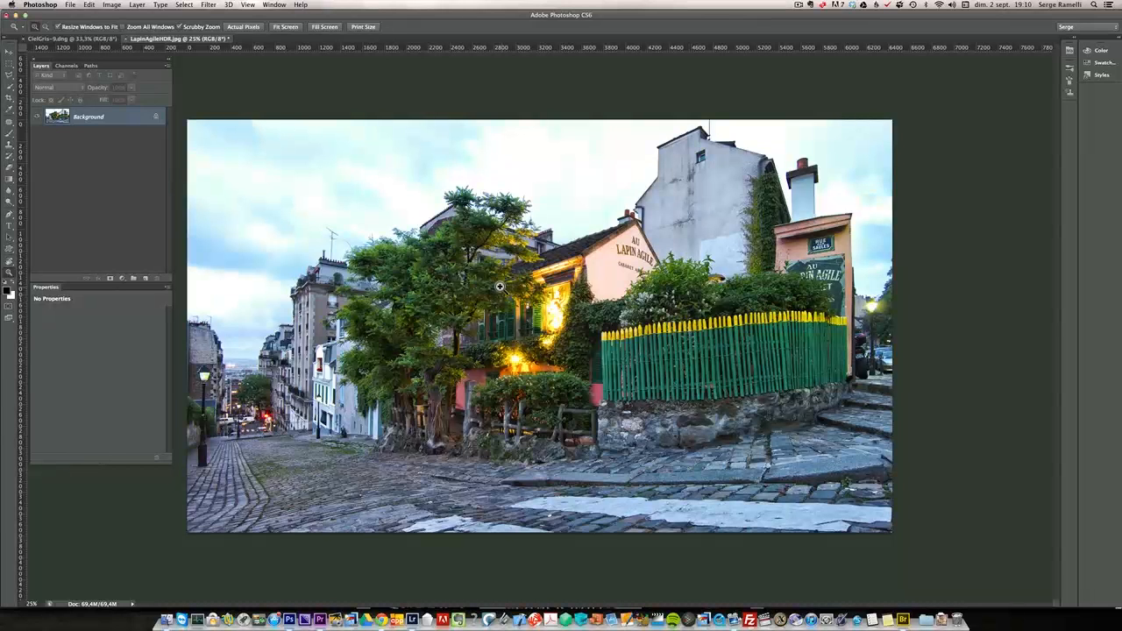
mouse_move(603, 131)
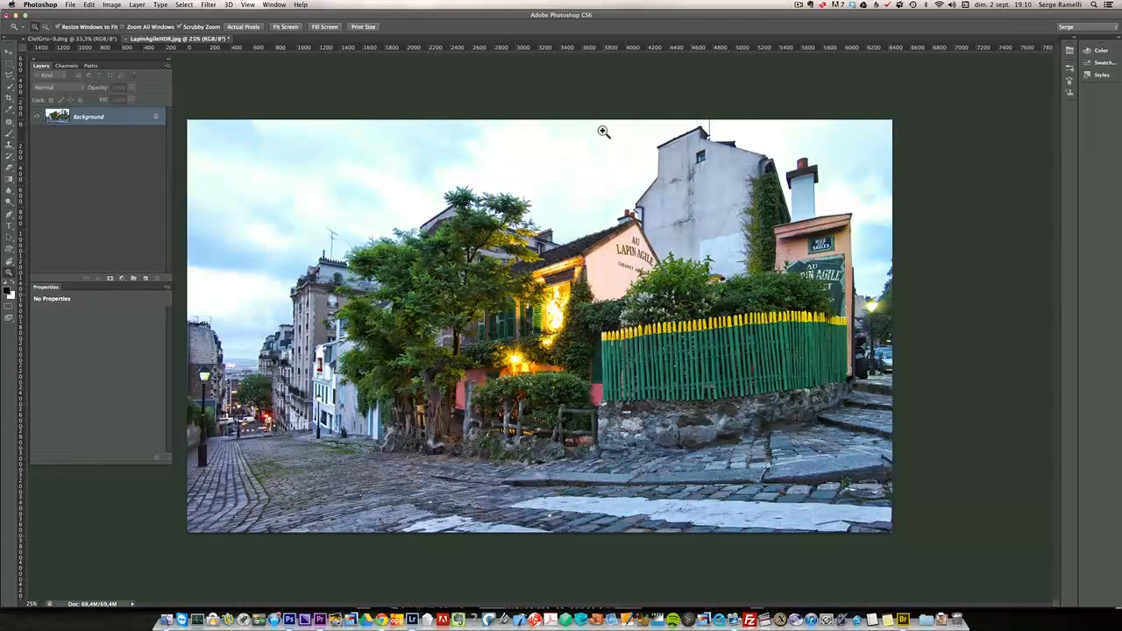
mouse_move(407, 217)
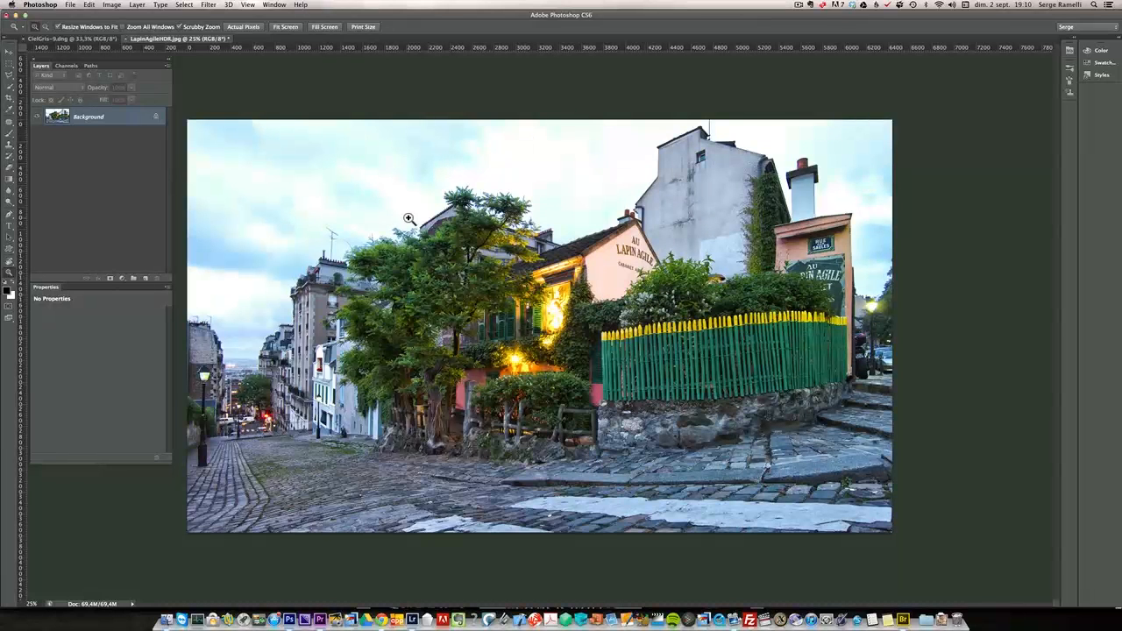
mouse_move(646, 331)
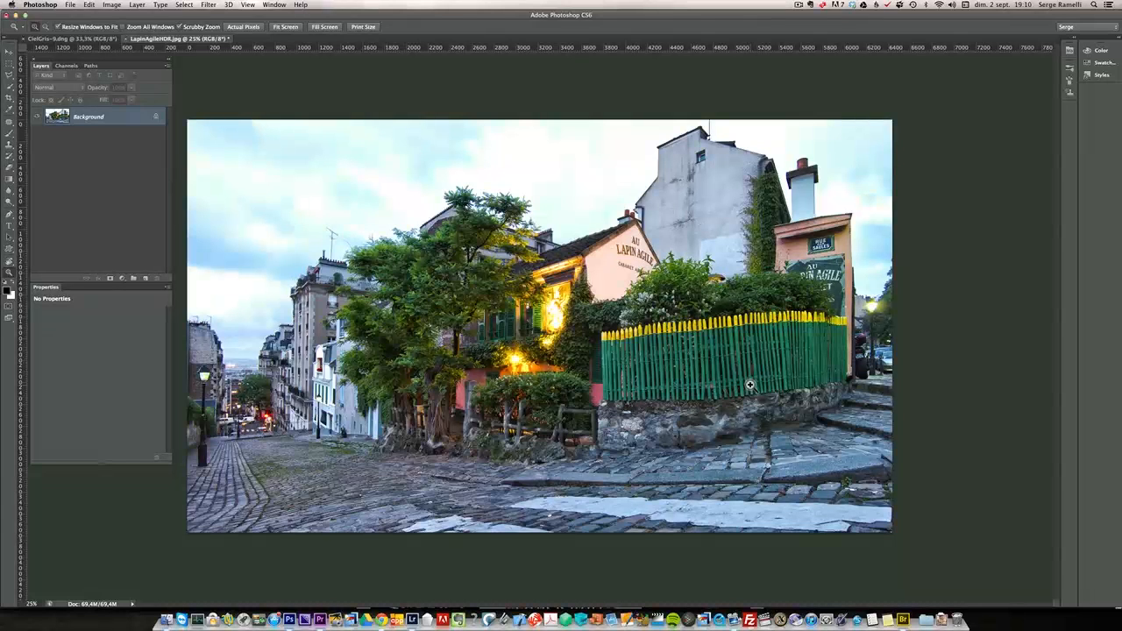
mouse_move(598, 357)
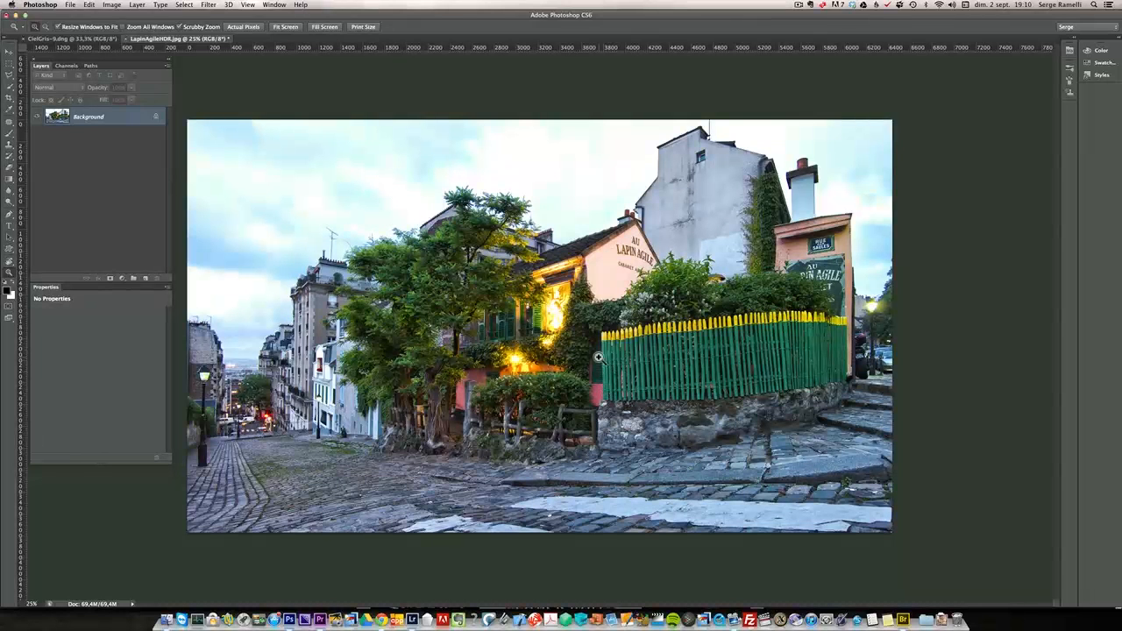
mouse_move(595, 361)
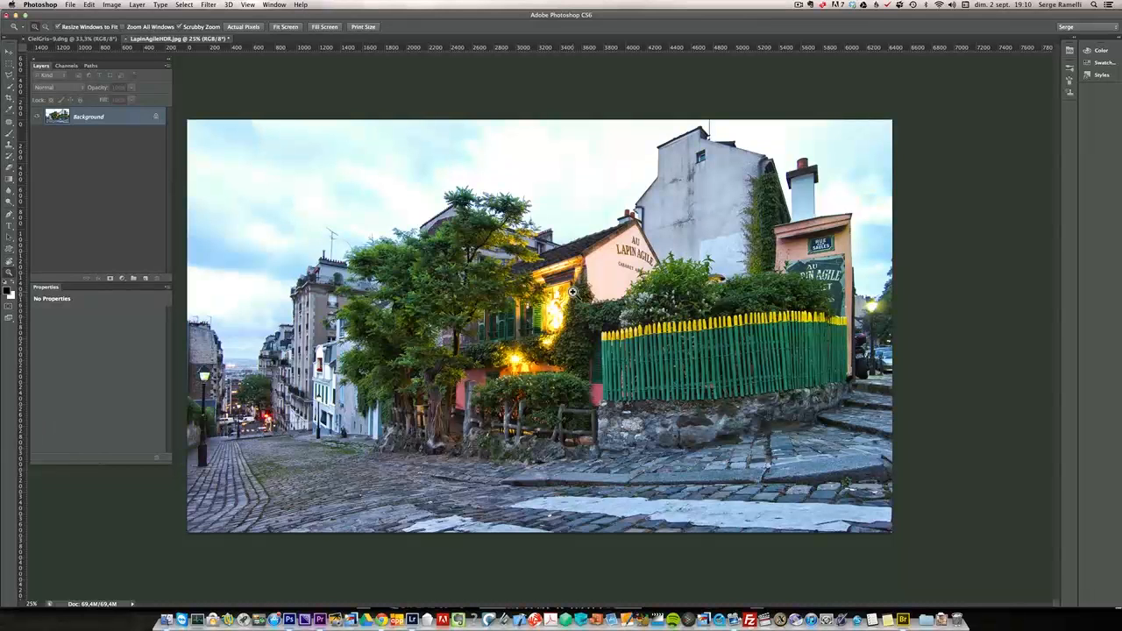
mouse_move(231, 179)
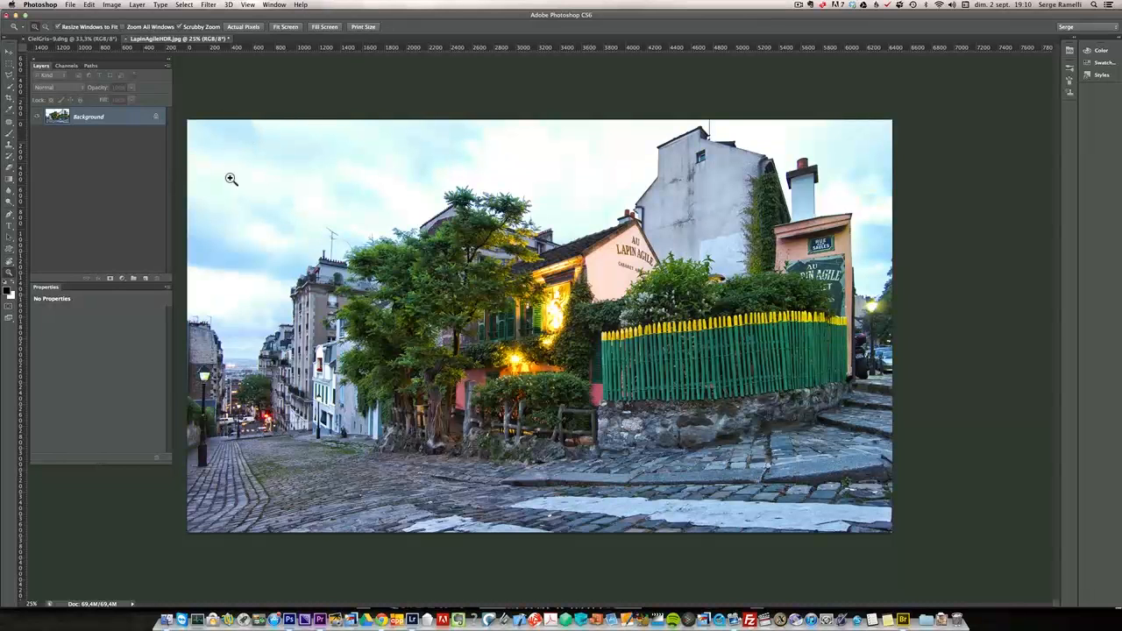
mouse_move(599, 309)
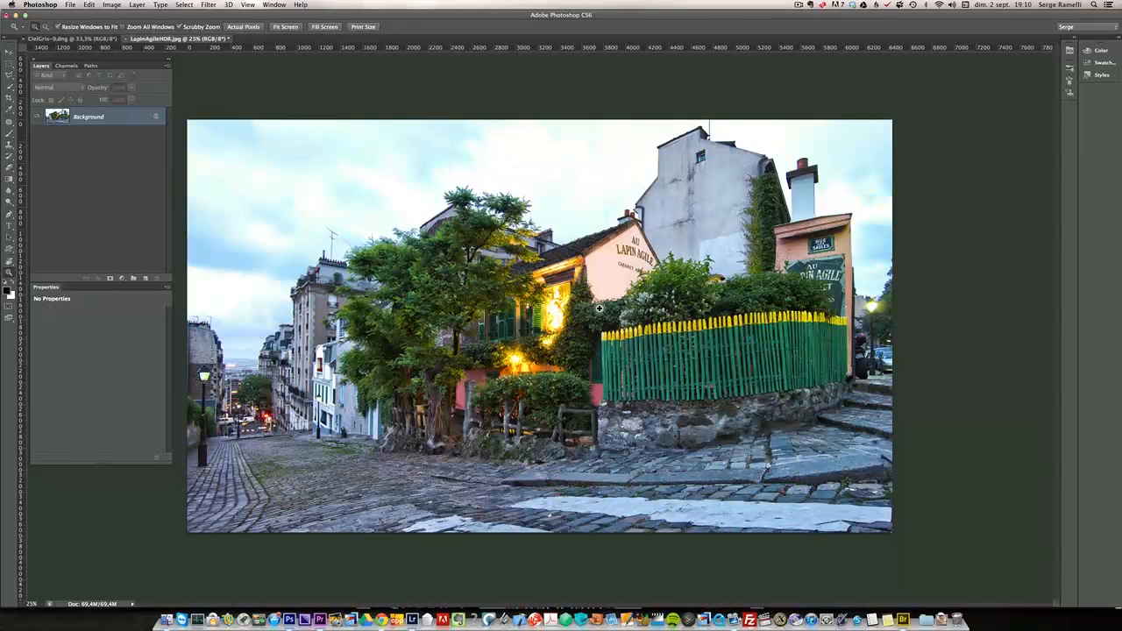
mouse_move(599, 304)
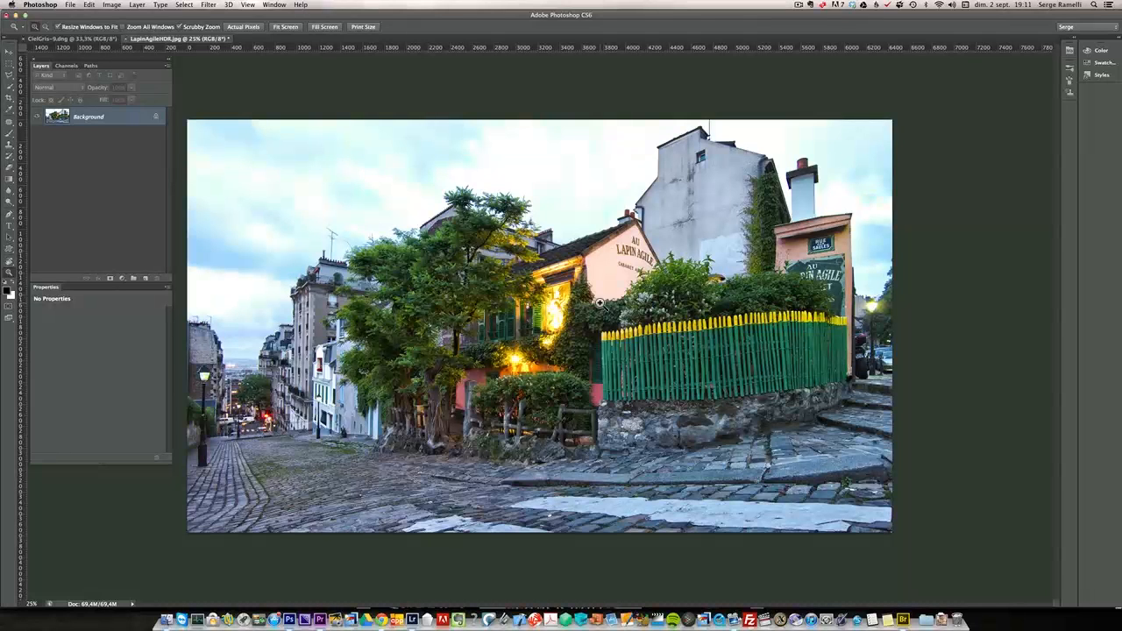
mouse_move(540, 278)
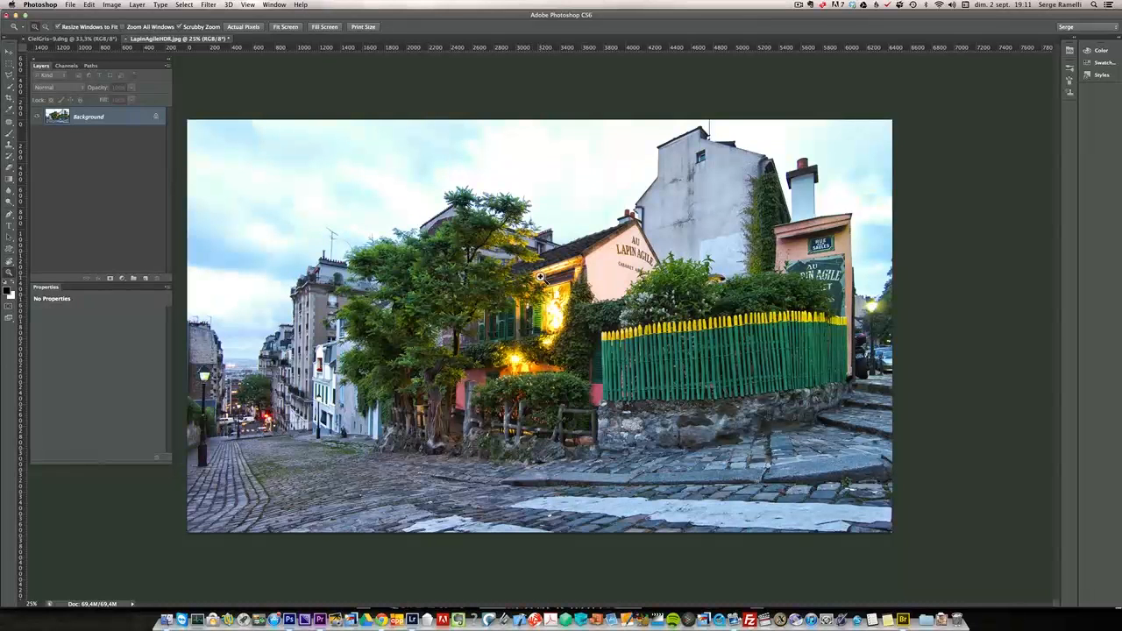
mouse_move(449, 216)
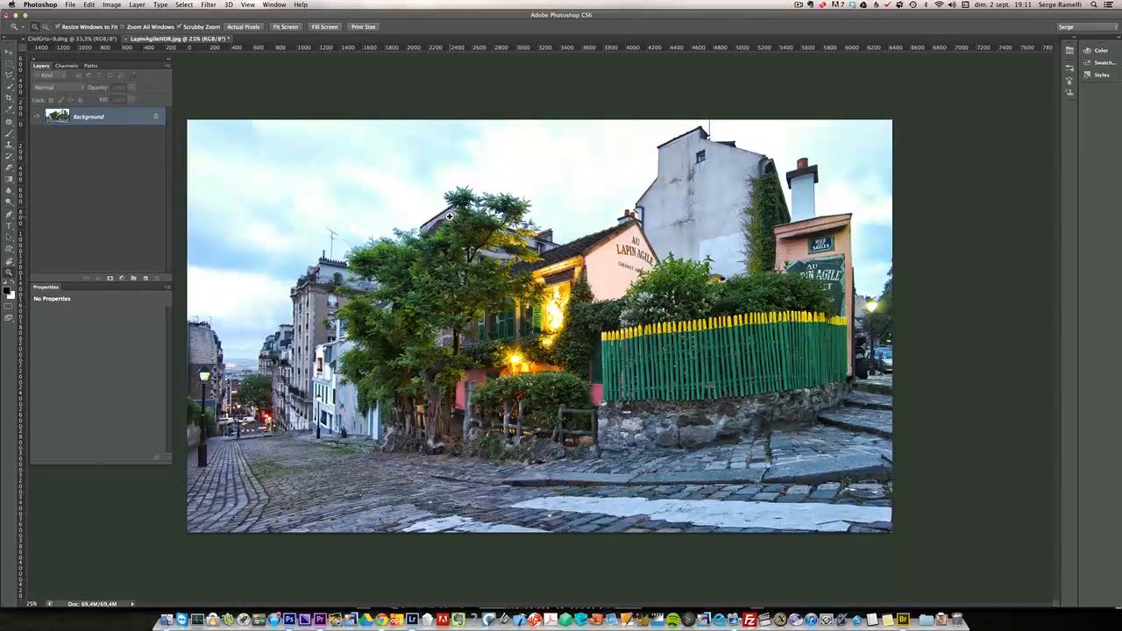
mouse_move(518, 208)
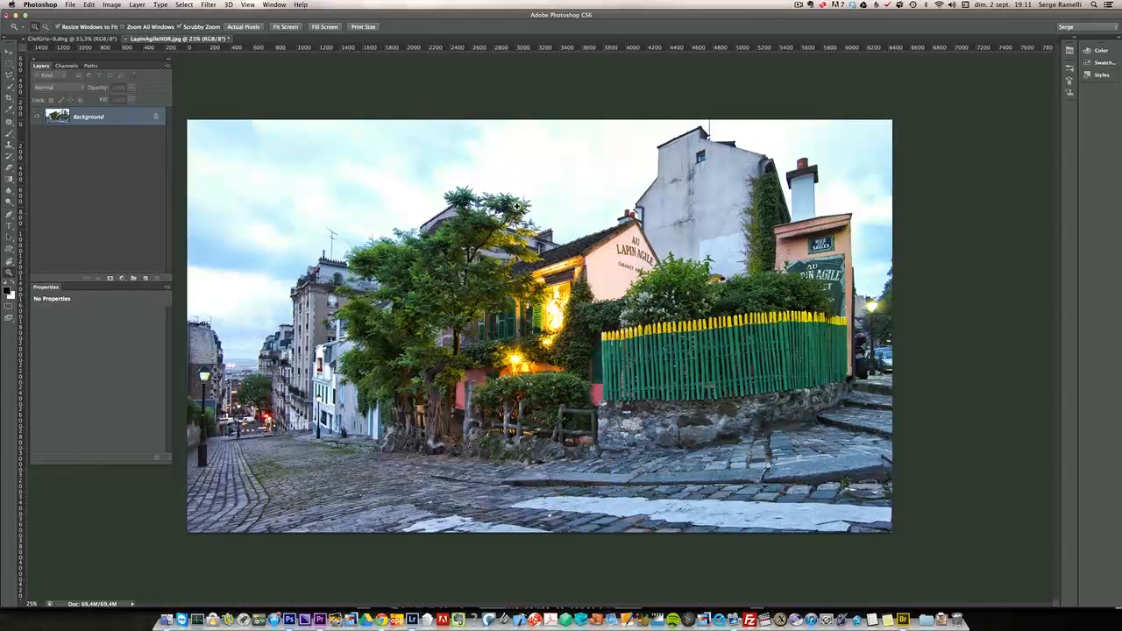
mouse_move(685, 320)
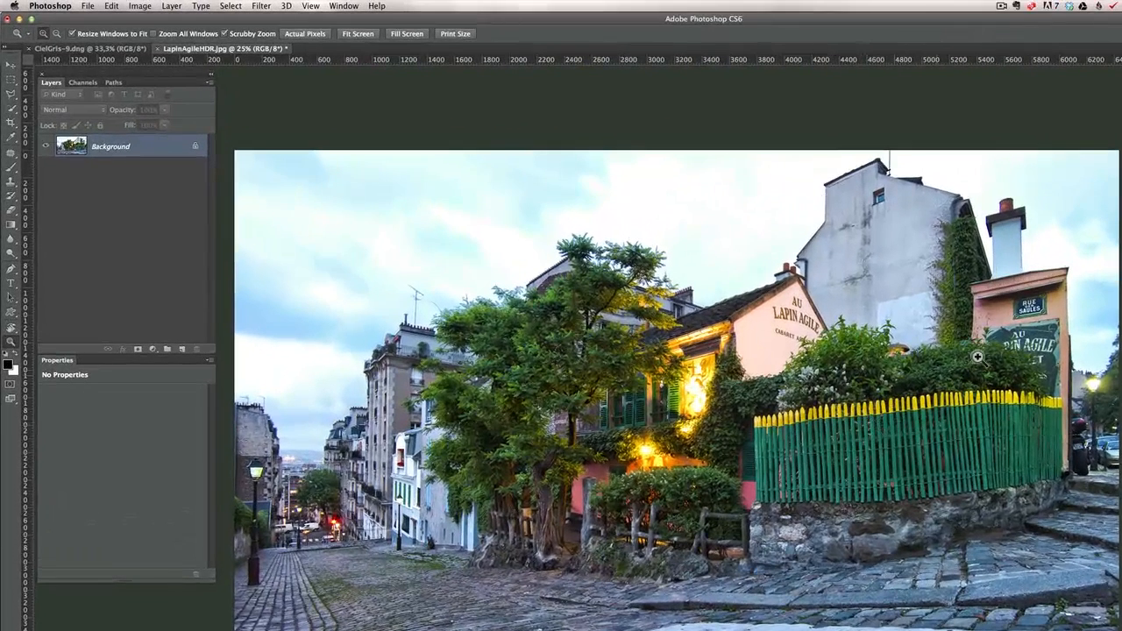
mouse_move(320, 365)
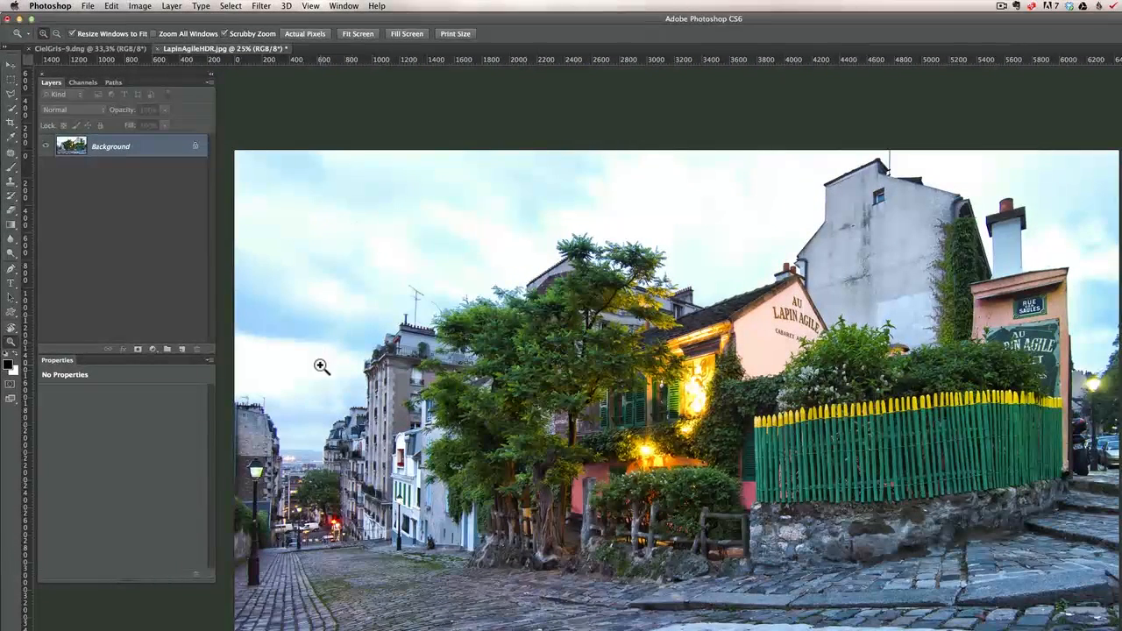
mouse_move(513, 221)
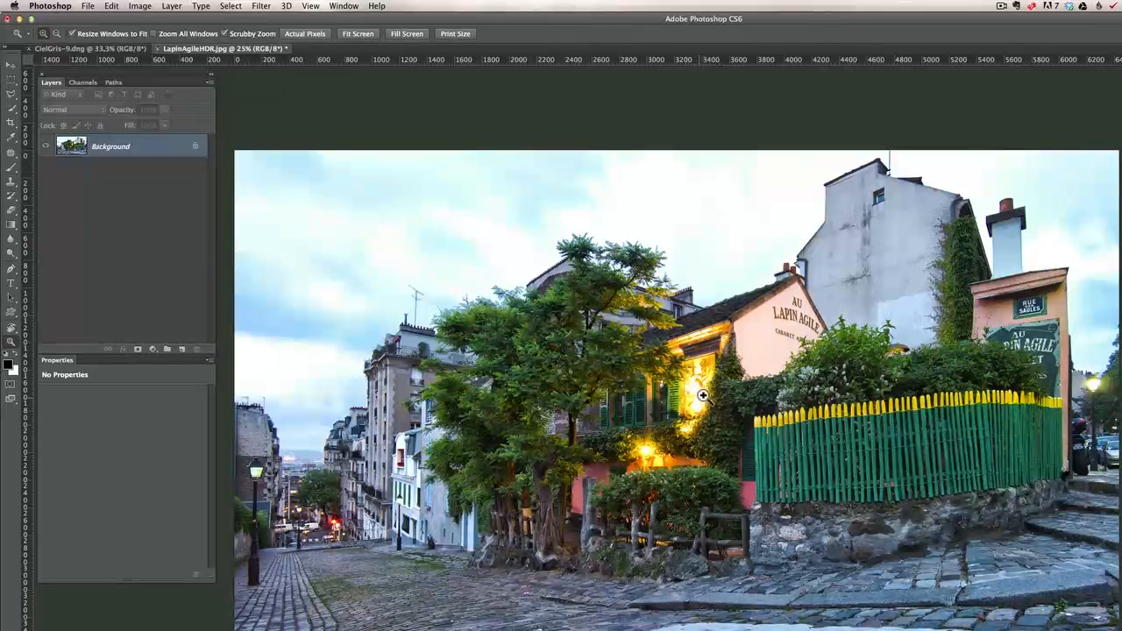
mouse_move(513, 256)
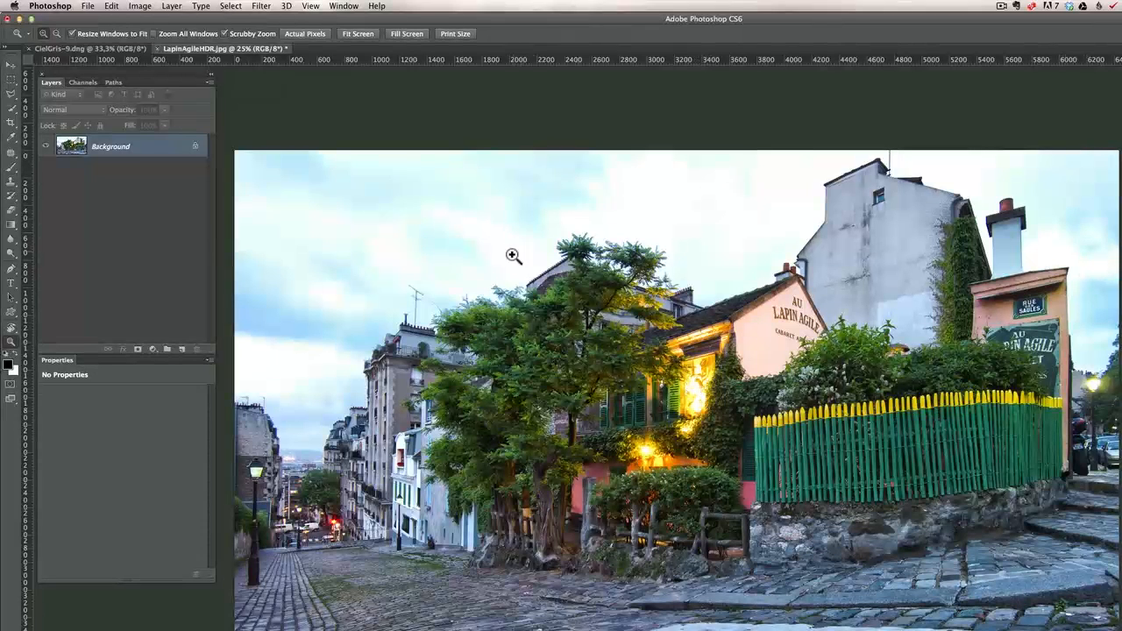
mouse_move(510, 279)
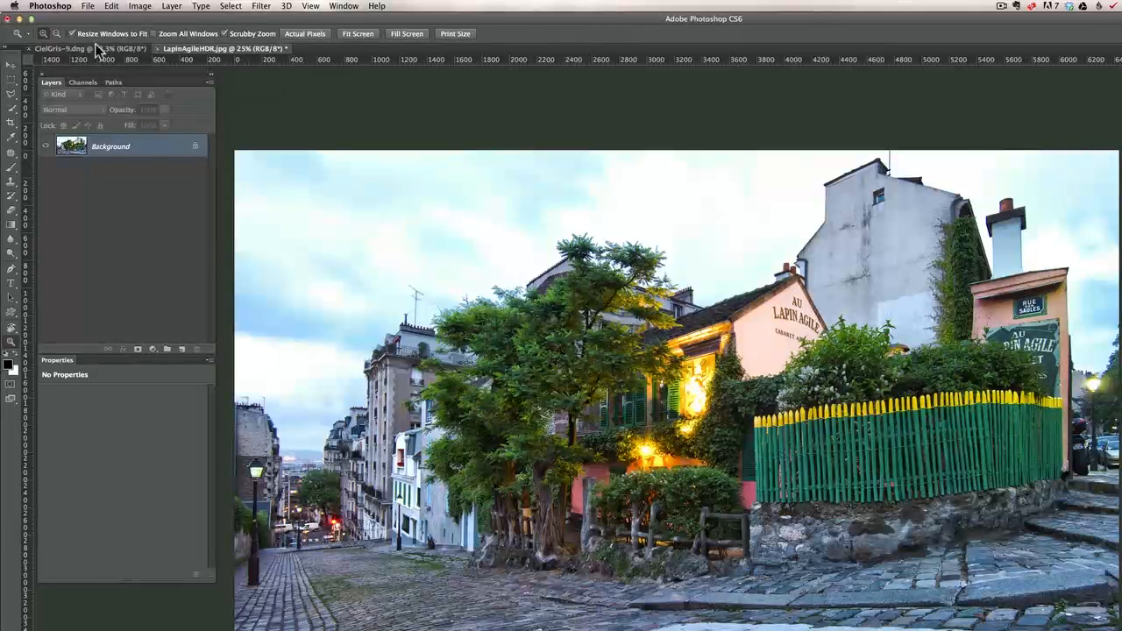
Switch to the CielGris-9.dng stormy sky photo document
click(65, 49)
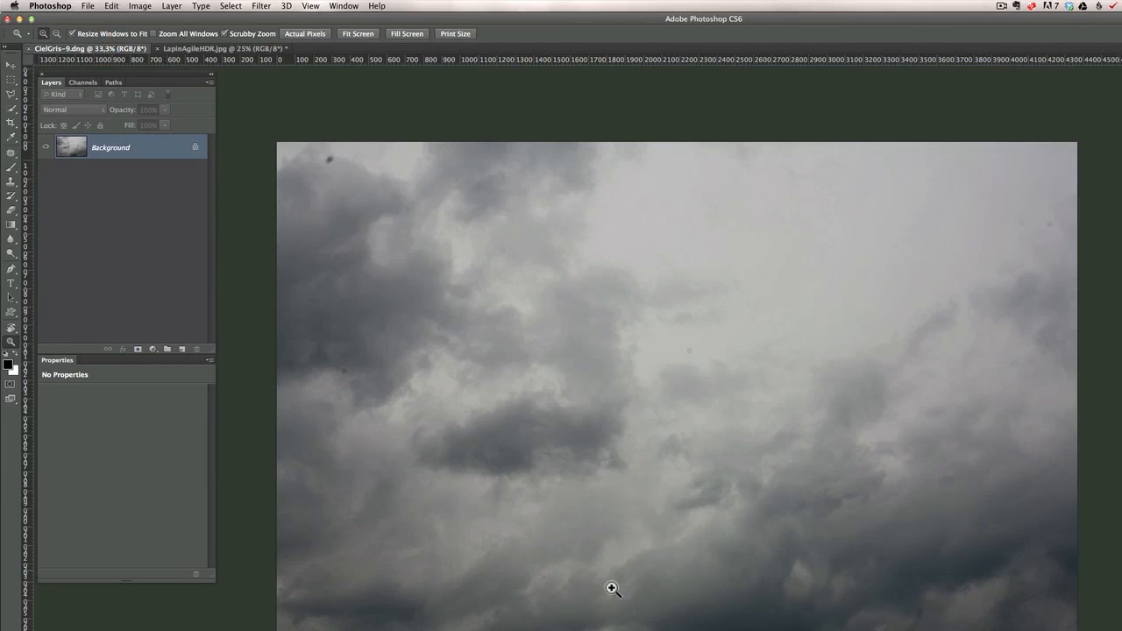
mouse_move(1076, 506)
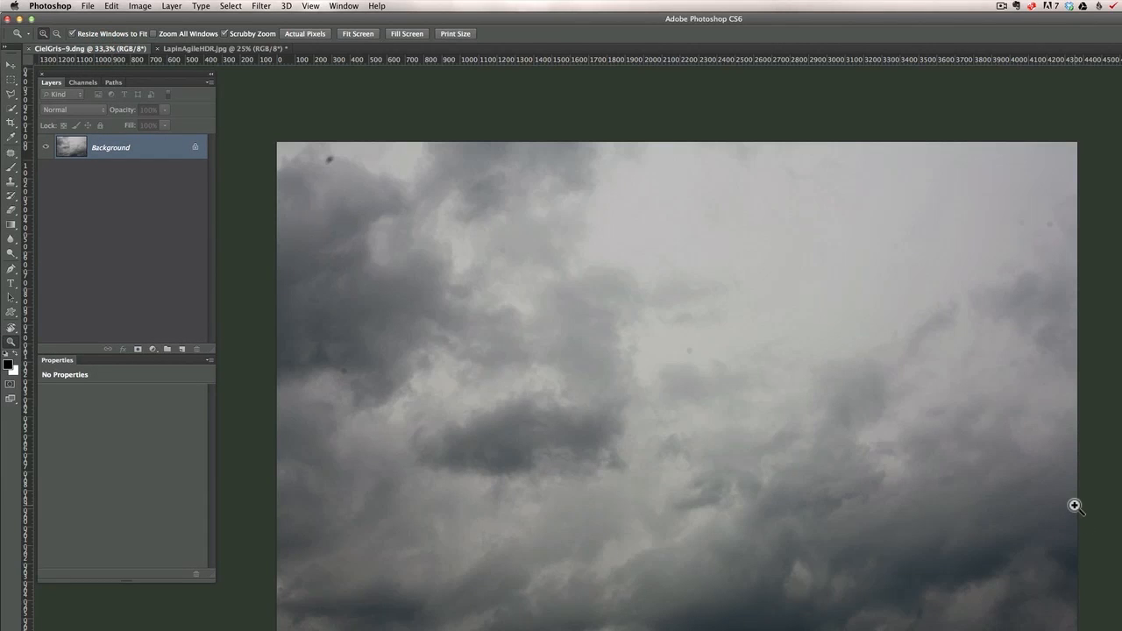
mouse_move(644, 382)
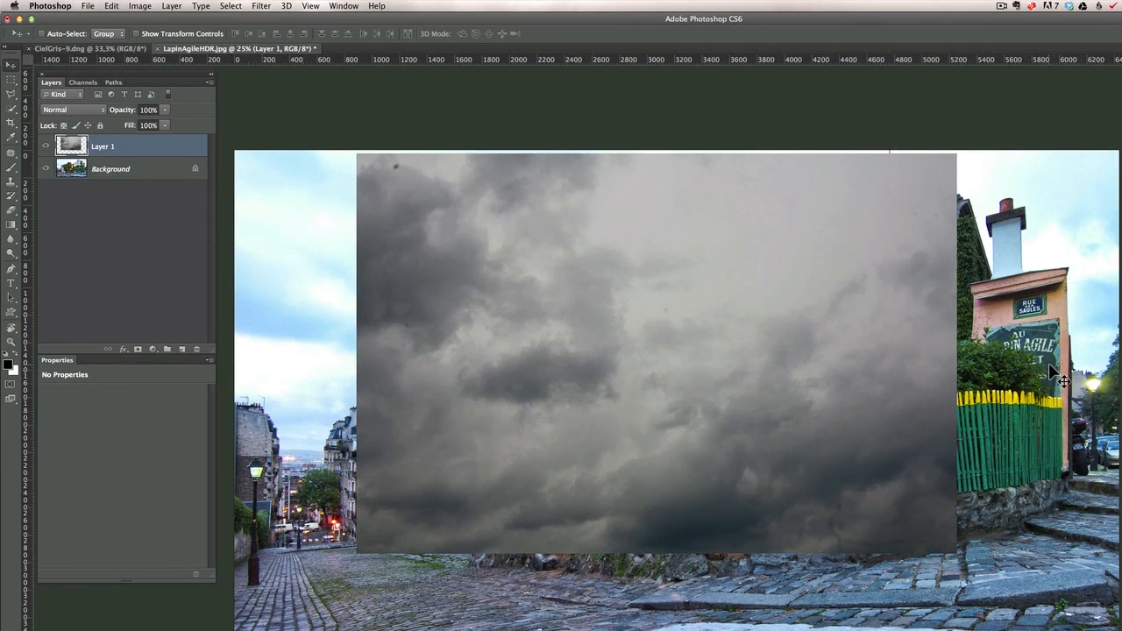
mouse_move(500, 463)
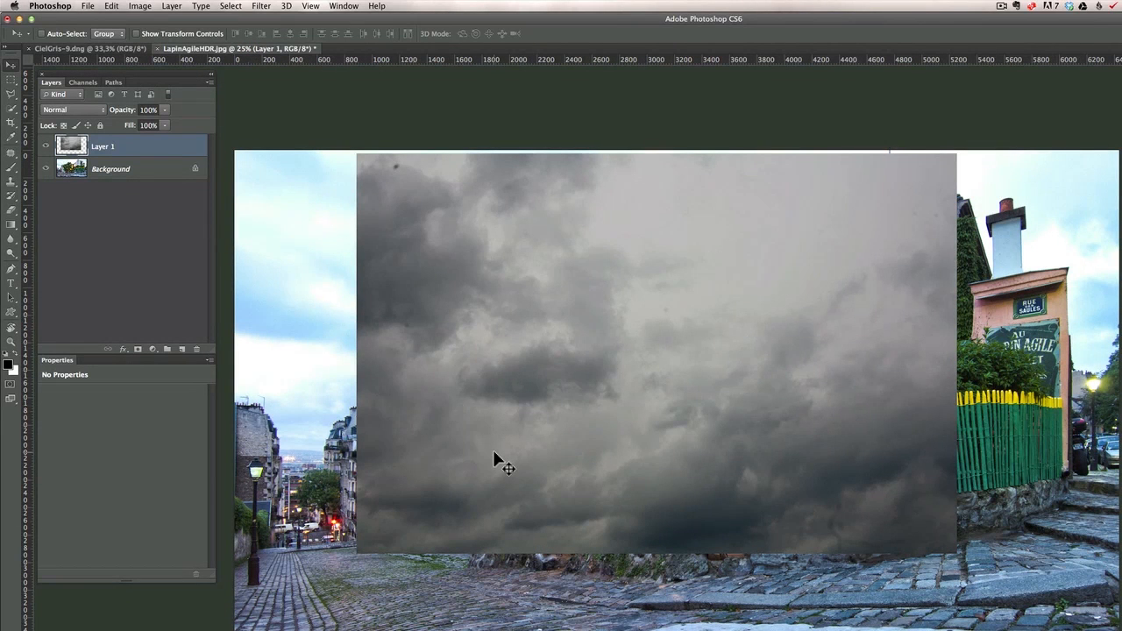
mouse_move(927, 276)
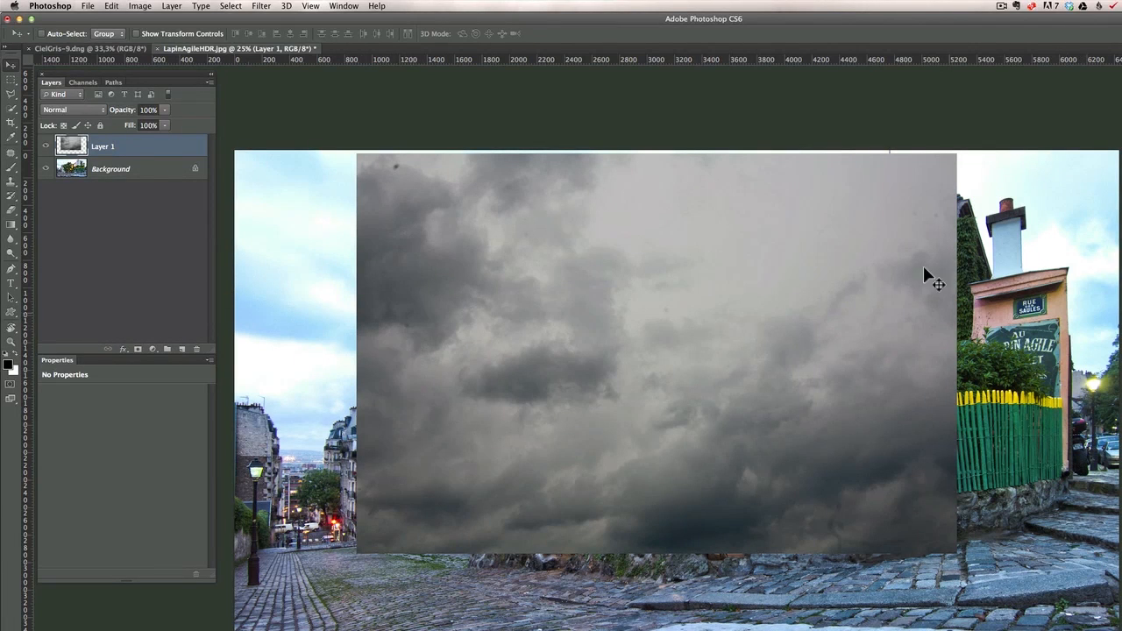
mouse_move(853, 484)
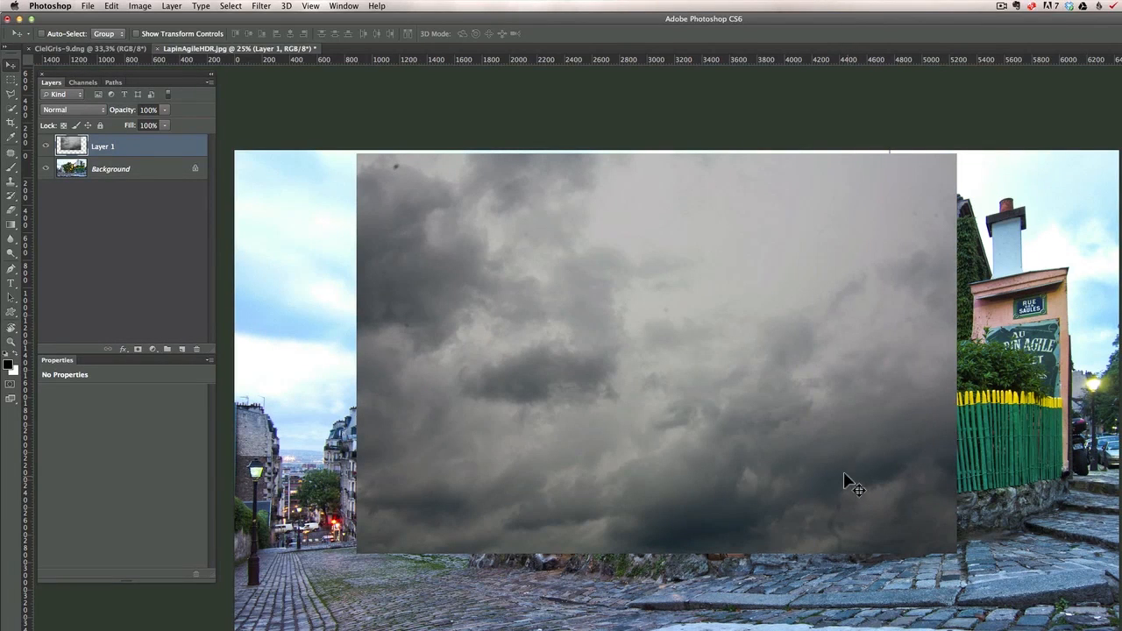
click(138, 6)
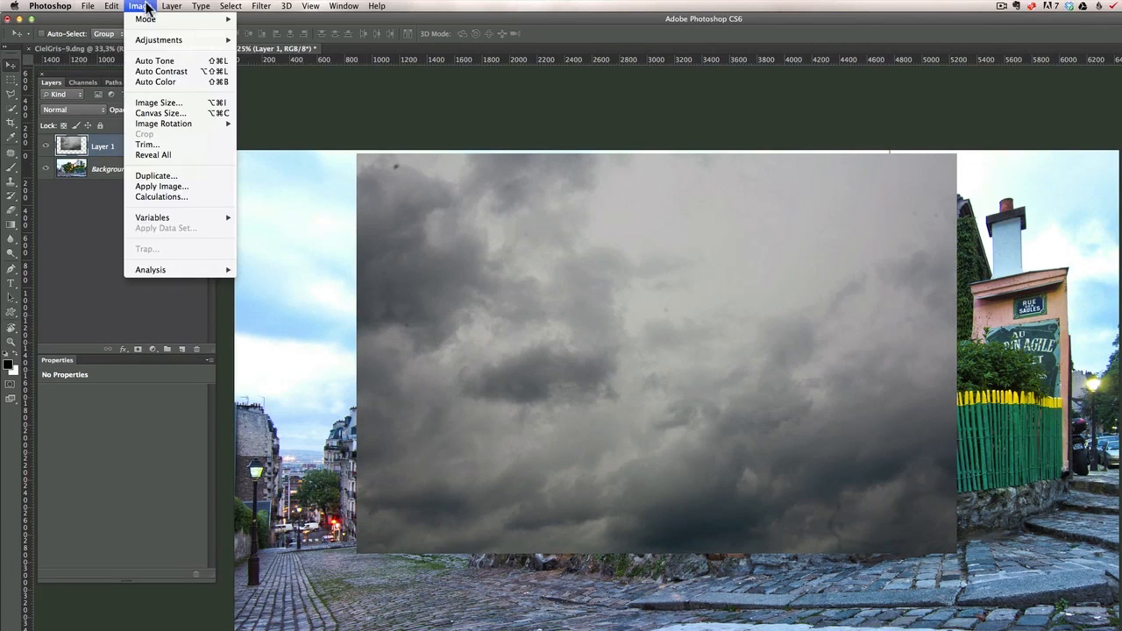
click(158, 103)
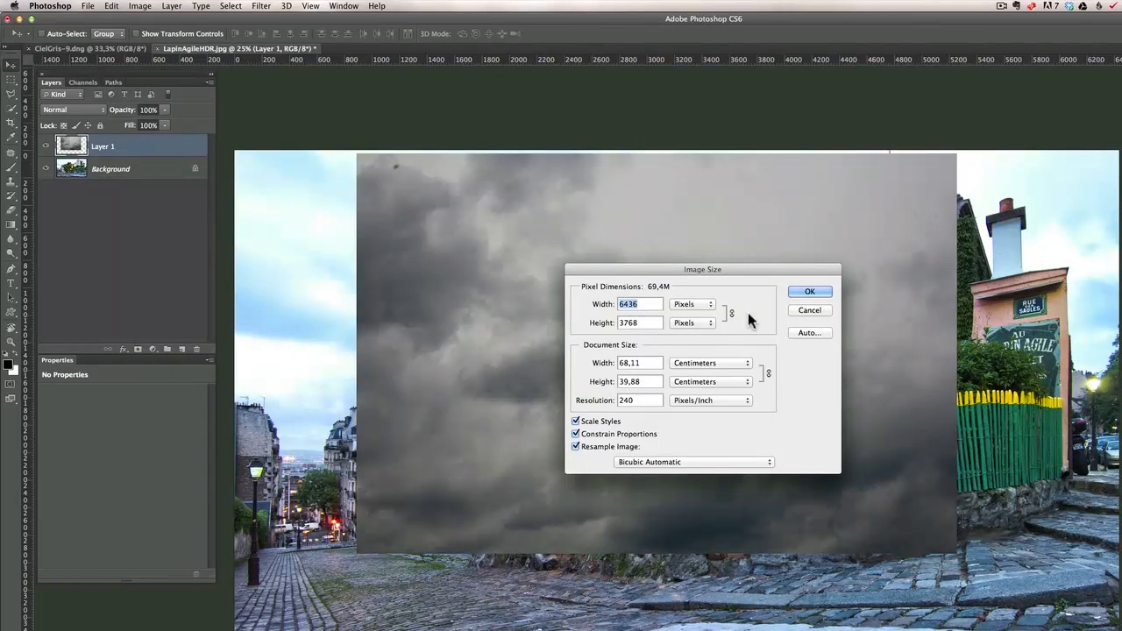
click(808, 291)
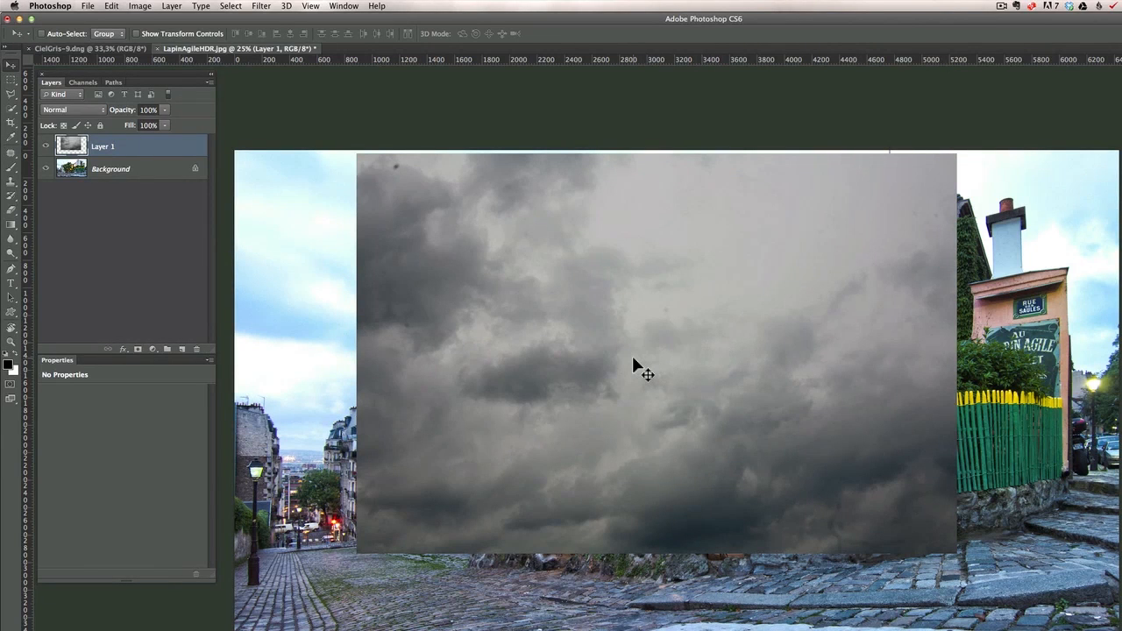
mouse_move(545, 258)
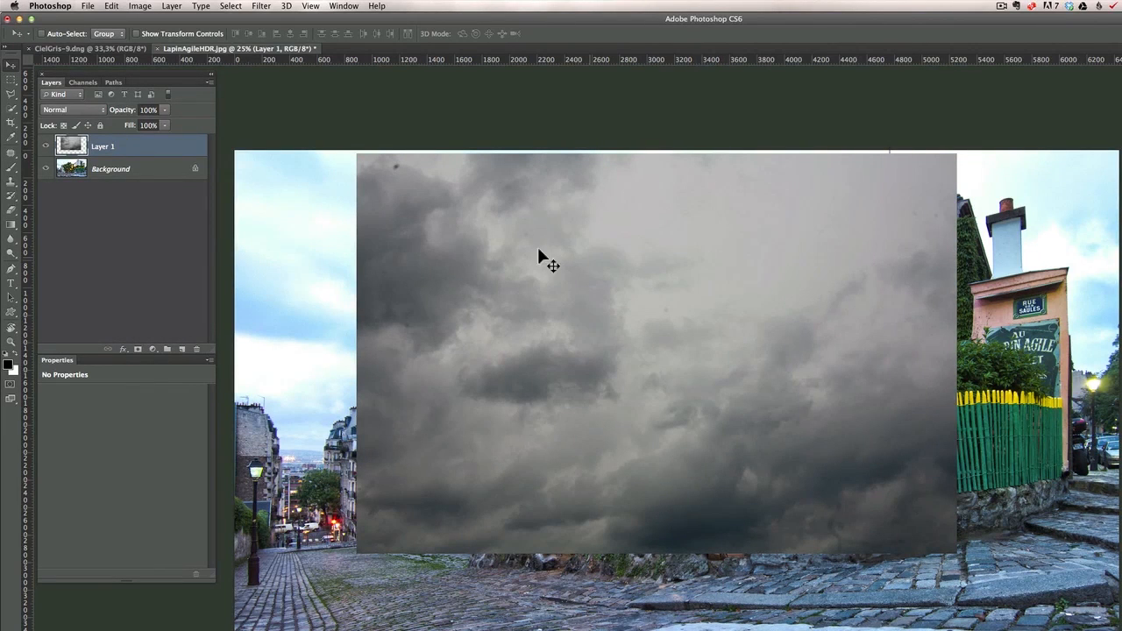
mouse_move(538, 400)
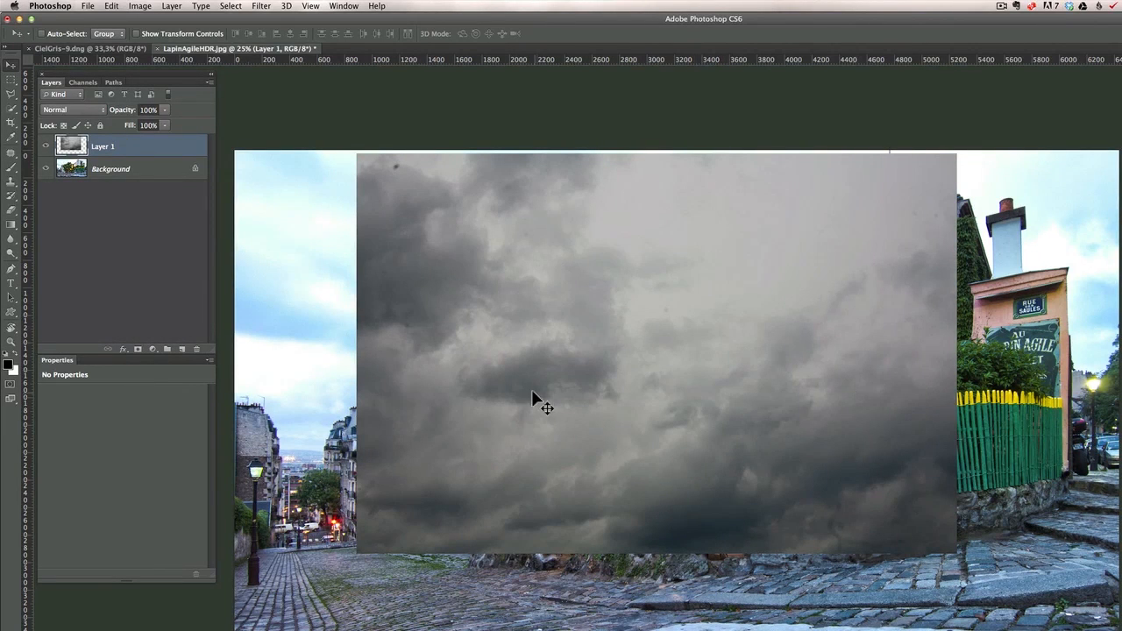
mouse_move(454, 394)
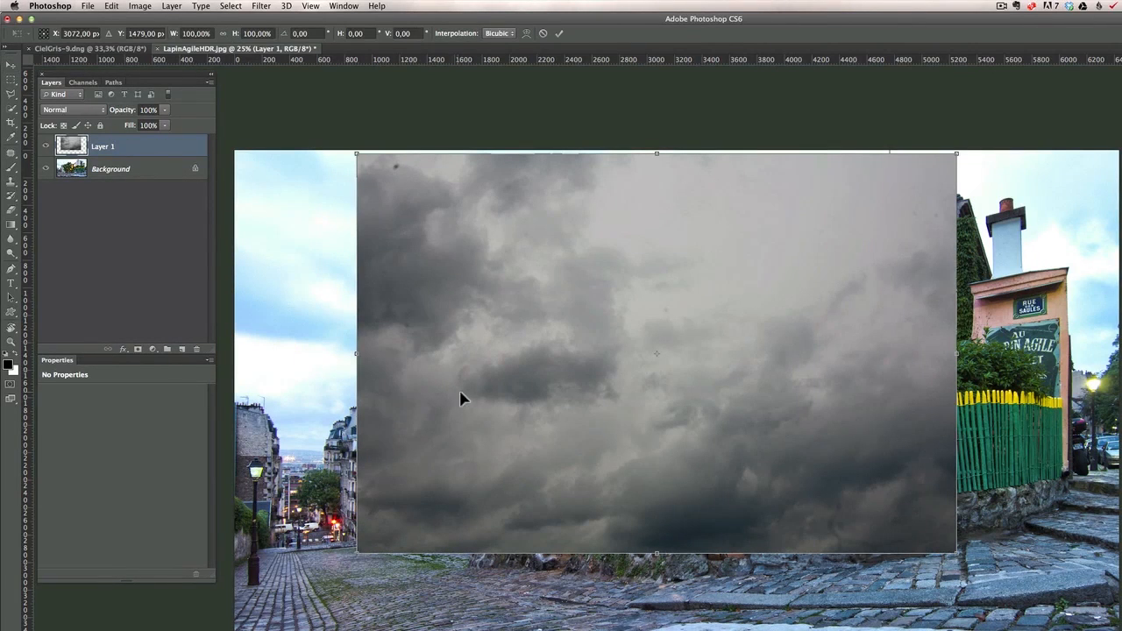
mouse_move(365, 555)
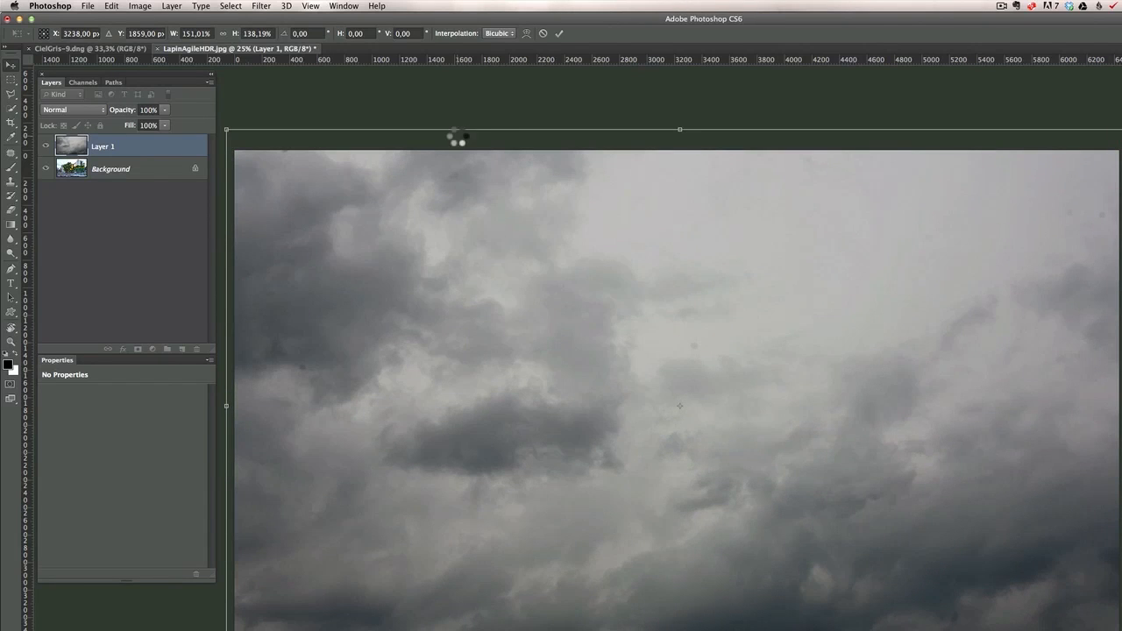
mouse_move(449, 133)
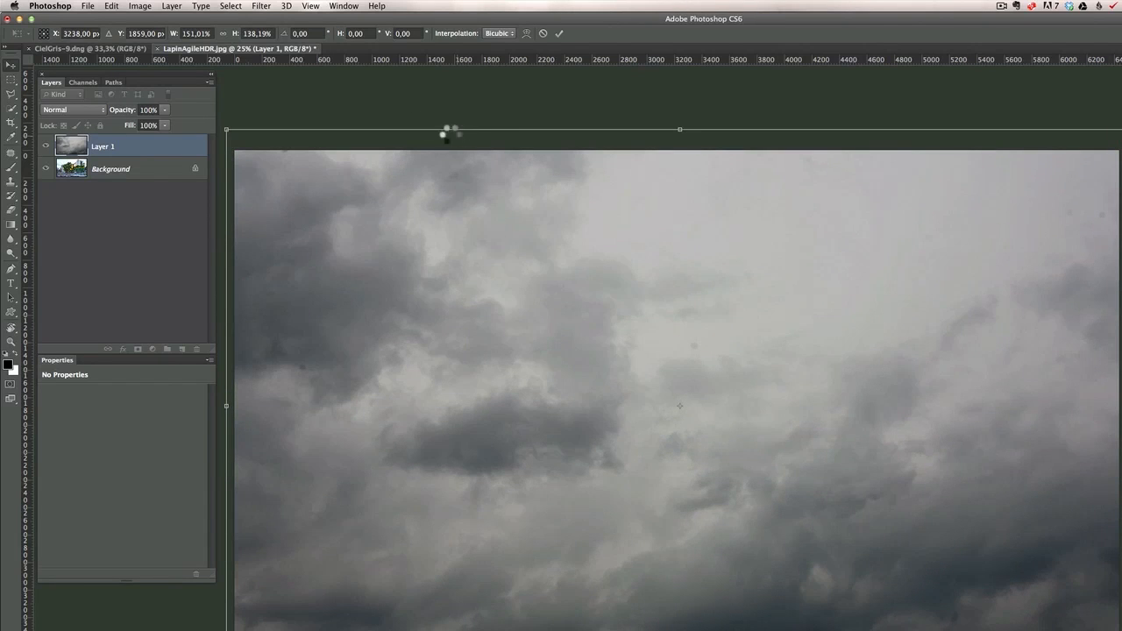
Commit the sky layer's scale-up to about 151% by 138%
key(Return)
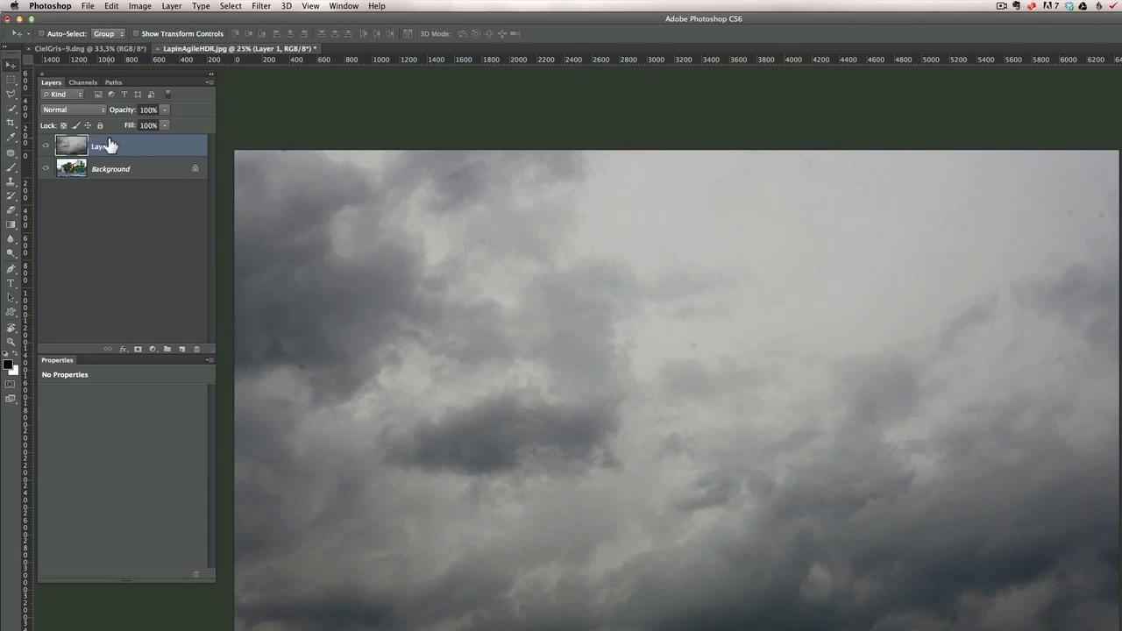
Set Layer 1's blend mode to Multiply
click(70, 109)
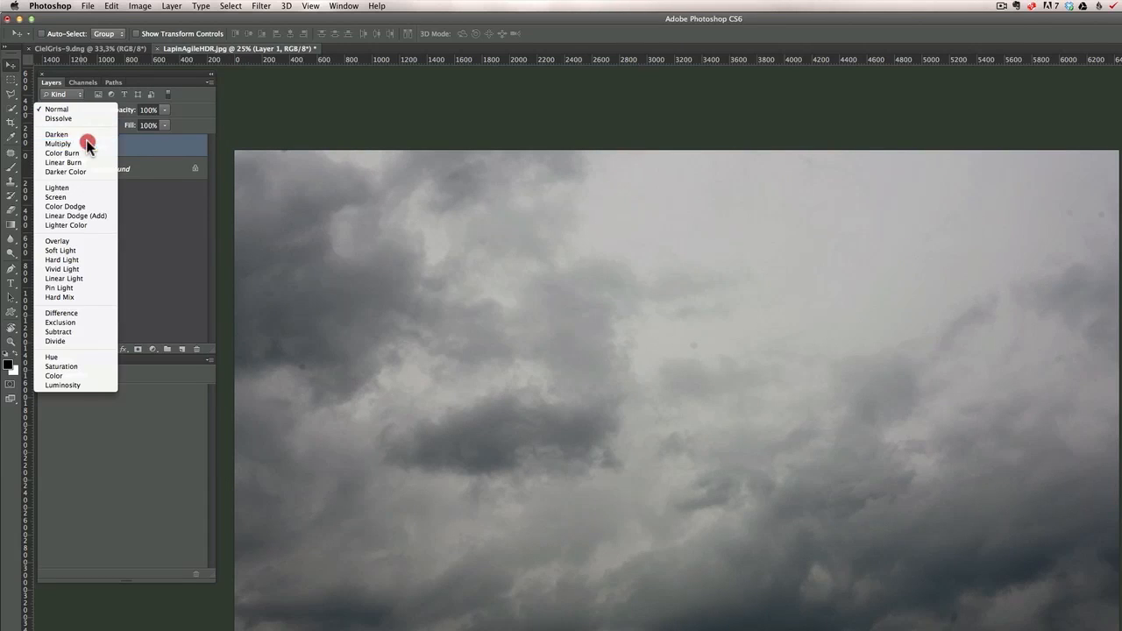
click(58, 143)
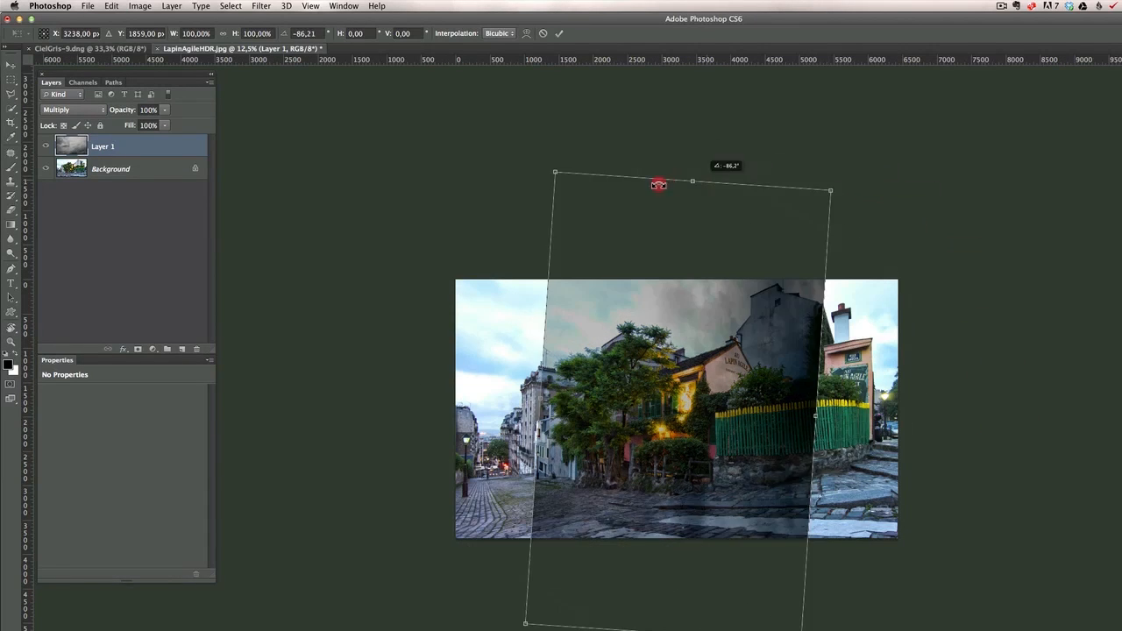
Rotate Layer 1 about 180° so its dark clouds sit above the buildings
drag(658, 184, 430, 388)
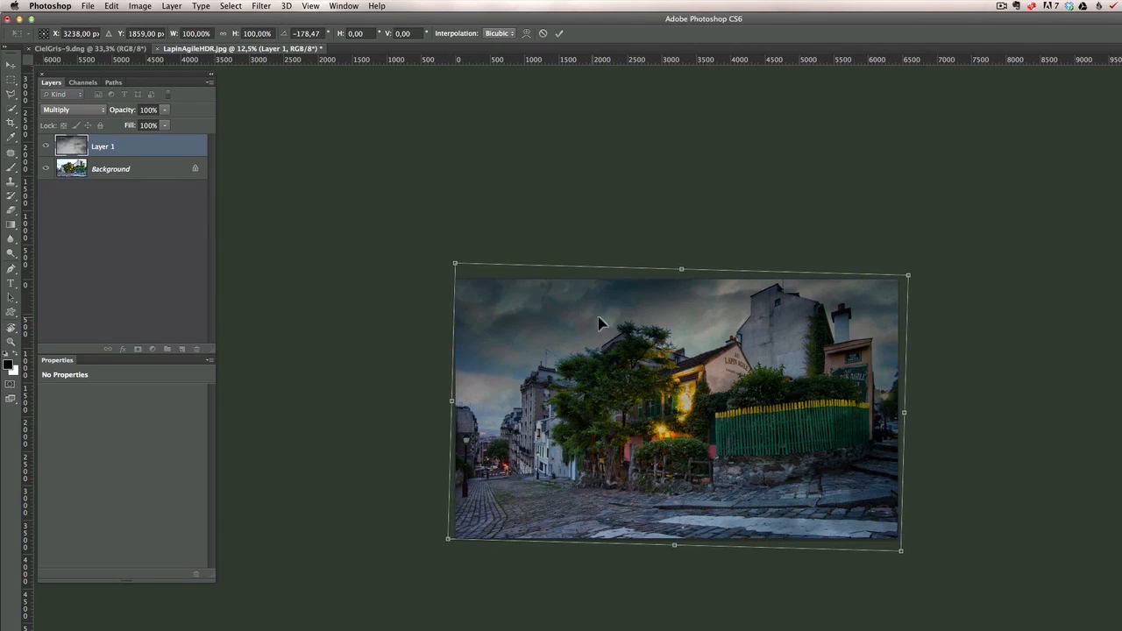
mouse_move(359, 326)
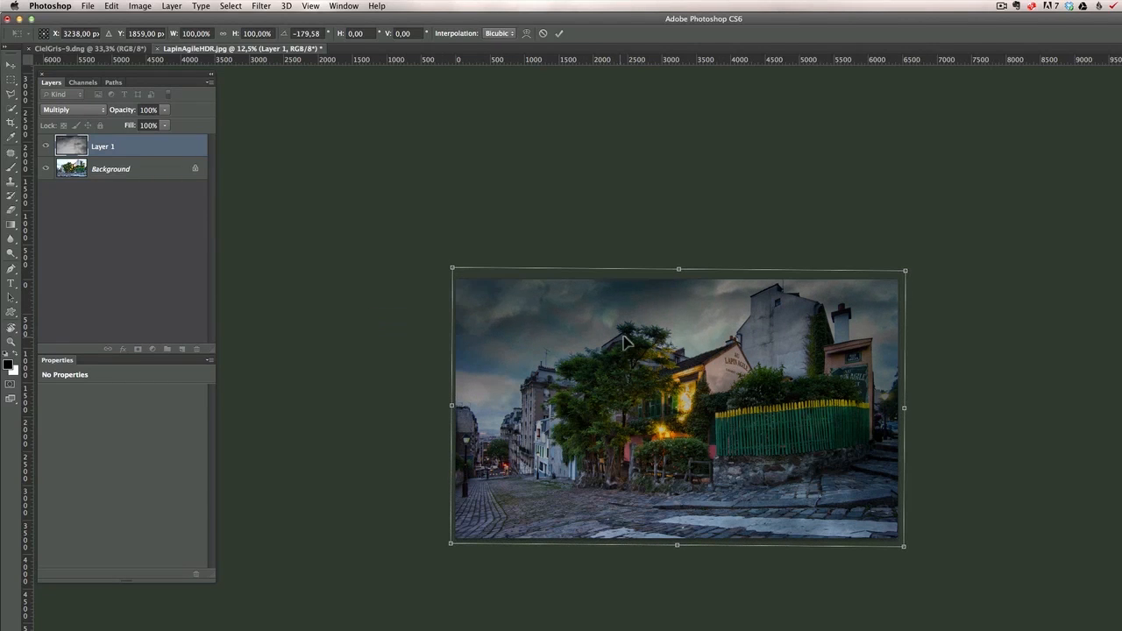
mouse_move(710, 331)
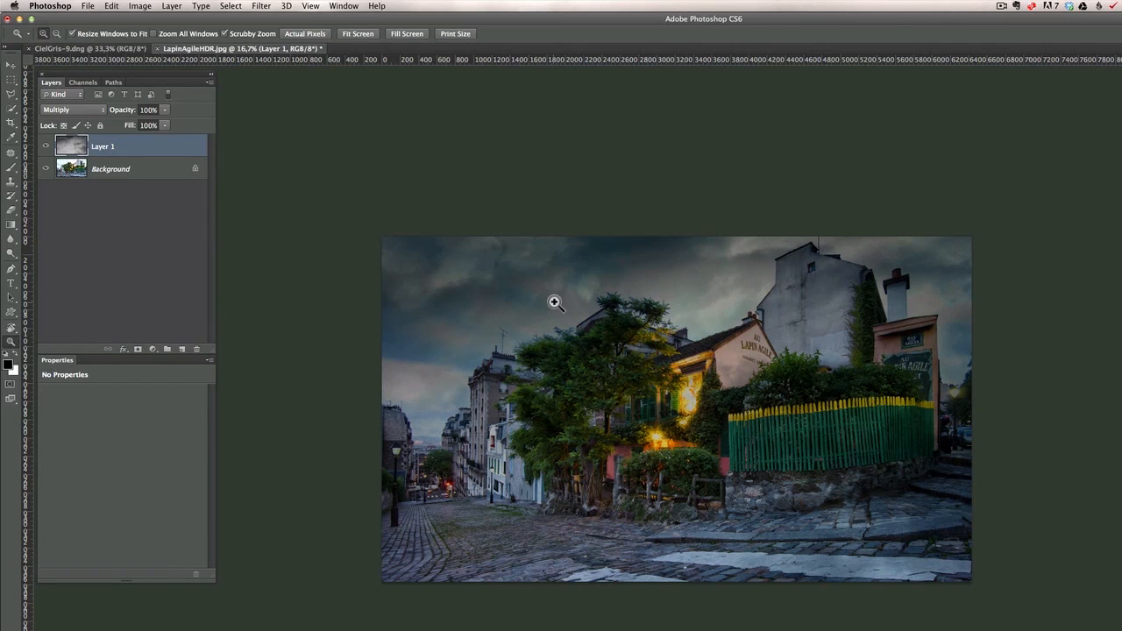
mouse_move(419, 253)
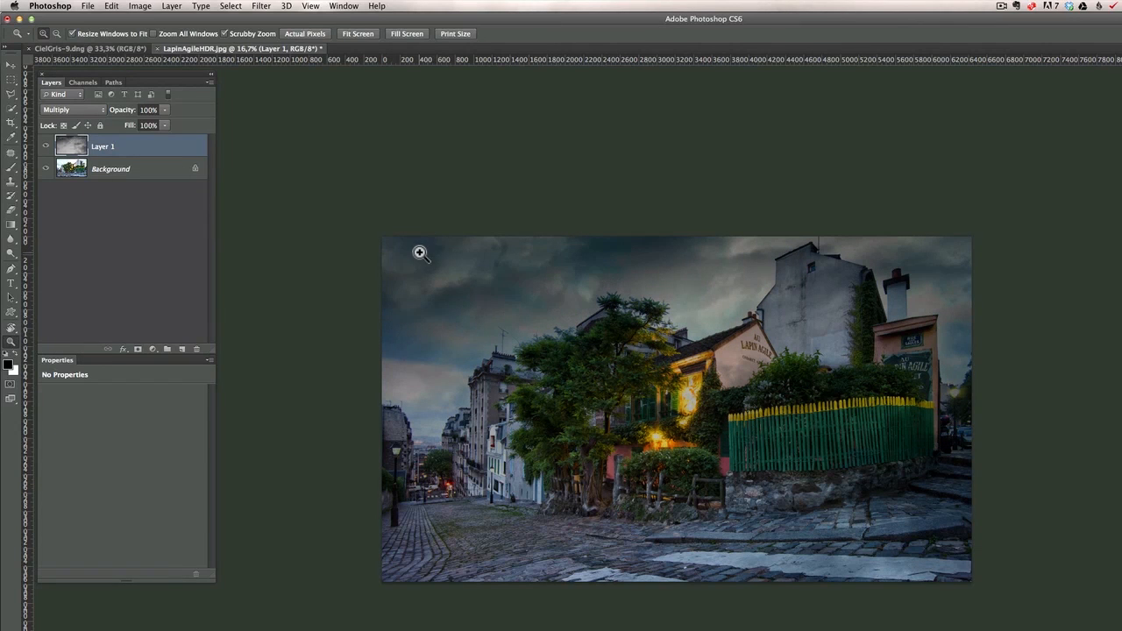
Zoom in to 25% on the Lapin Agile street scene
click(420, 253)
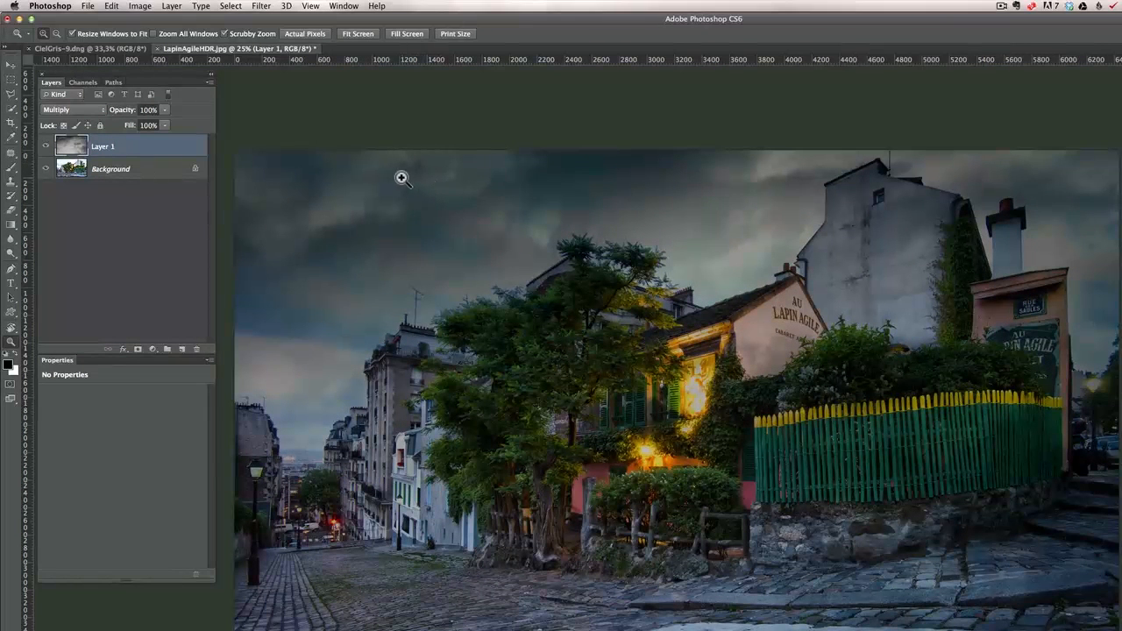
mouse_move(35, 144)
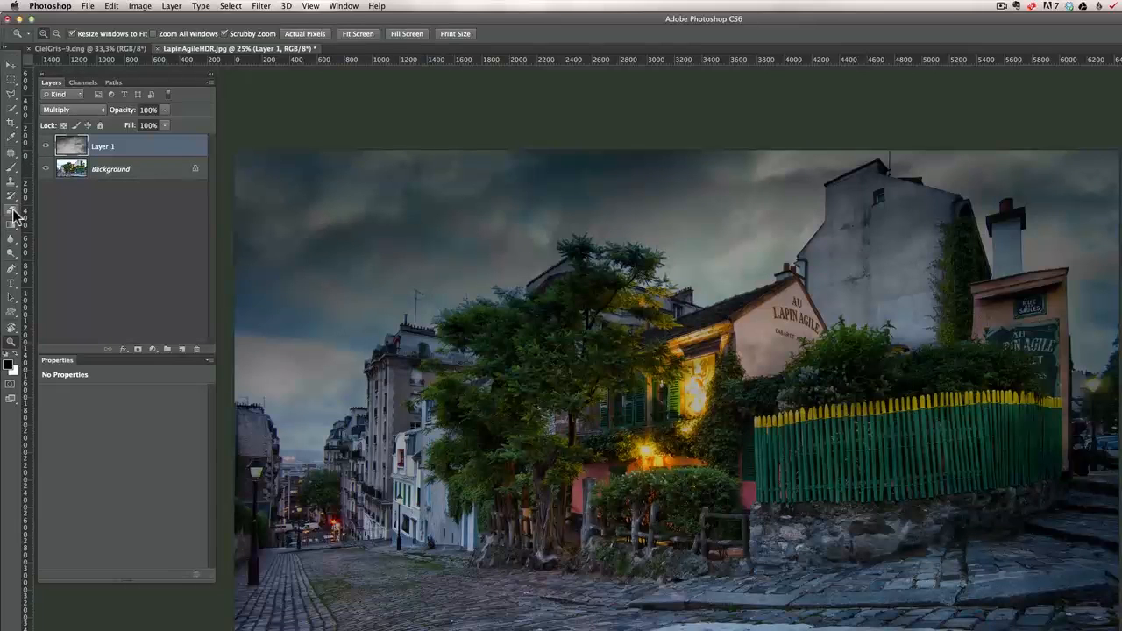
Select the Clone Stamp tool with Sample set to Current Layer
click(12, 208)
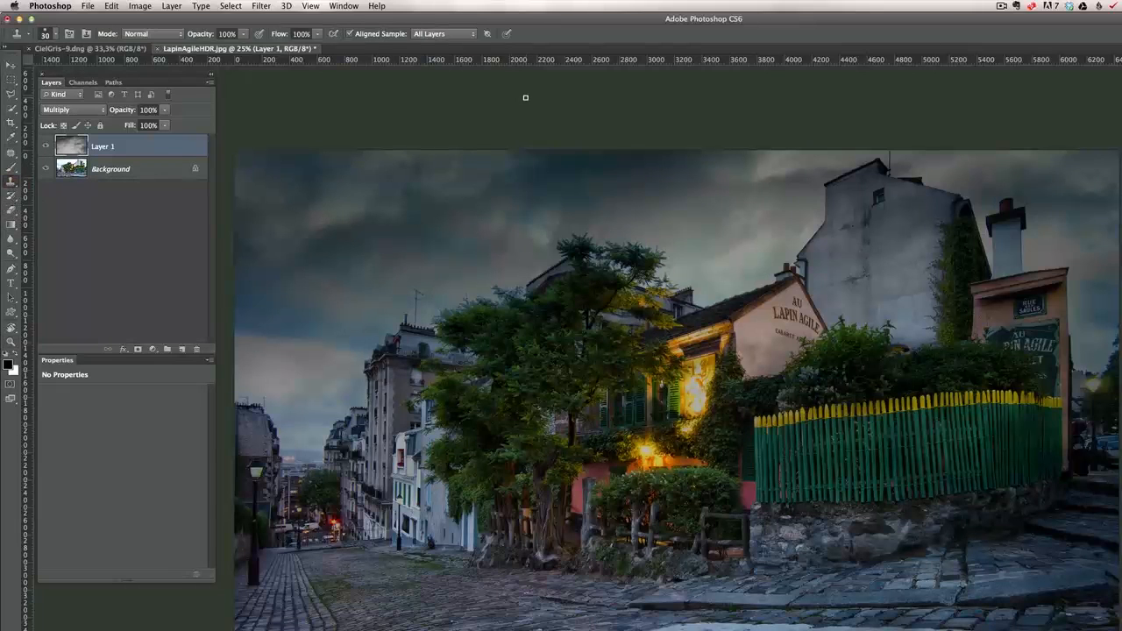
click(444, 33)
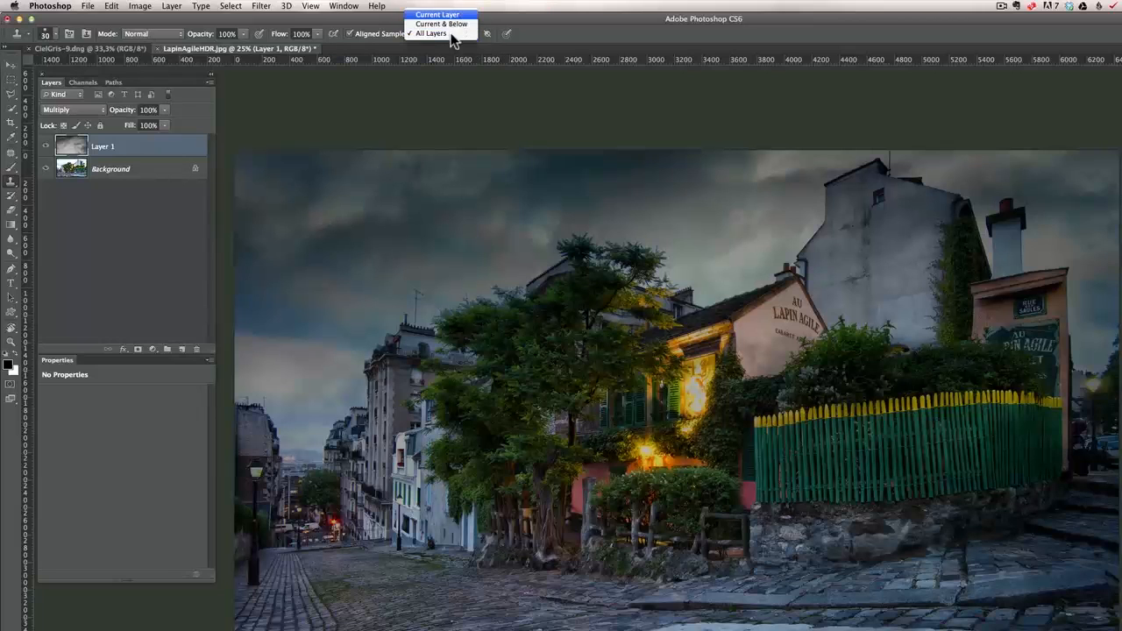
click(437, 14)
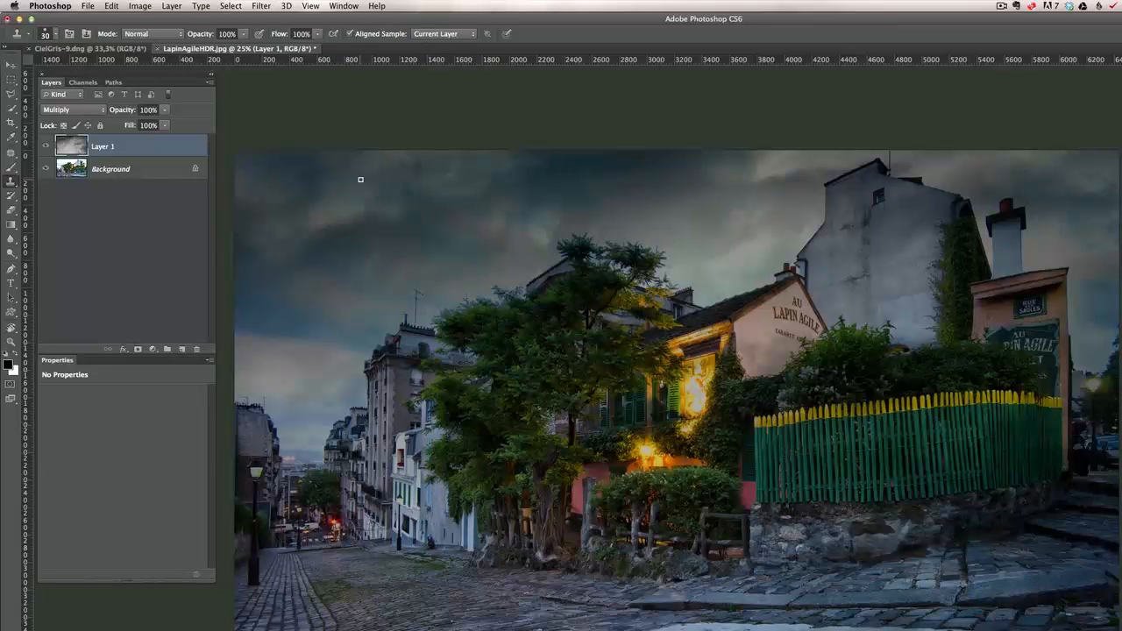
mouse_move(353, 182)
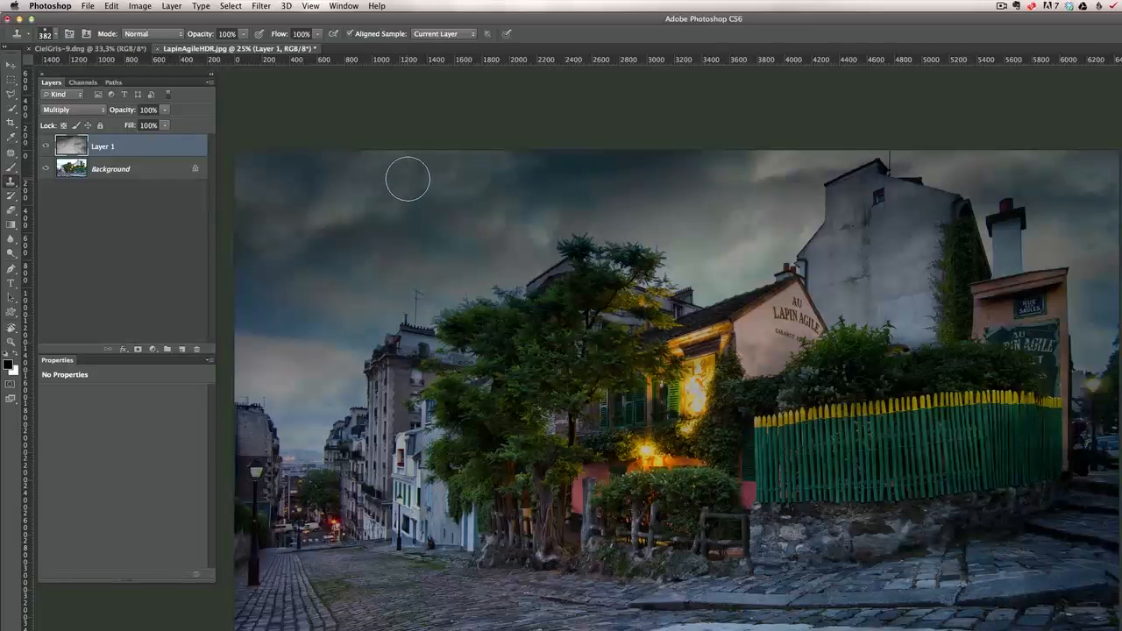
mouse_move(463, 239)
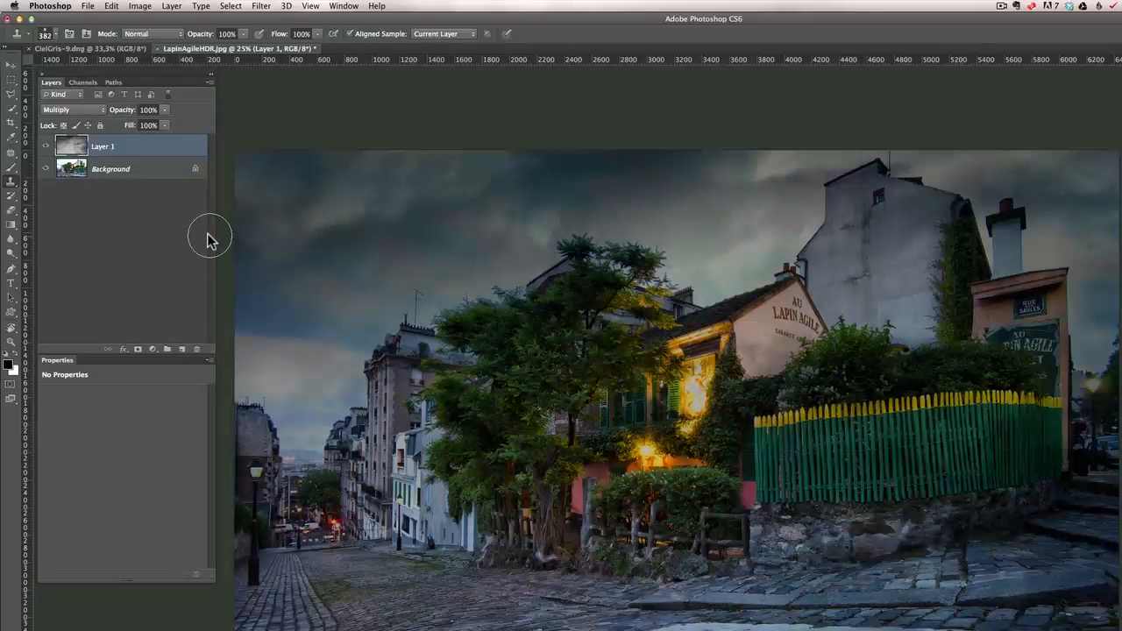
mouse_move(204, 235)
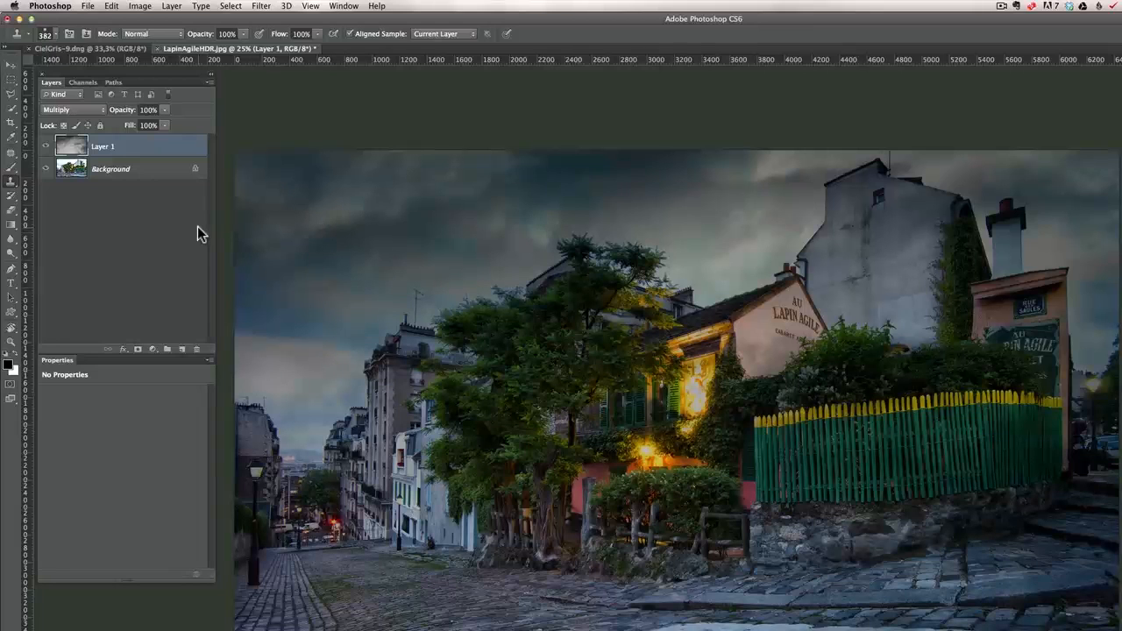
mouse_move(228, 340)
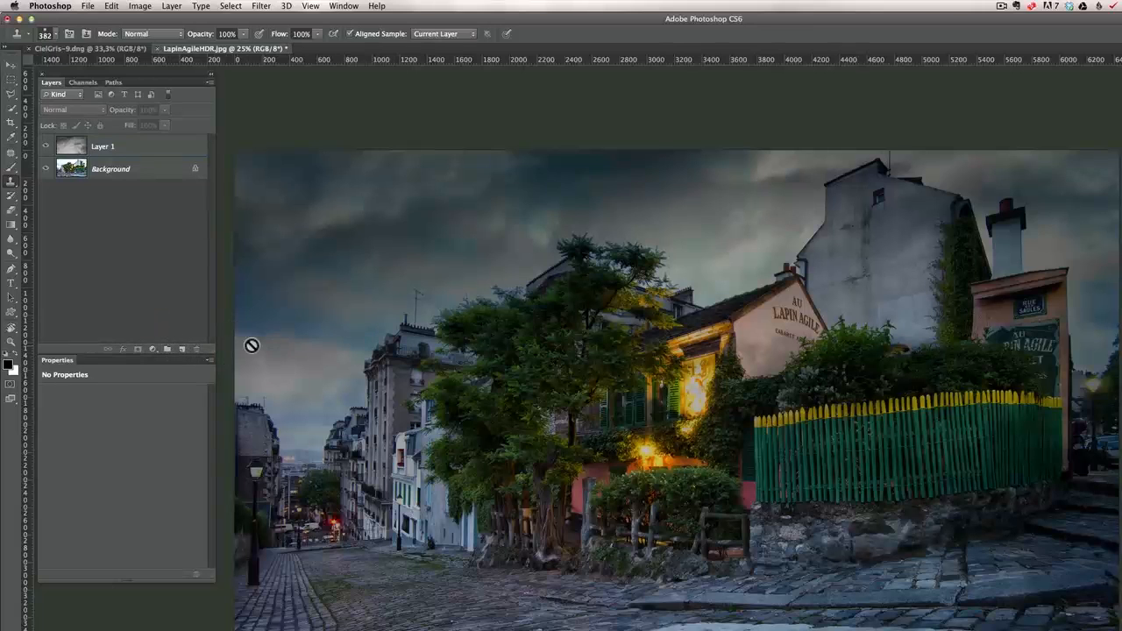
mouse_move(192, 320)
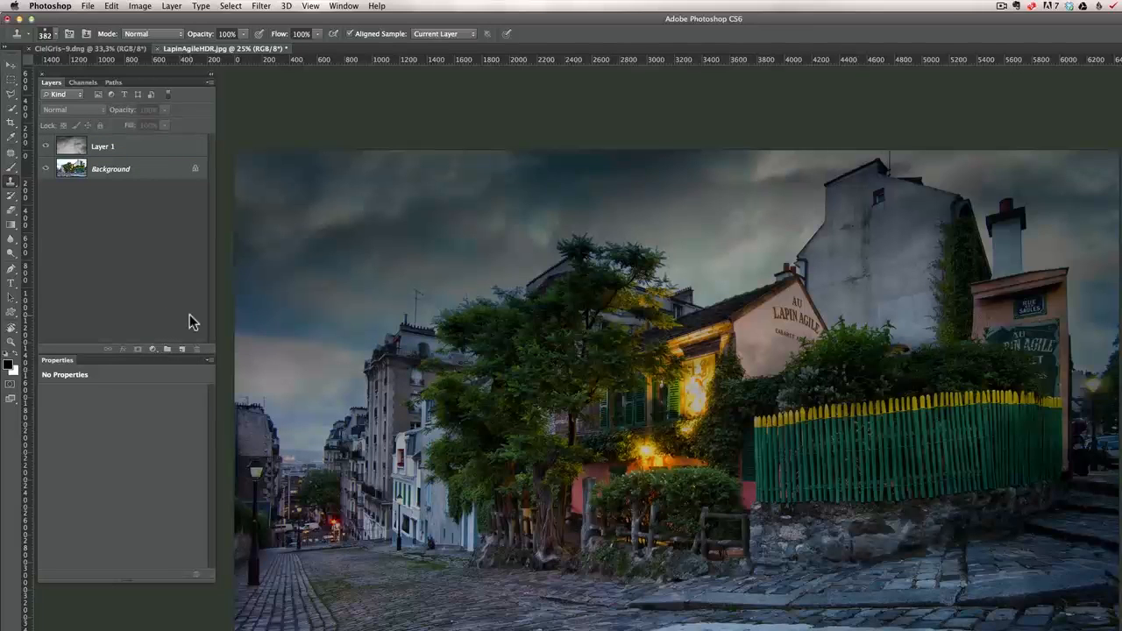
Add a Black & White adjustment layer at the top of the stack
click(153, 349)
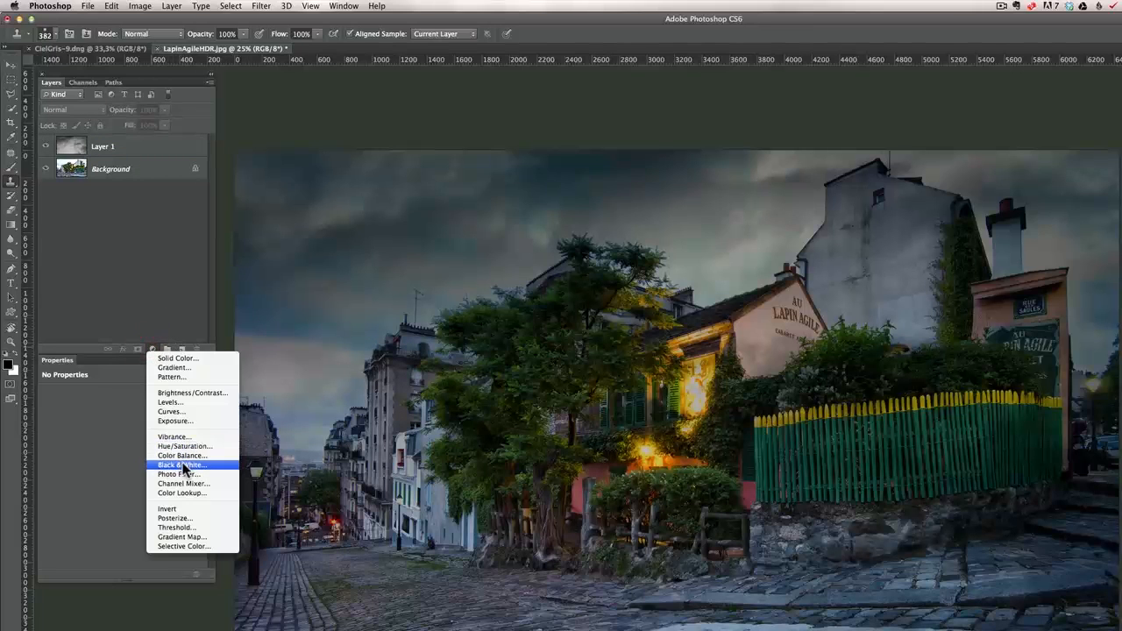
click(181, 465)
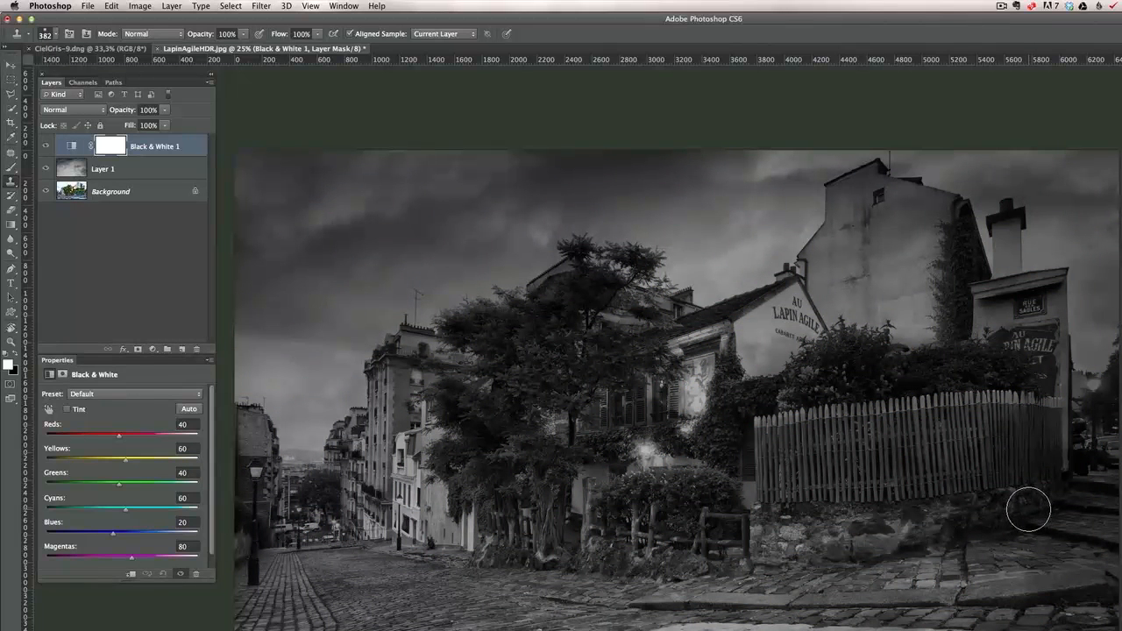
mouse_move(232, 359)
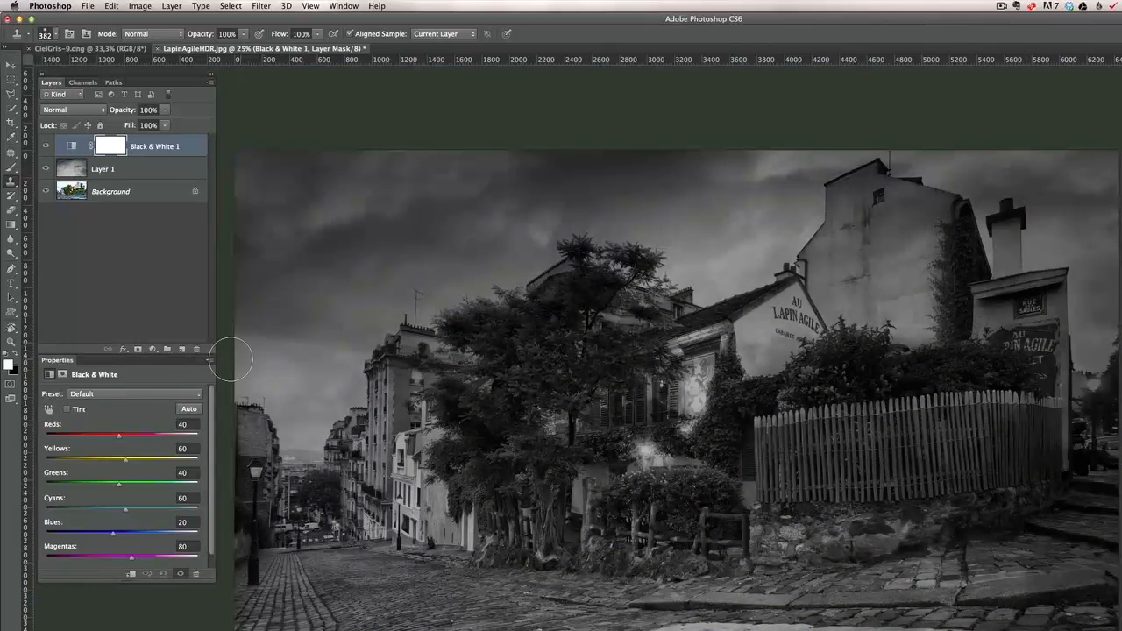
Enable Tint on the Black & White layer and lower its opacity to 58%
click(67, 410)
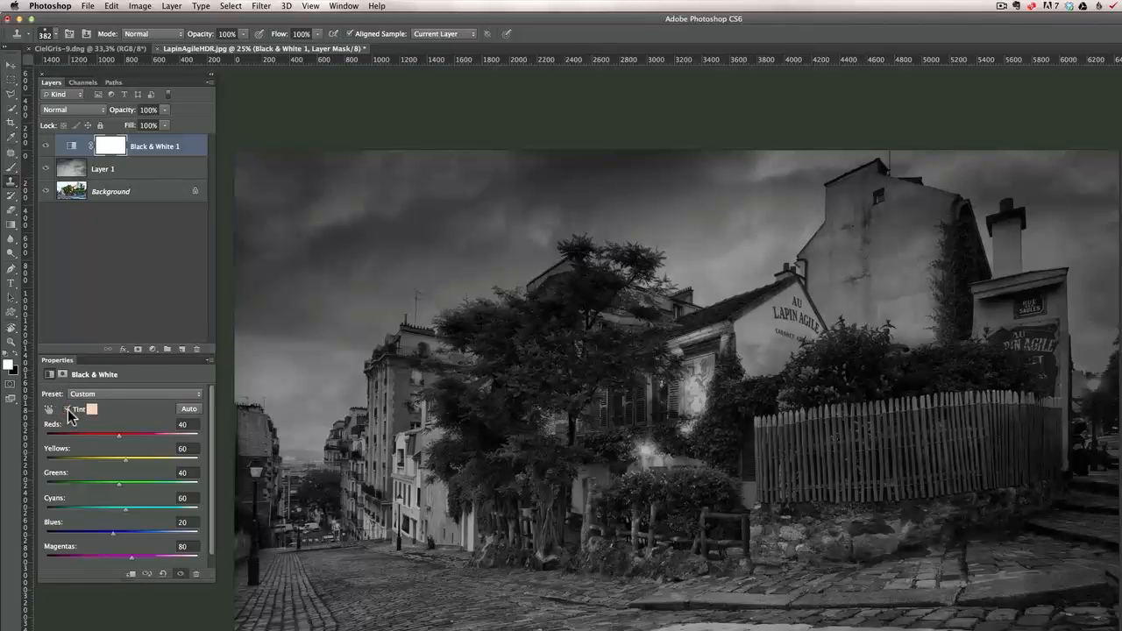
click(50, 409)
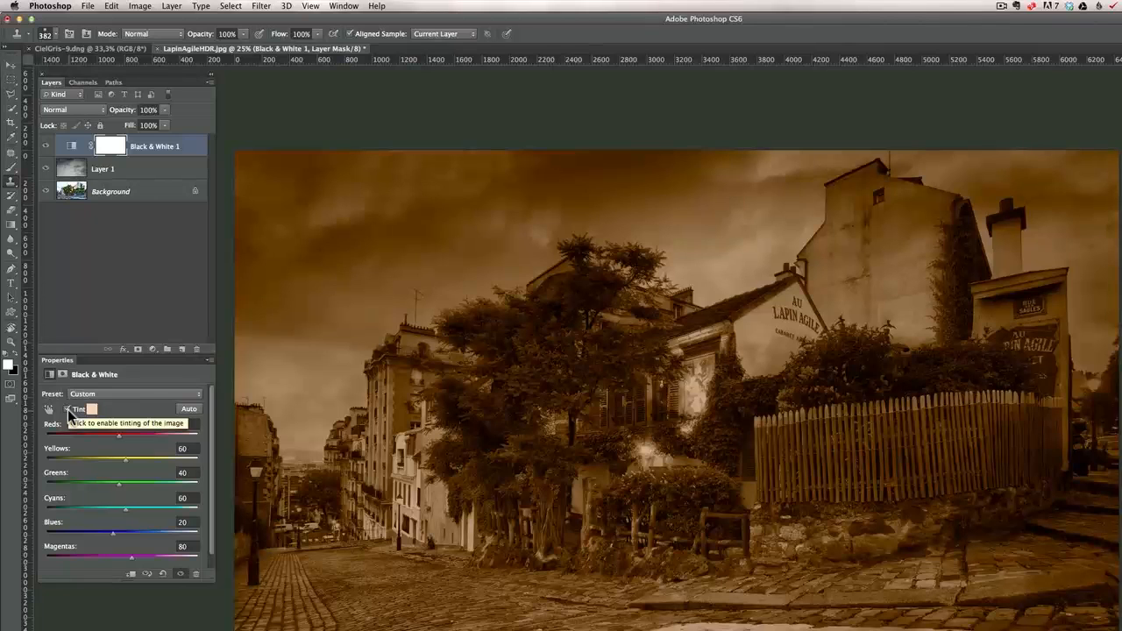
click(67, 409)
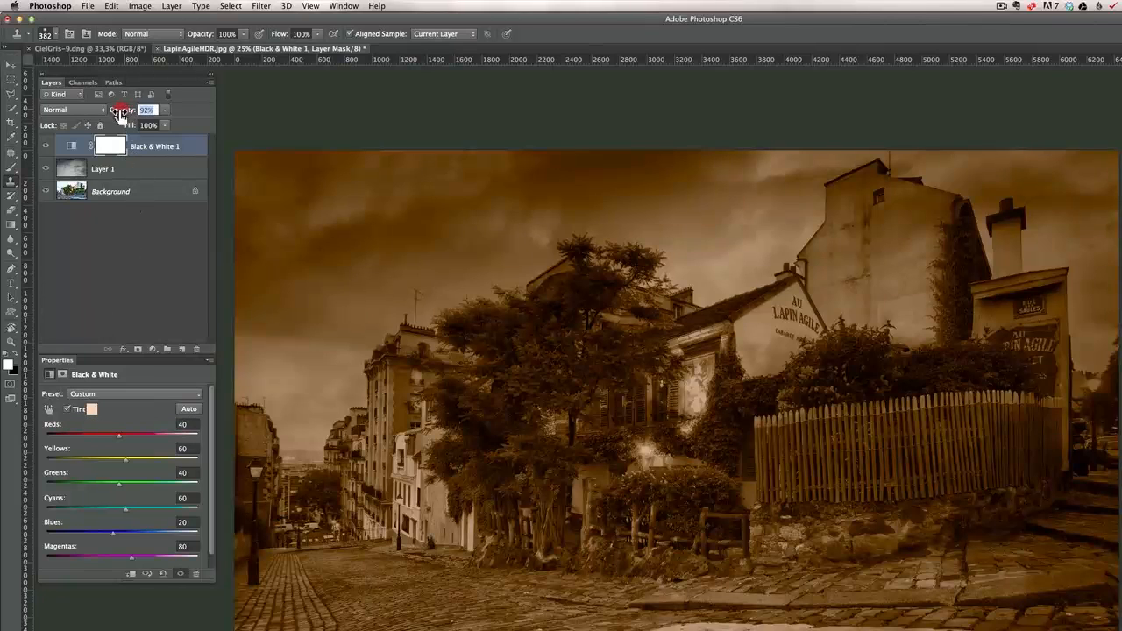
drag(123, 108, 110, 108)
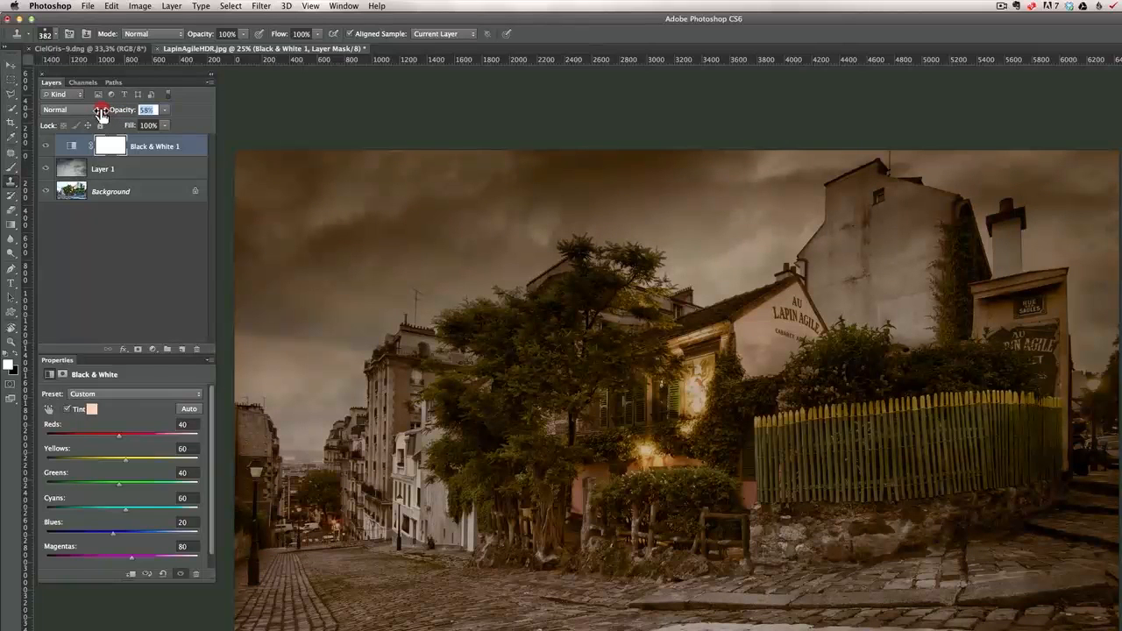
mouse_move(74, 109)
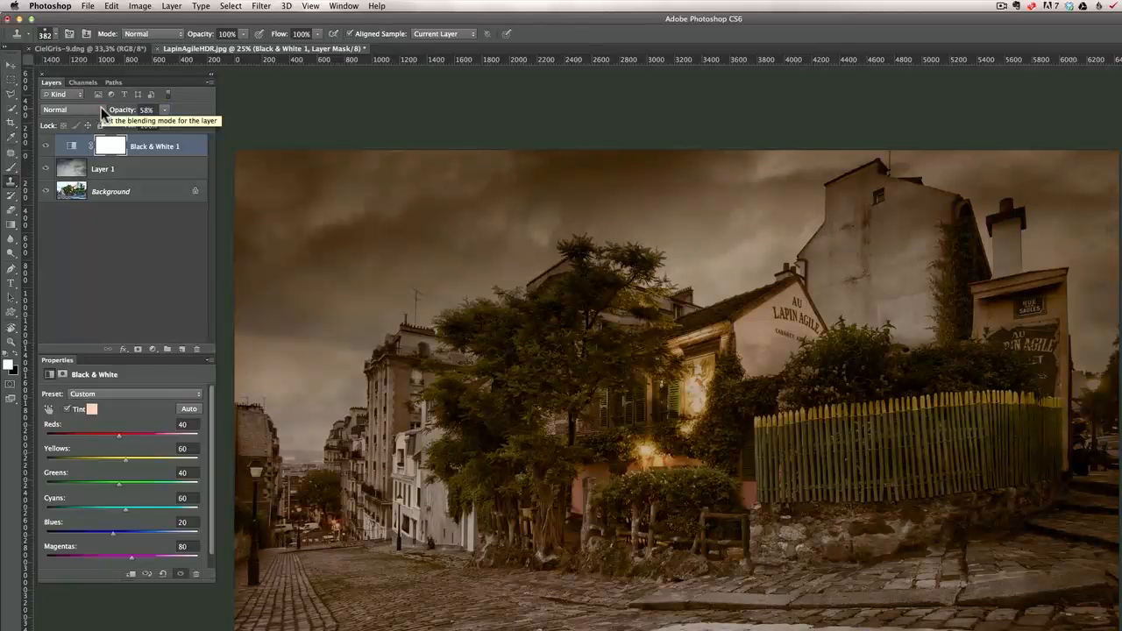
mouse_move(436, 401)
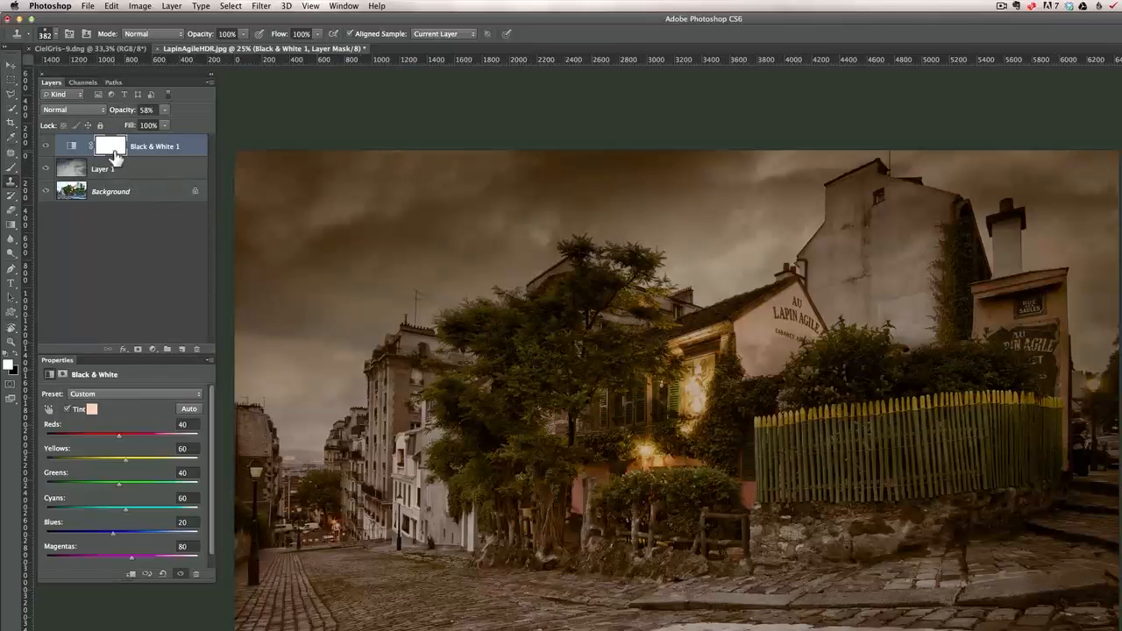
Select the Black & White 1 layer mask and resize the painting brush
click(109, 146)
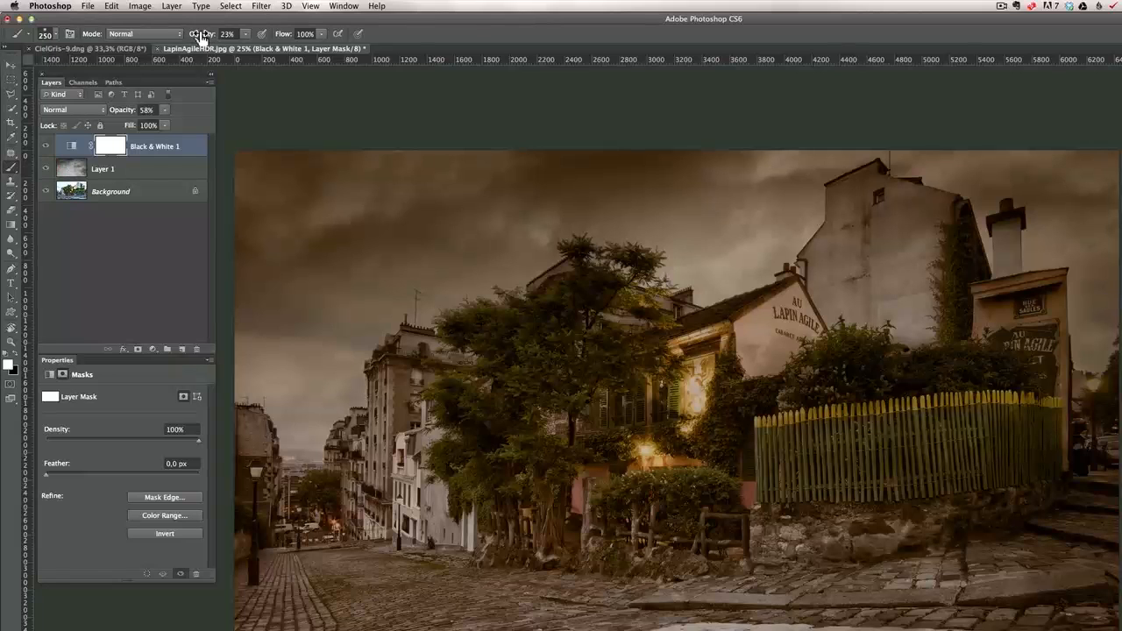
mouse_move(591, 283)
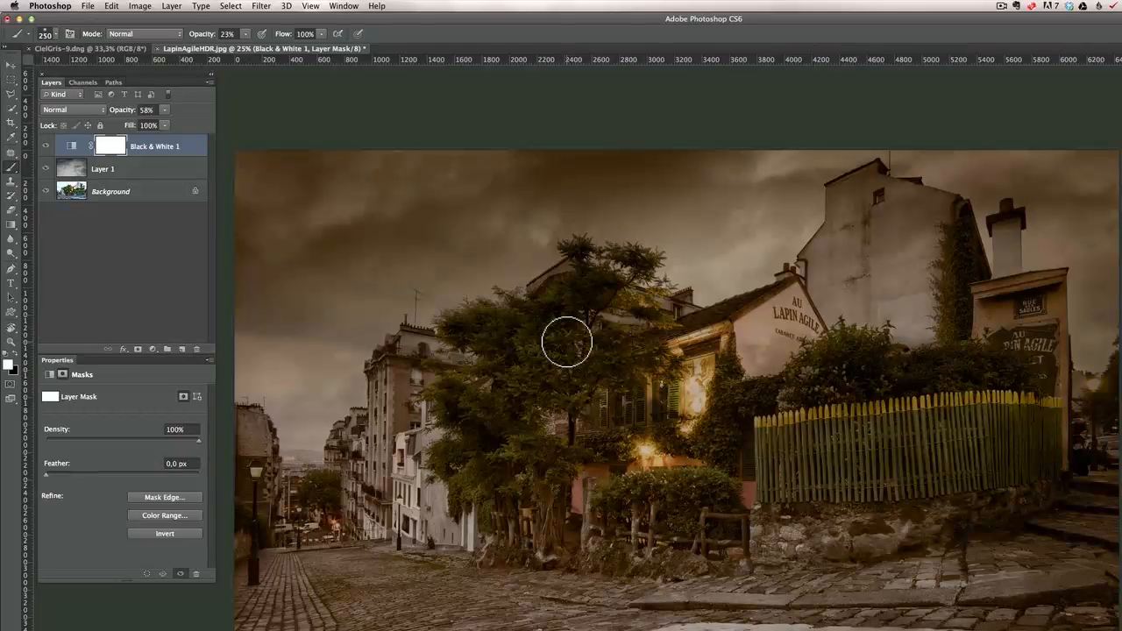
mouse_move(571, 351)
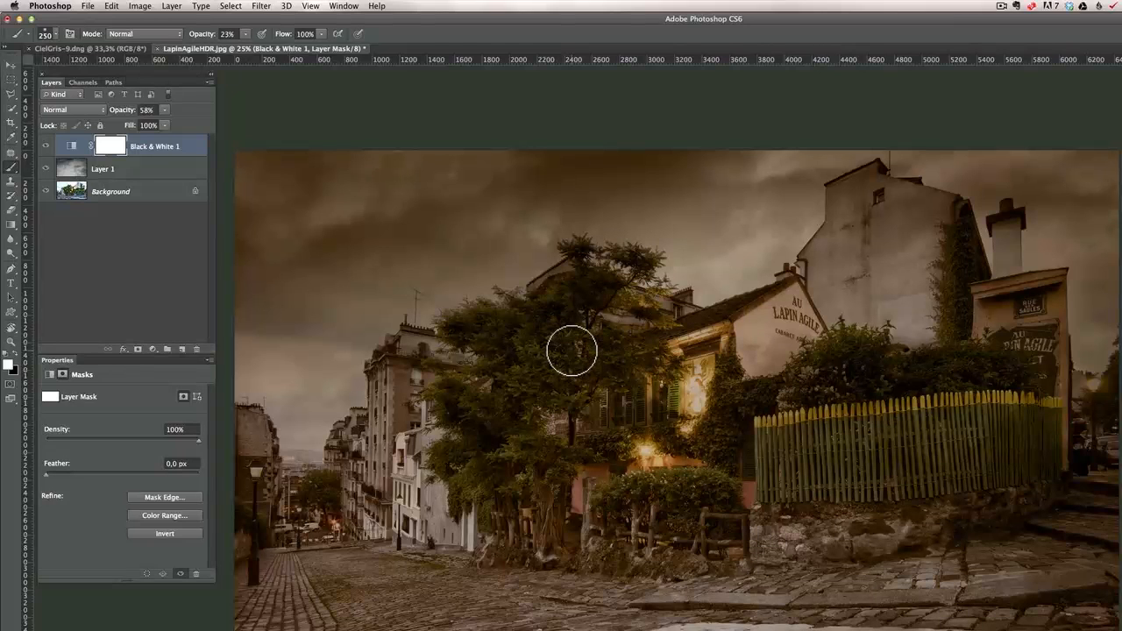
mouse_move(268, 243)
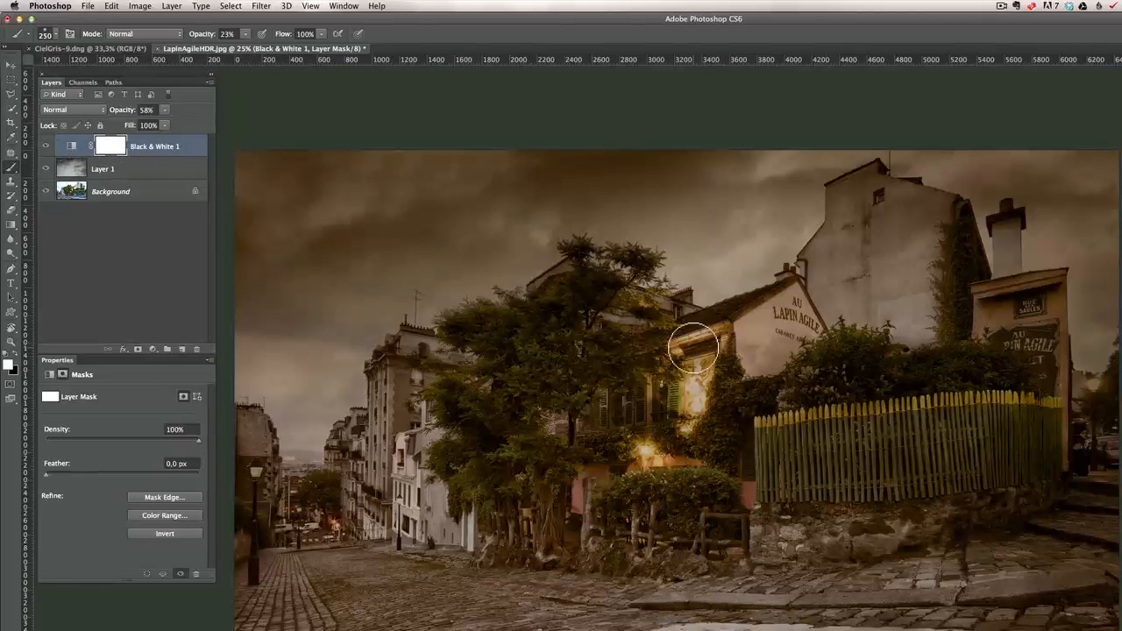
mouse_move(594, 330)
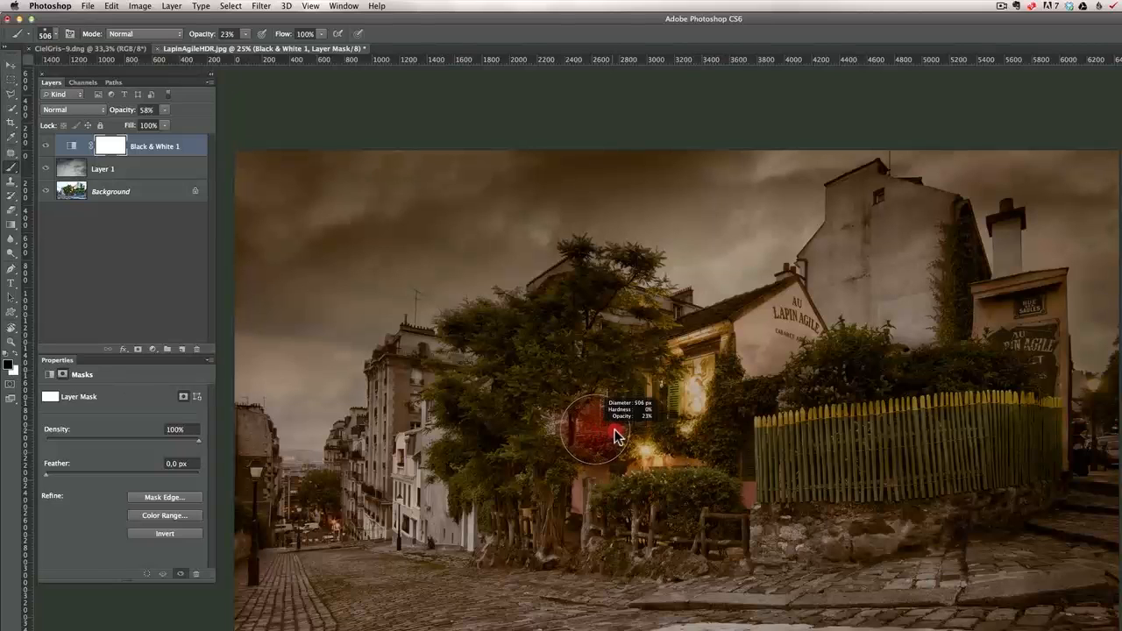
right_click(613, 438)
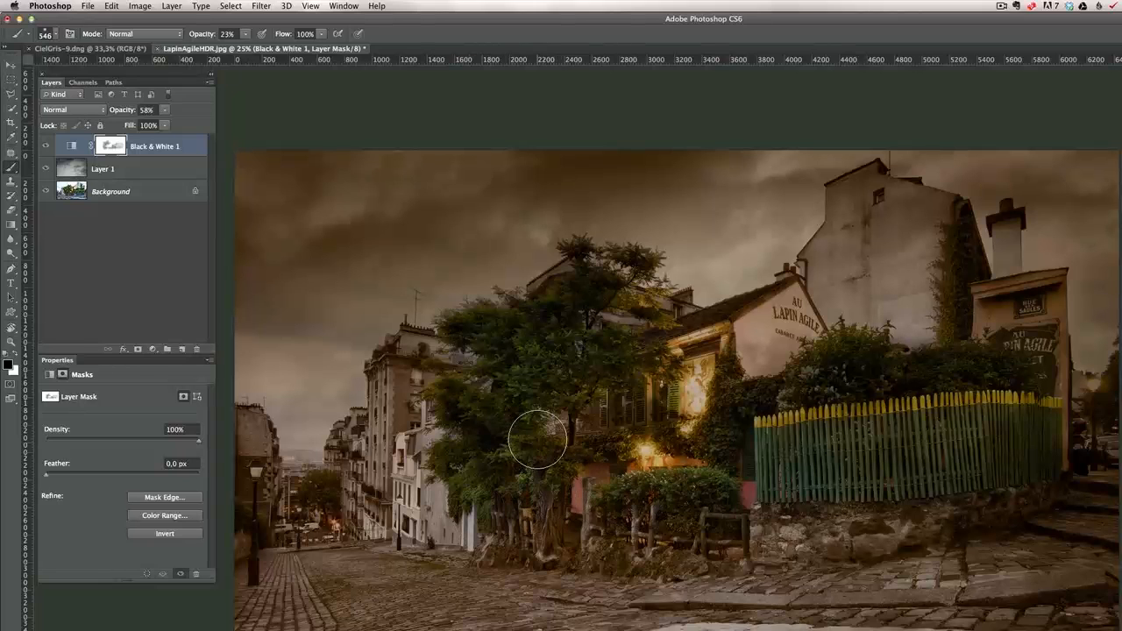
mouse_move(489, 364)
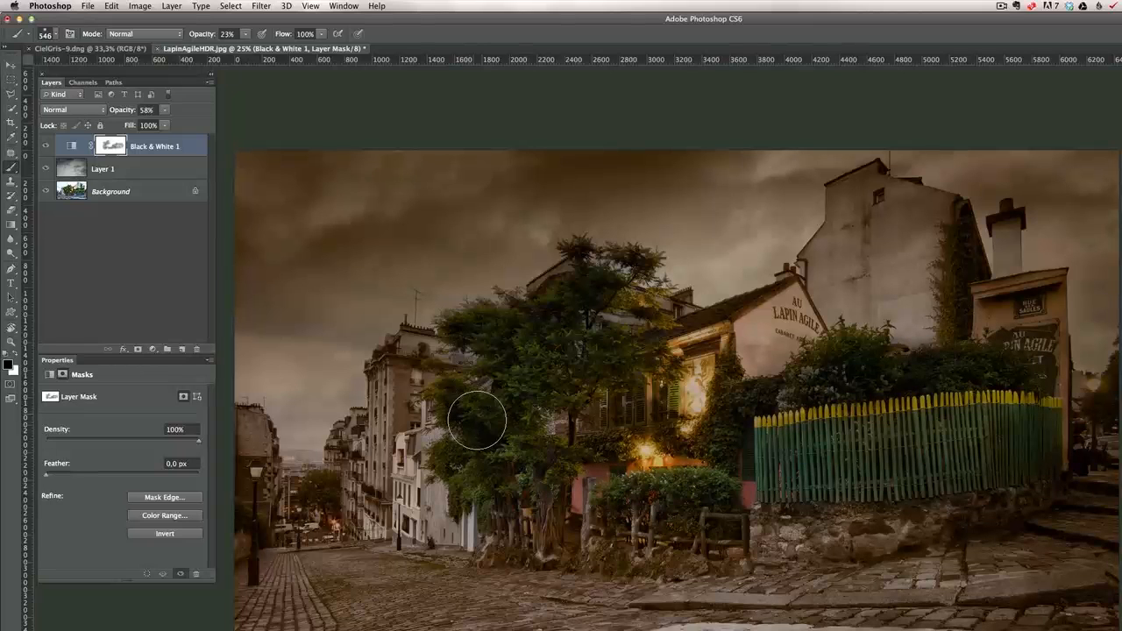
mouse_move(511, 350)
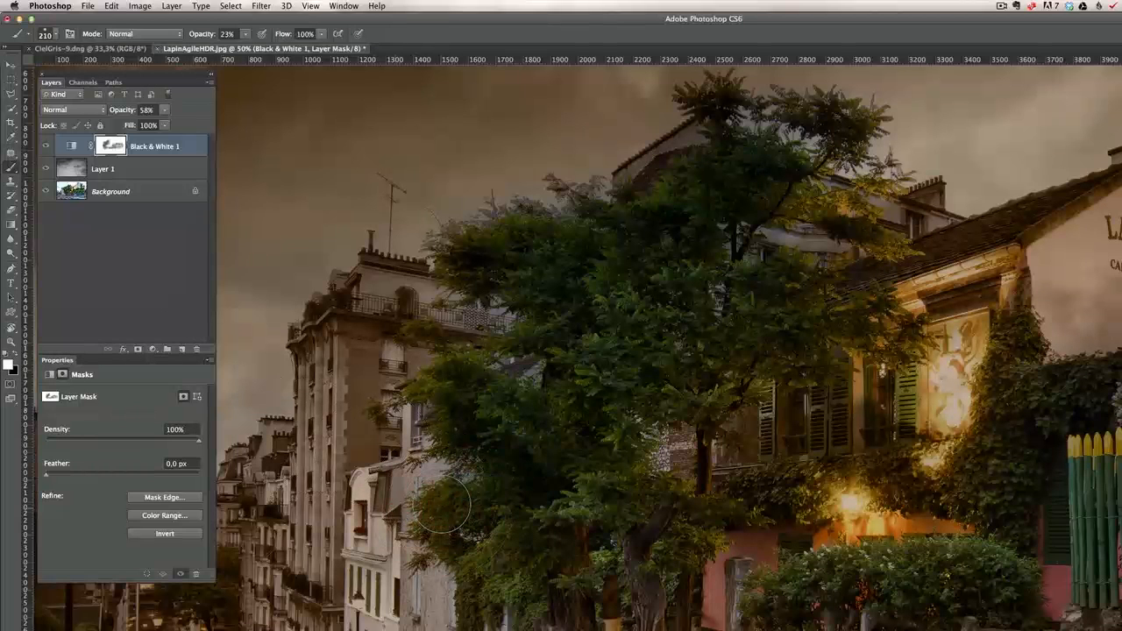
mouse_move(456, 617)
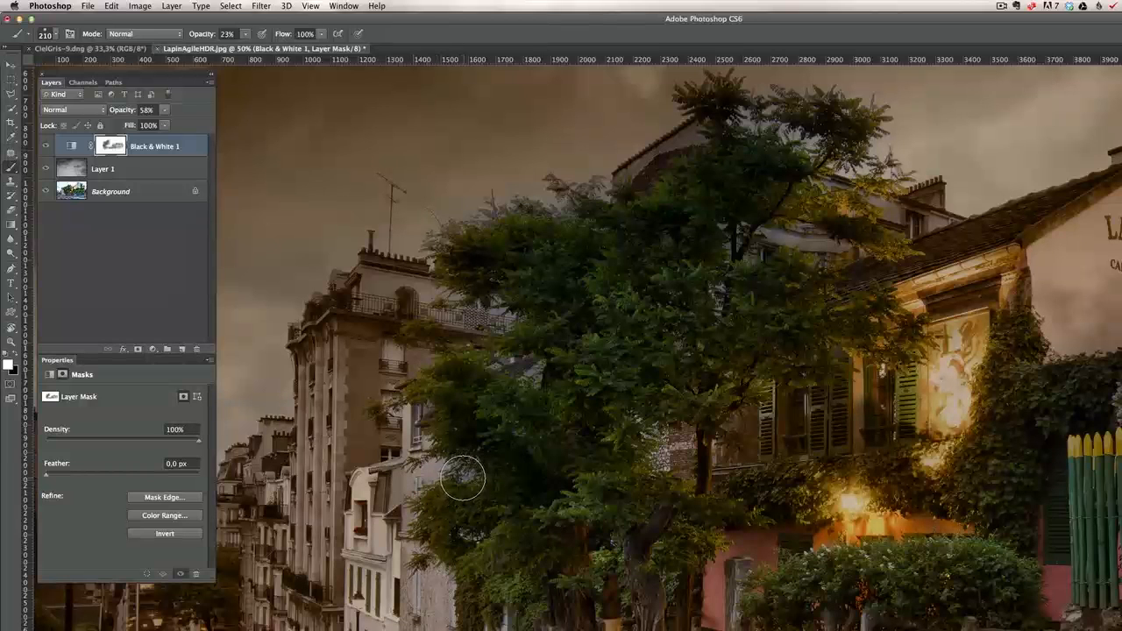
mouse_move(529, 375)
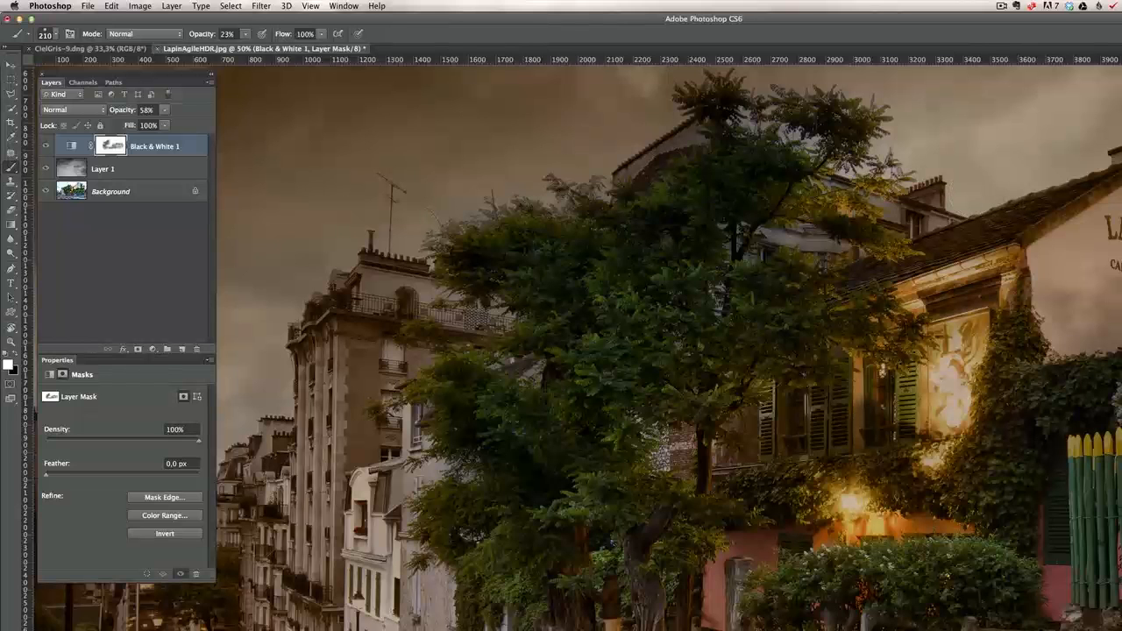
mouse_move(533, 468)
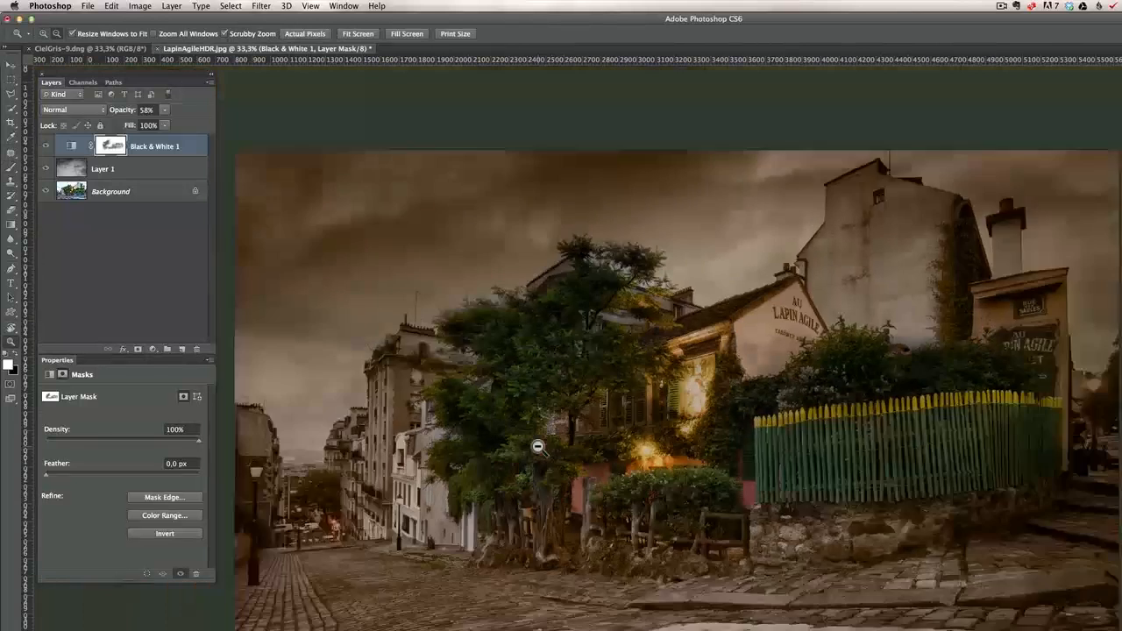
Zoom out to show the whole Lapin Agile street scene
click(538, 448)
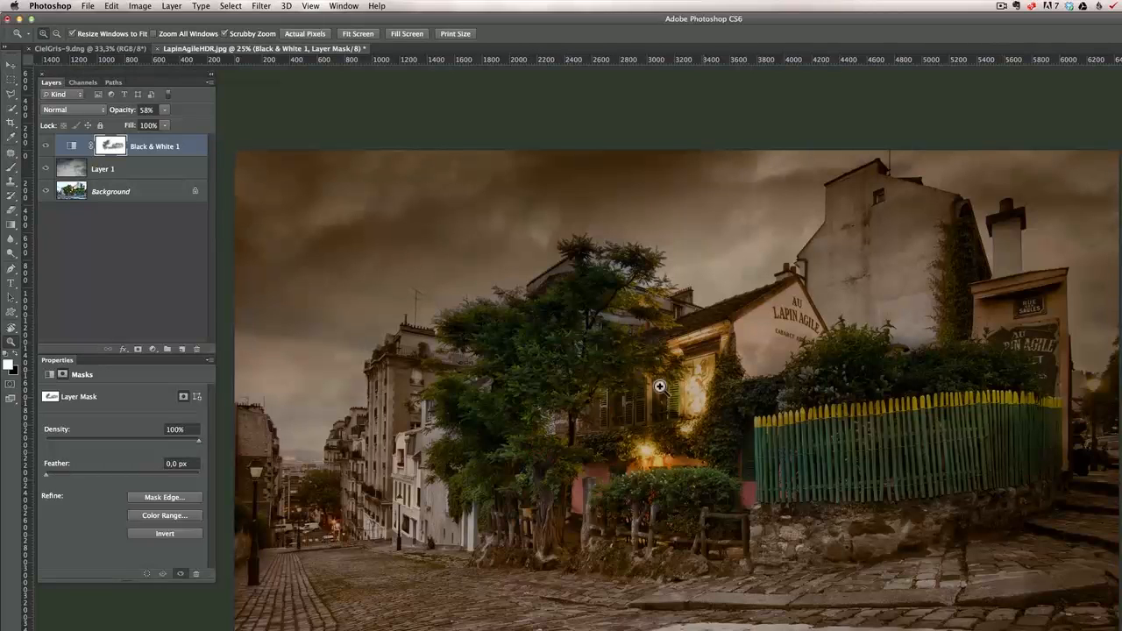
click(45, 147)
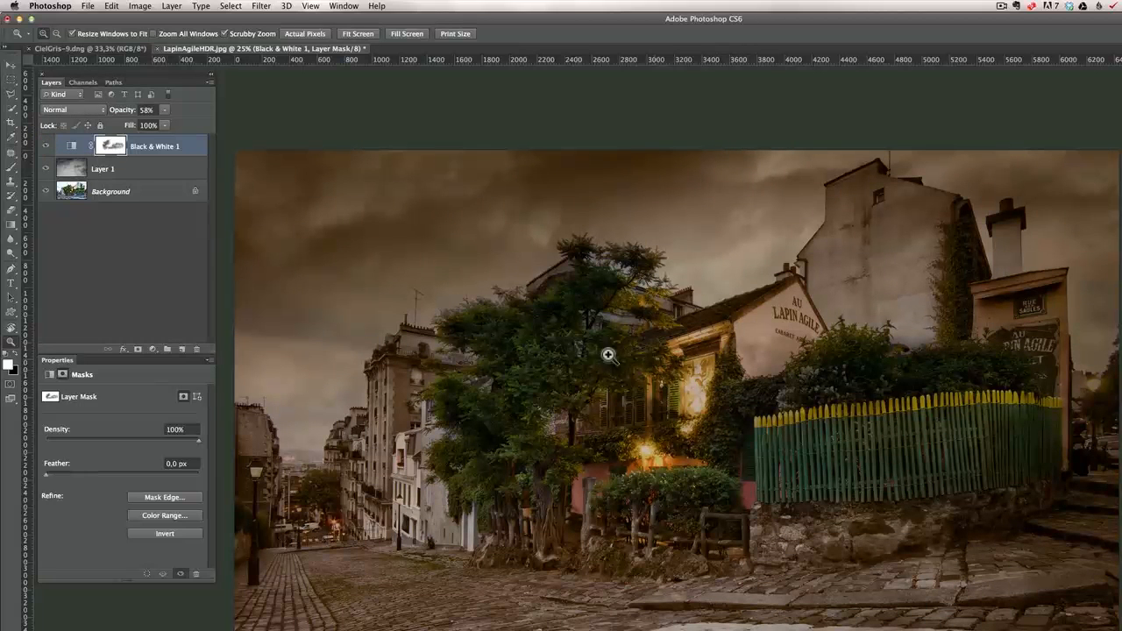
mouse_move(761, 395)
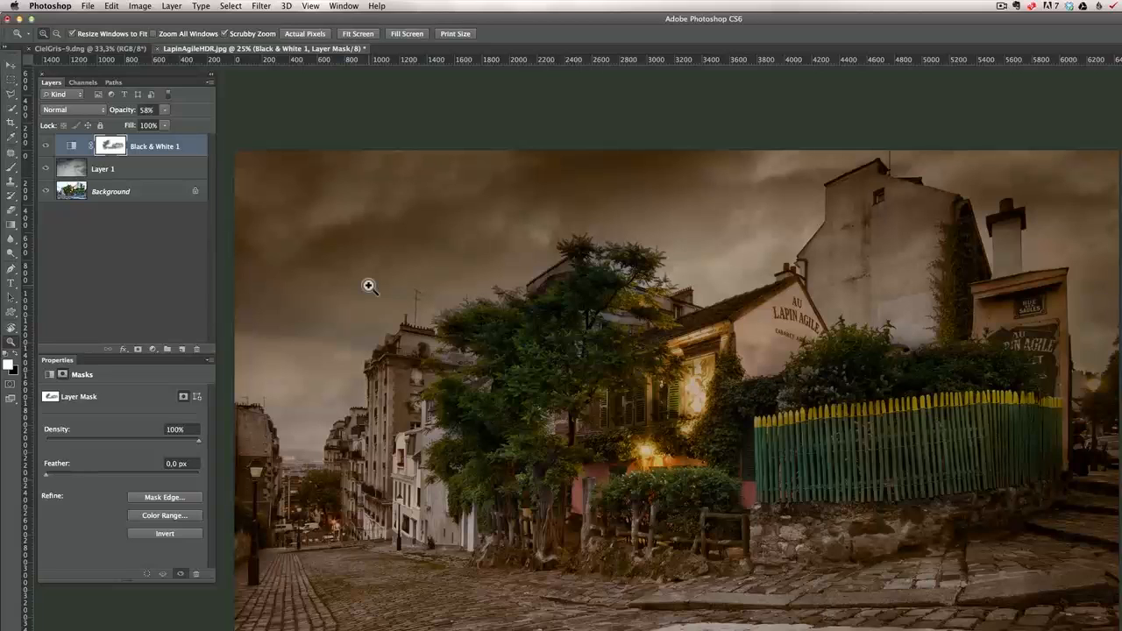
mouse_move(193, 297)
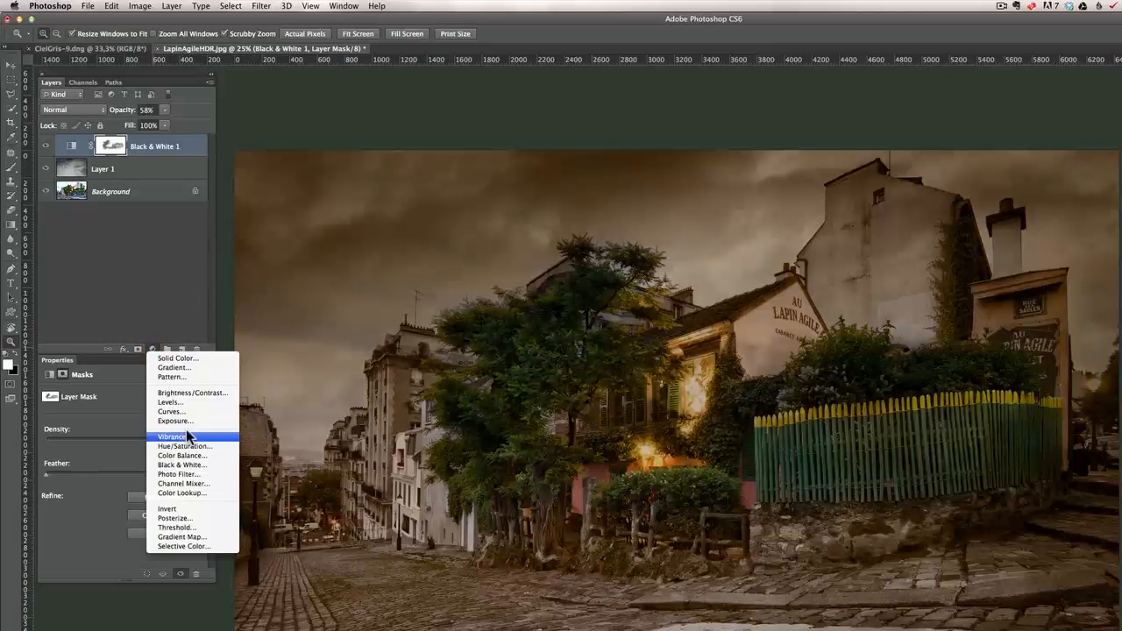
Add a Hue/Saturation layer in Soft Light, lightness +35, opacity 50%, and compare
click(185, 446)
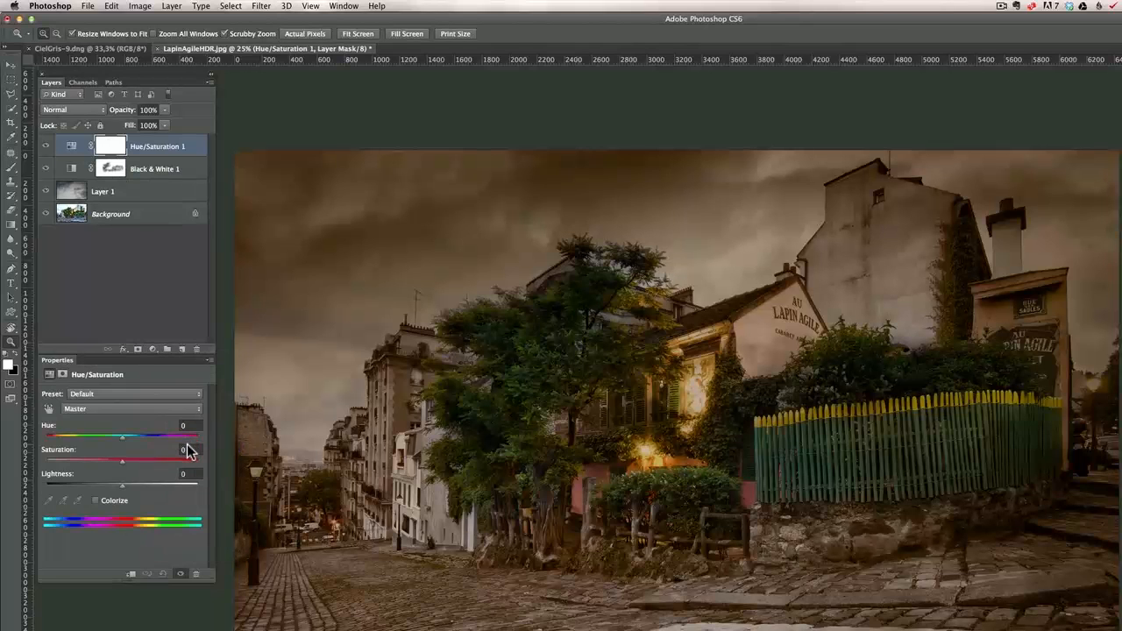
click(72, 109)
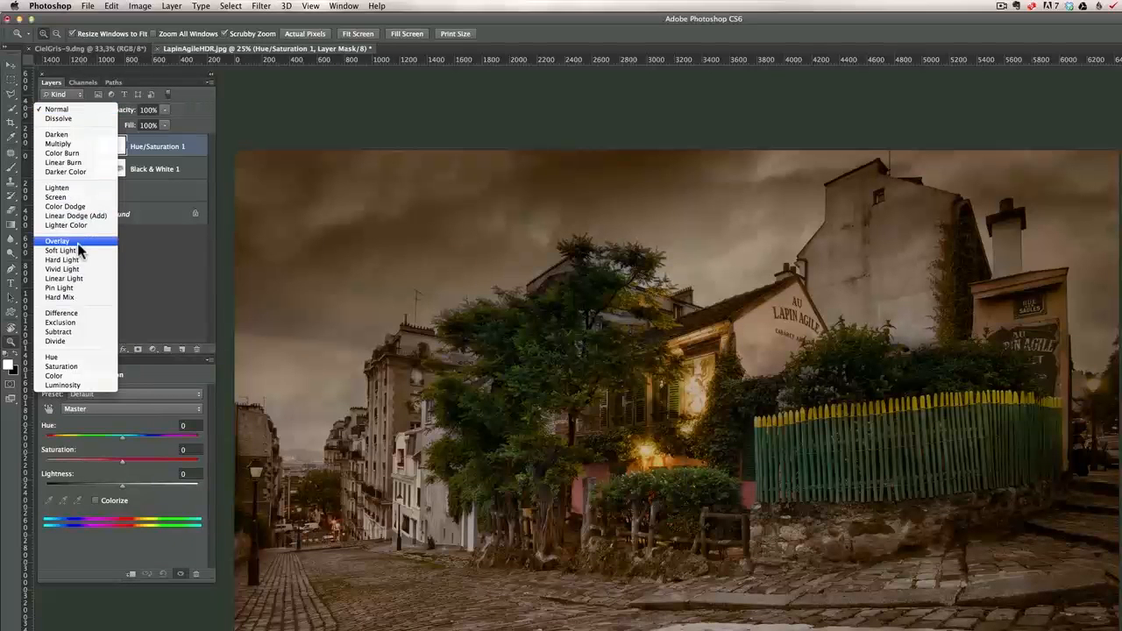
click(61, 249)
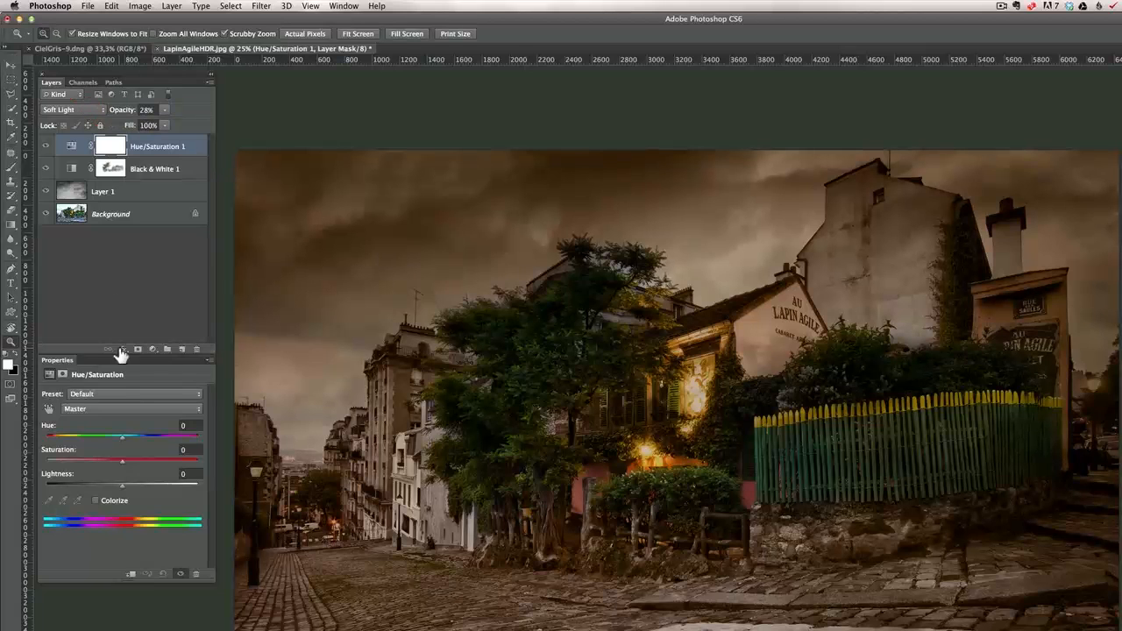
drag(122, 484, 136, 485)
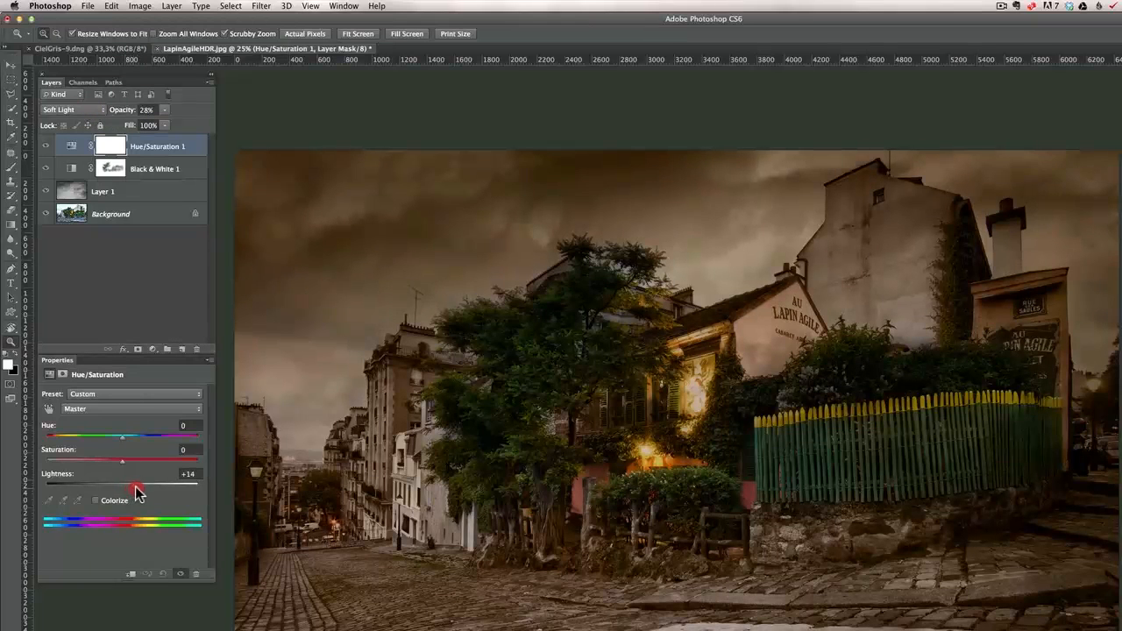
drag(134, 484, 149, 485)
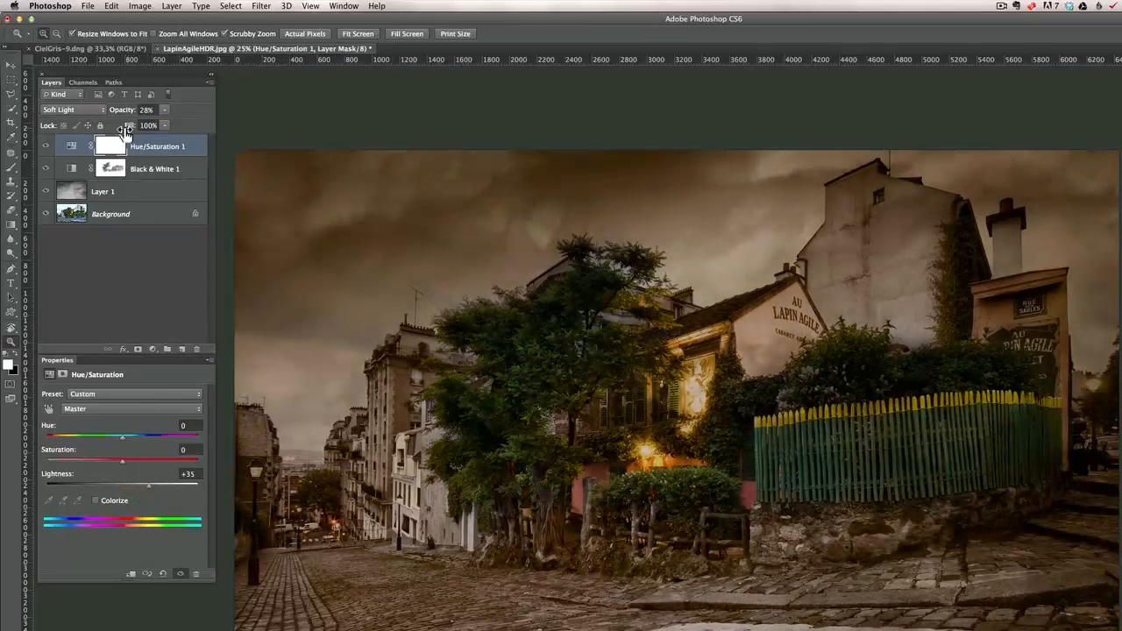
click(45, 147)
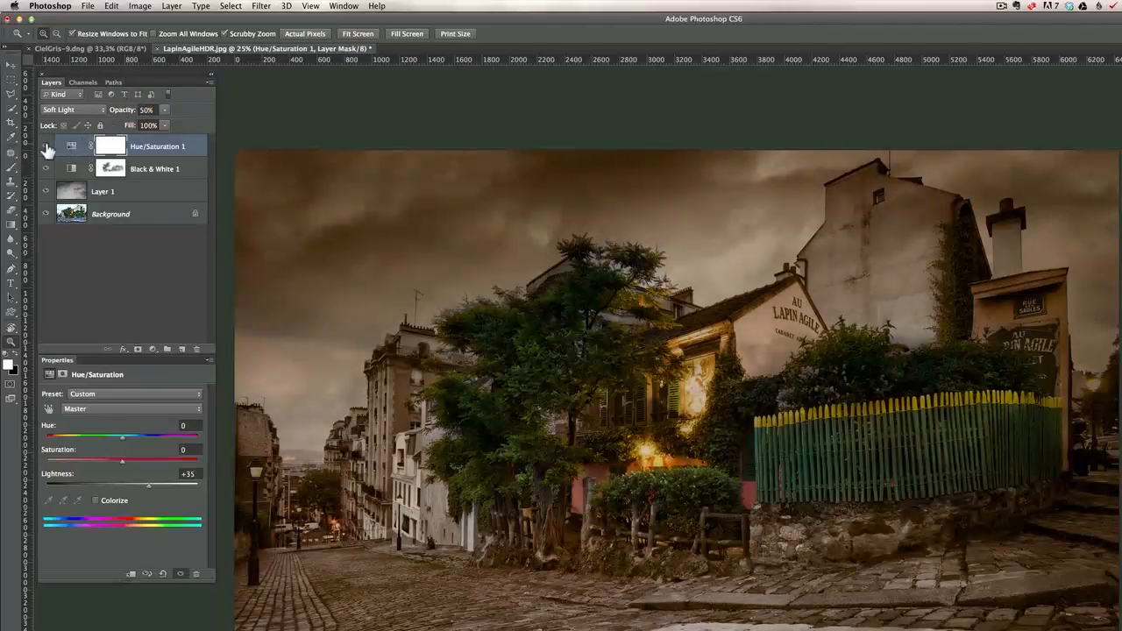
click(44, 146)
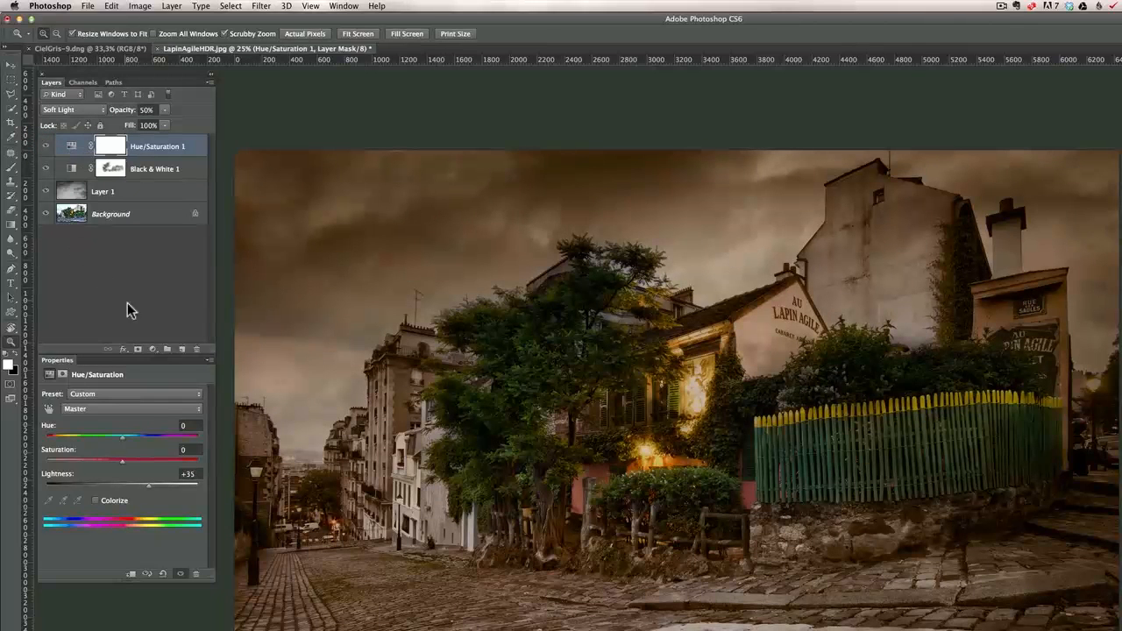
Add a Curves layer with the Medium Contrast preset, then a second Curves layer
click(153, 349)
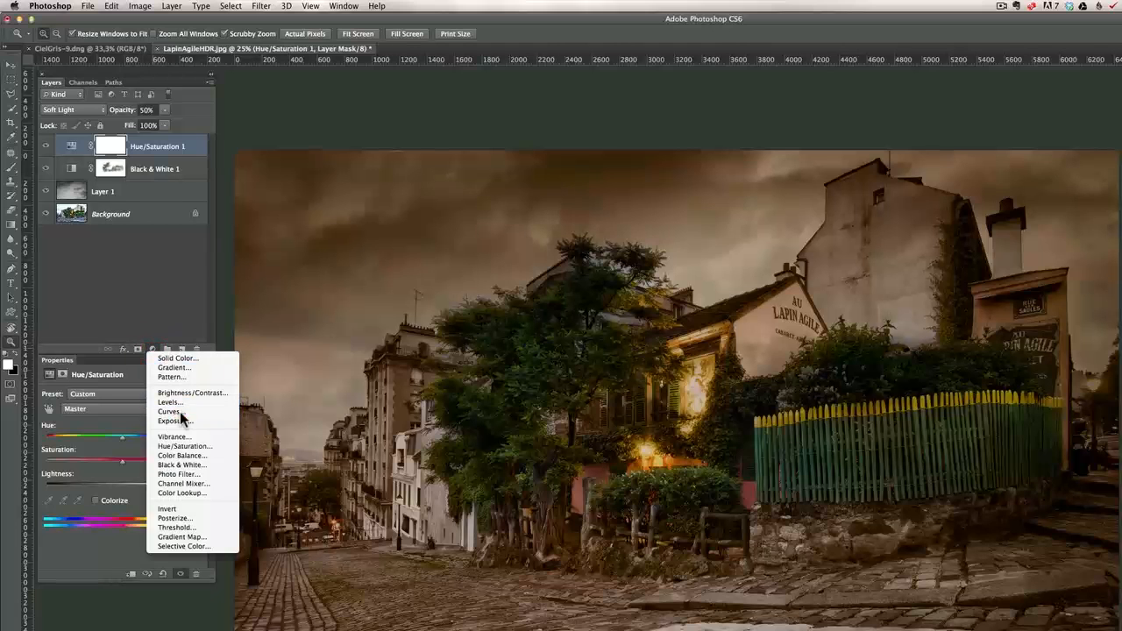
click(168, 411)
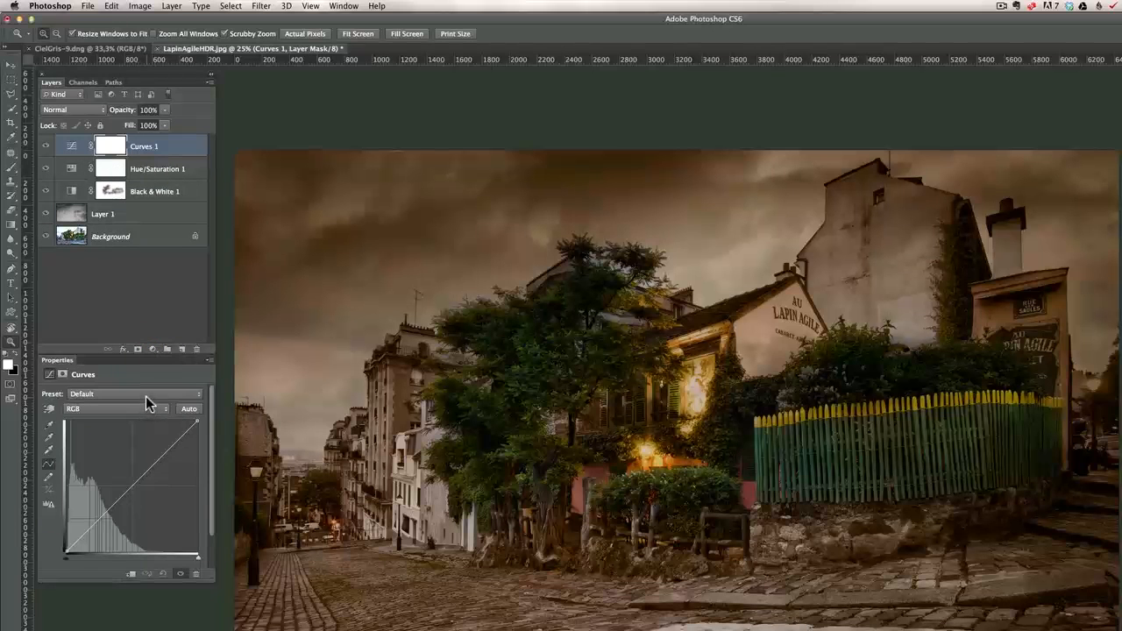
click(131, 394)
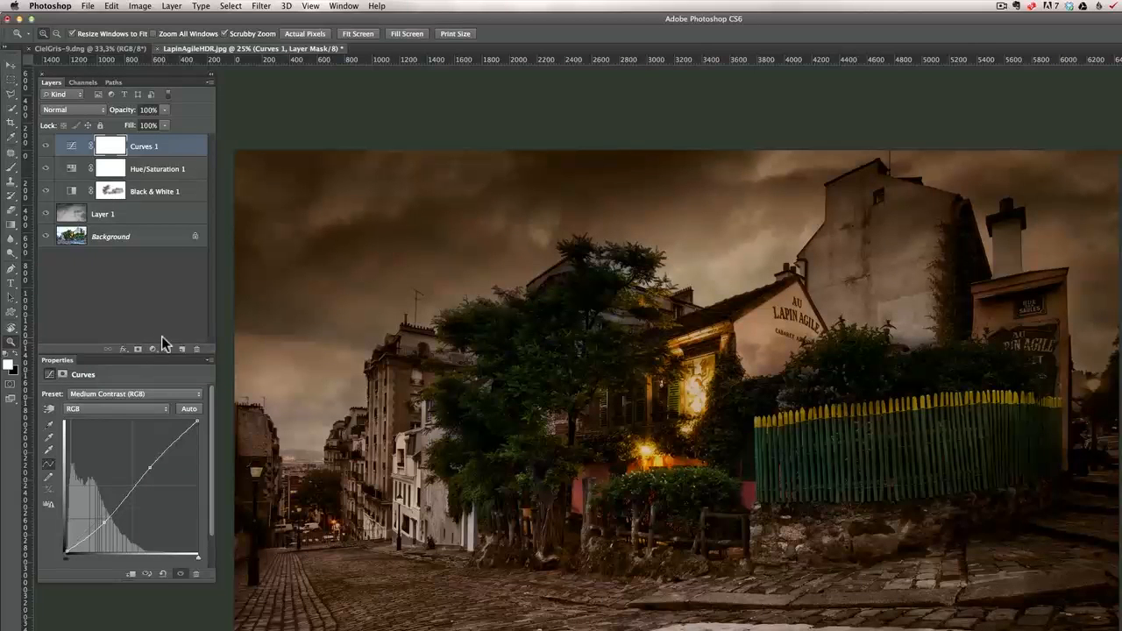
click(153, 349)
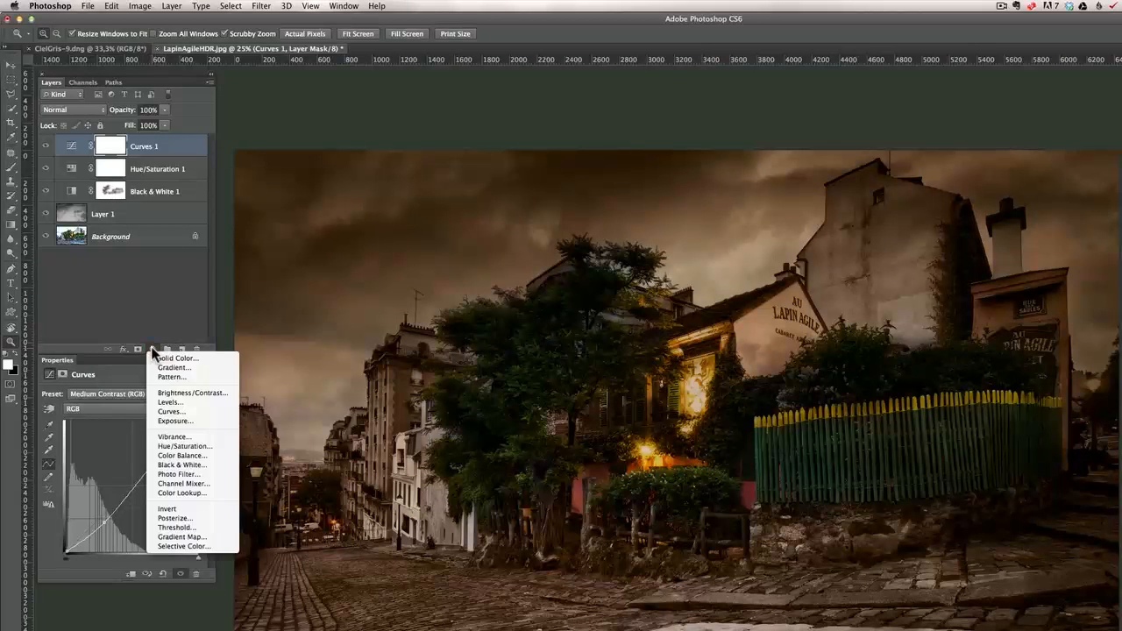
click(171, 411)
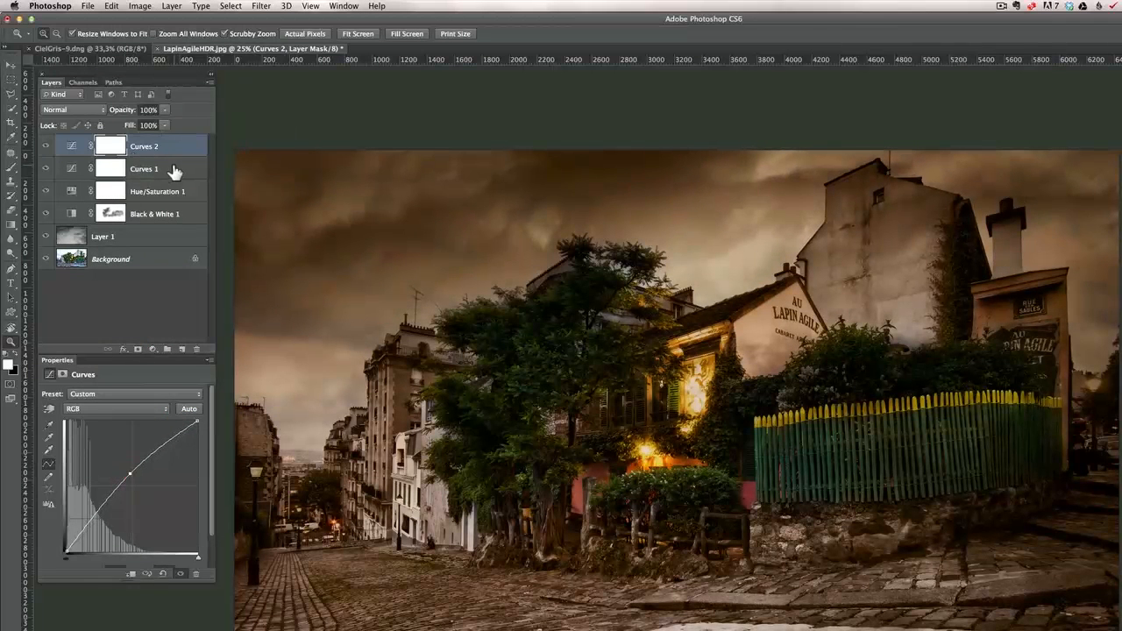
Group Curves 1 and Curves 2 as 'contrast' and lower the group opacity to 51%
click(144, 168)
text(contrast)
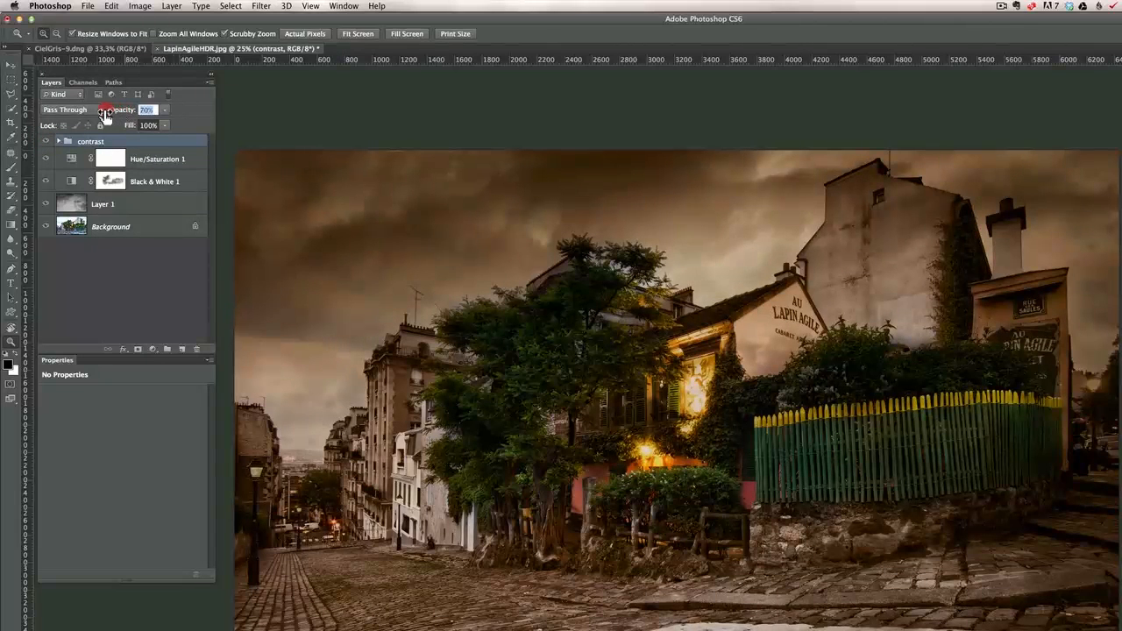
drag(146, 109, 136, 109)
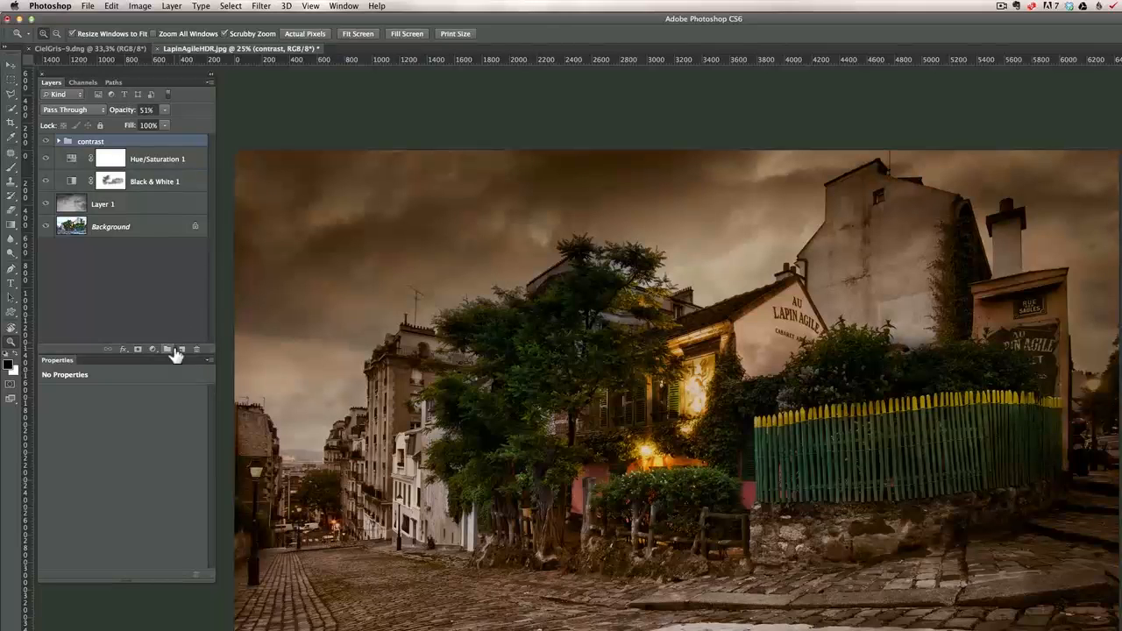
Create a new empty Layer 2 blended in Overlay mode
click(181, 350)
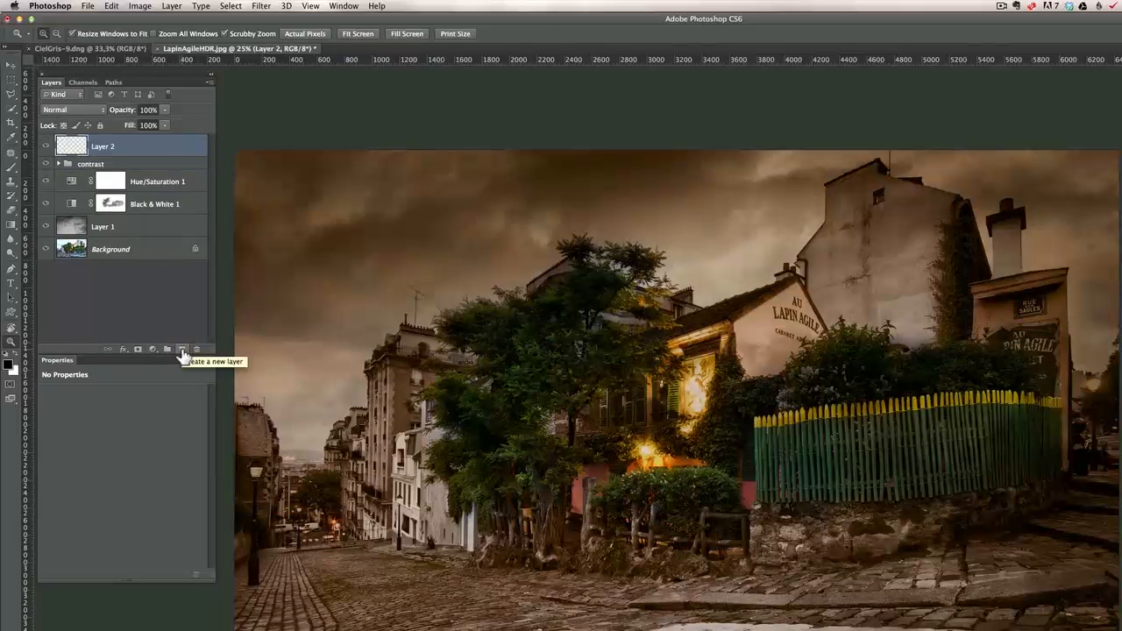
click(70, 110)
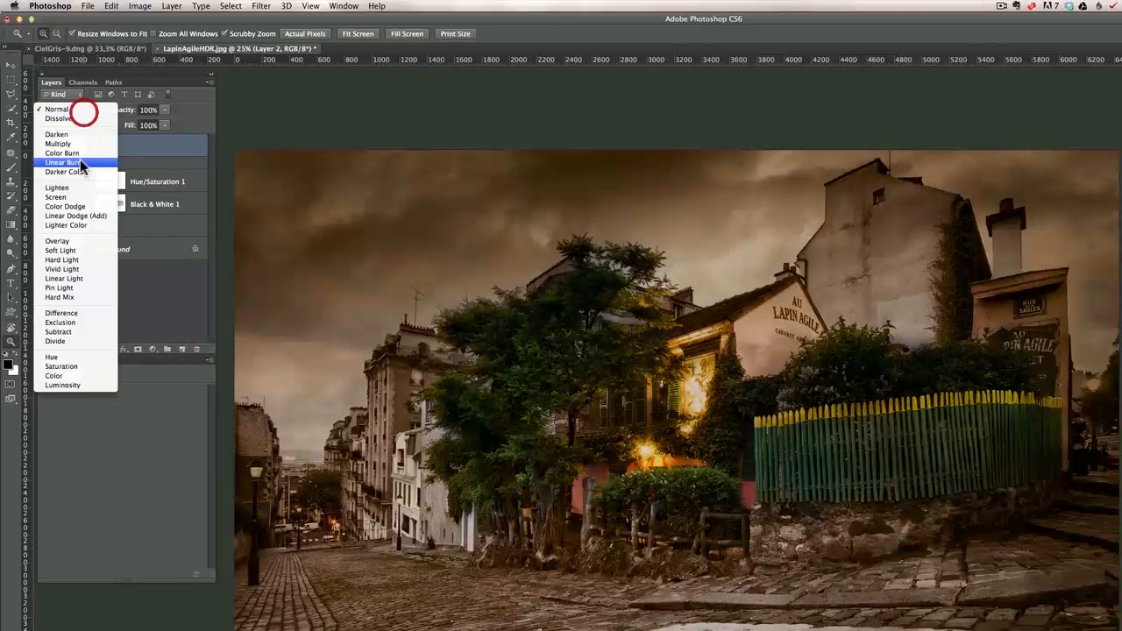
click(57, 241)
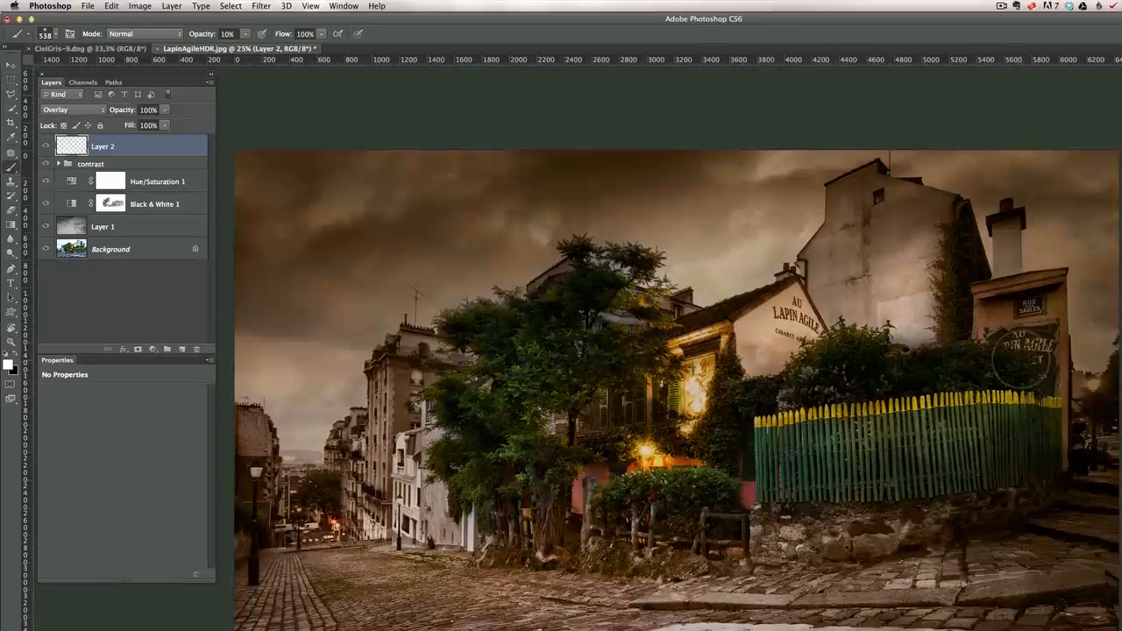
Toggle Layer 2's visibility to compare the painted highlights
click(45, 146)
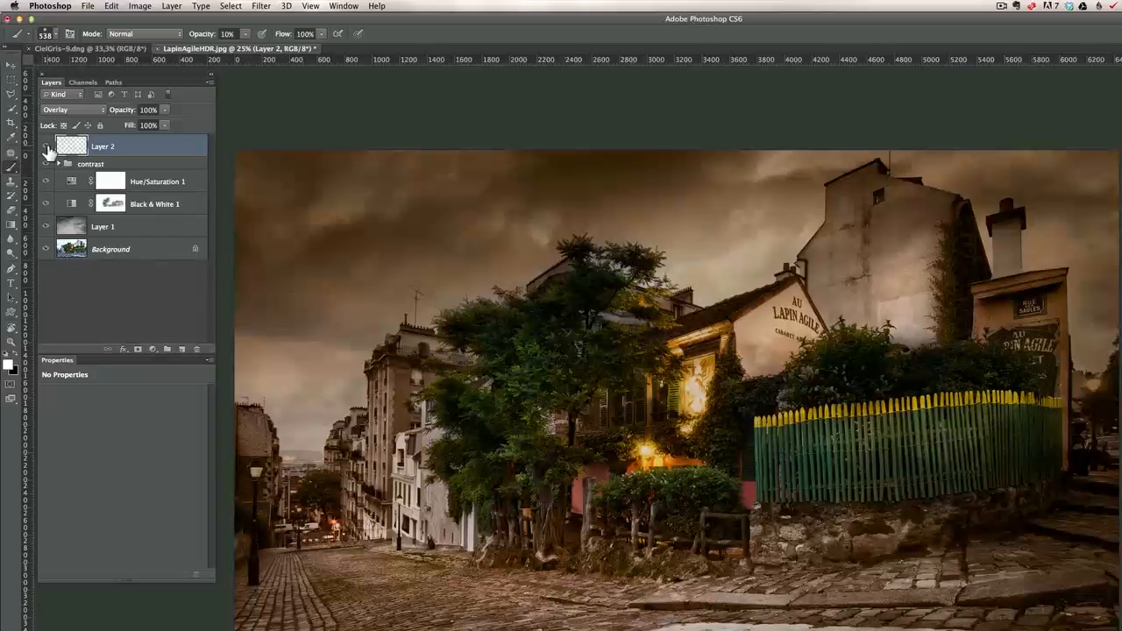
click(46, 146)
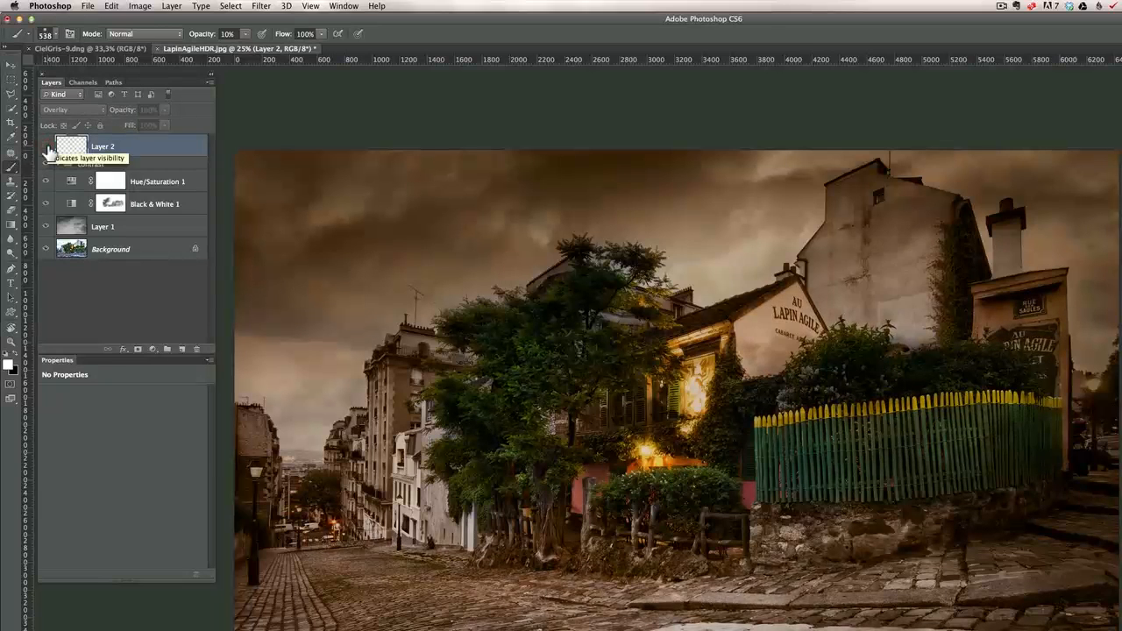
click(46, 146)
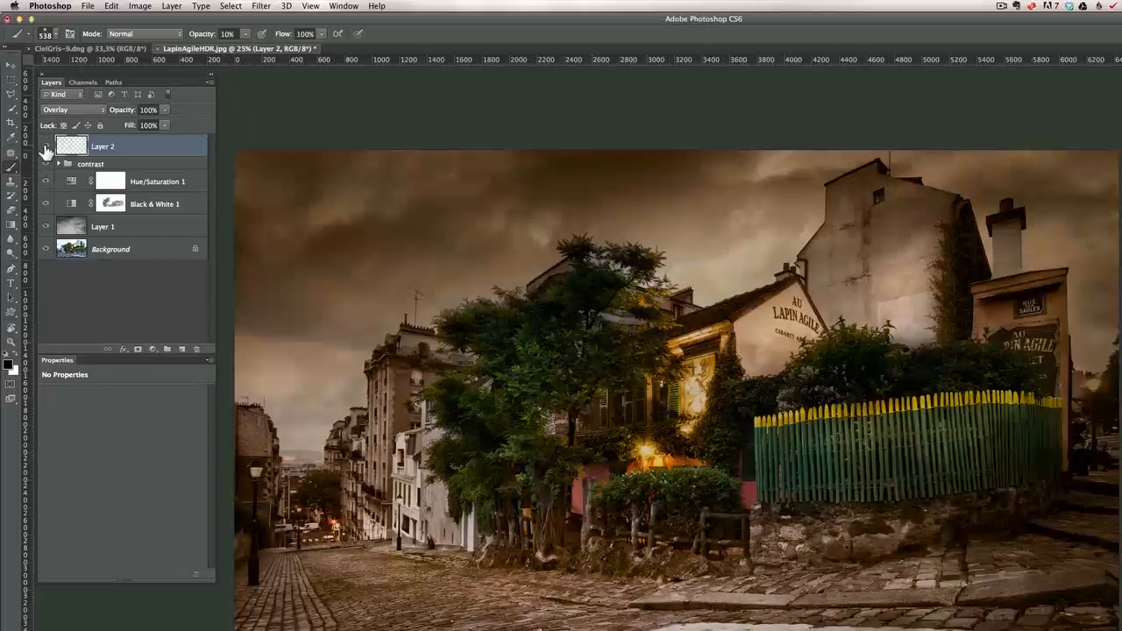
click(46, 146)
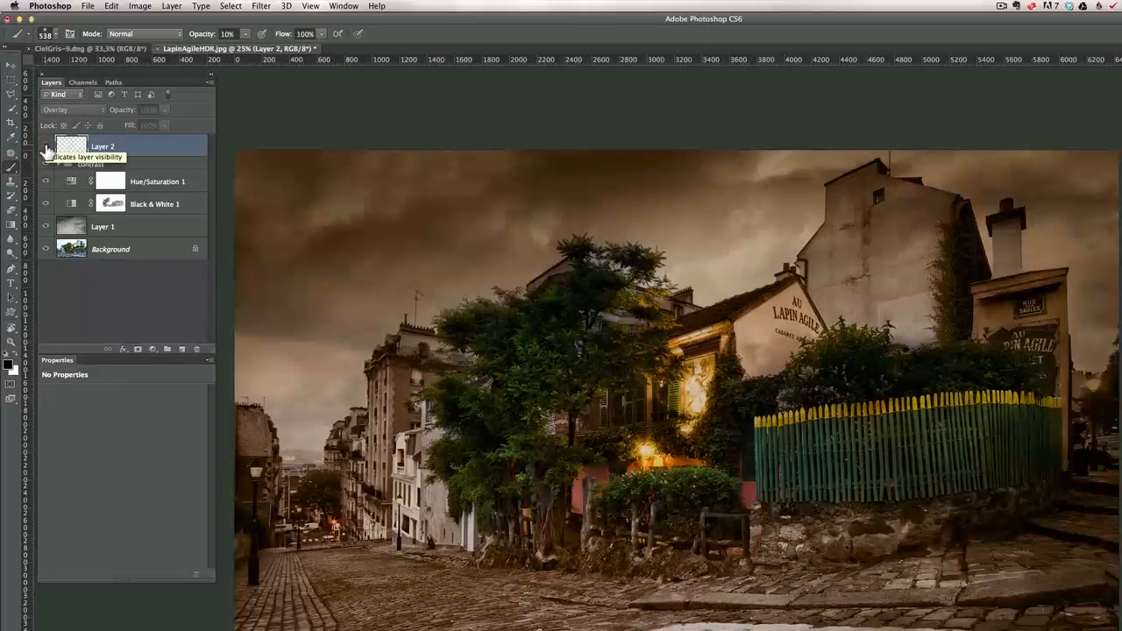
click(46, 146)
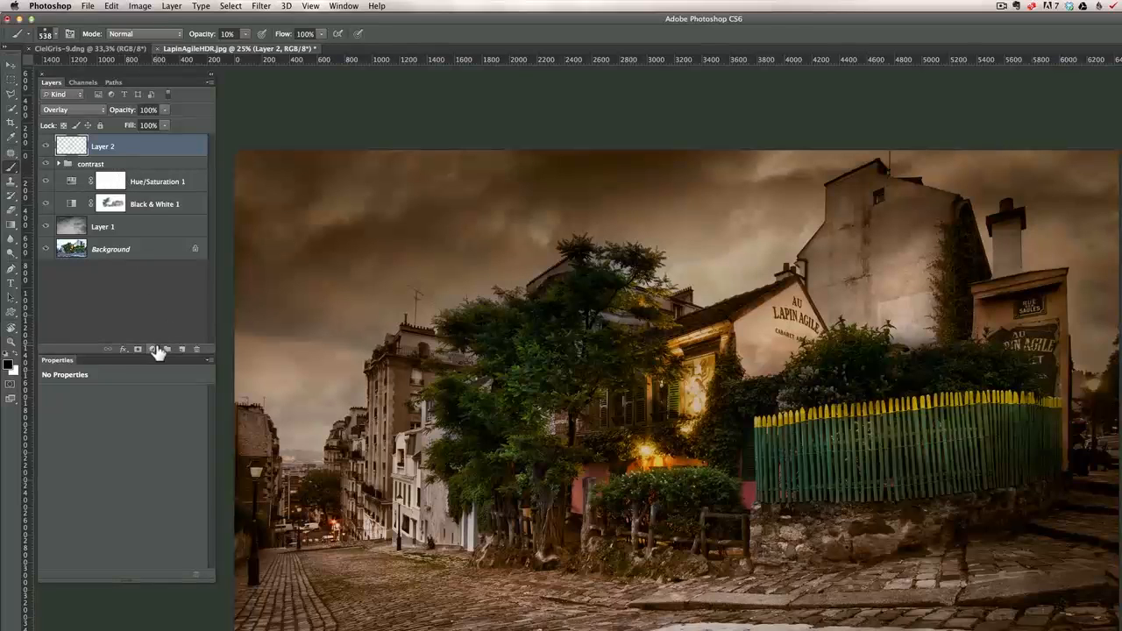
Add a Curves 3 adjustment and stamp the visible layers into Layer 3
click(152, 349)
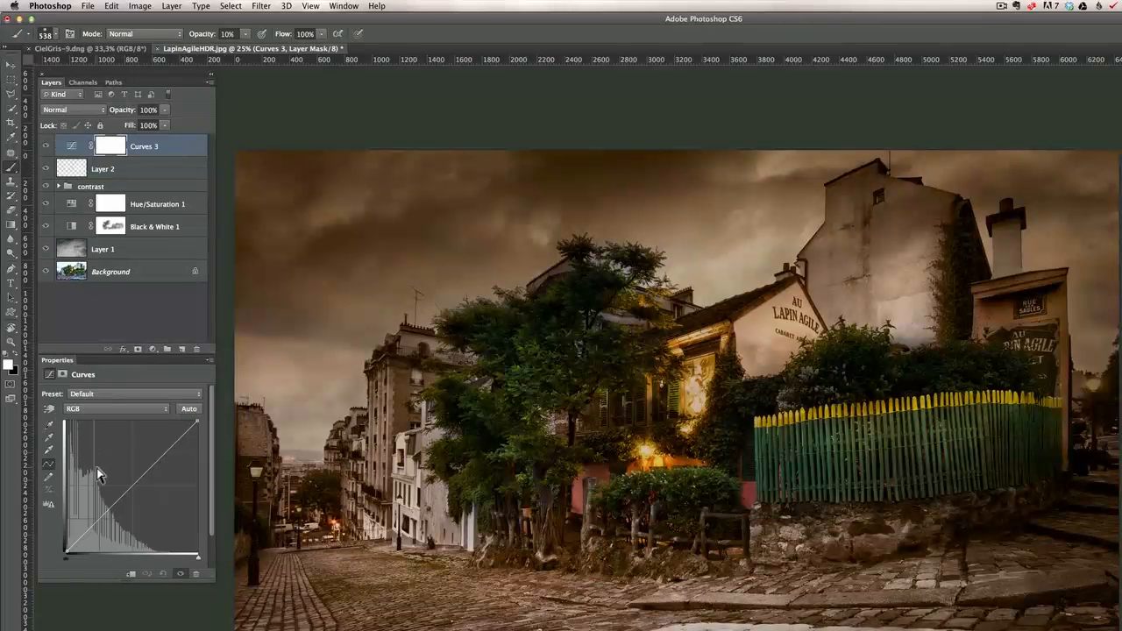
click(132, 480)
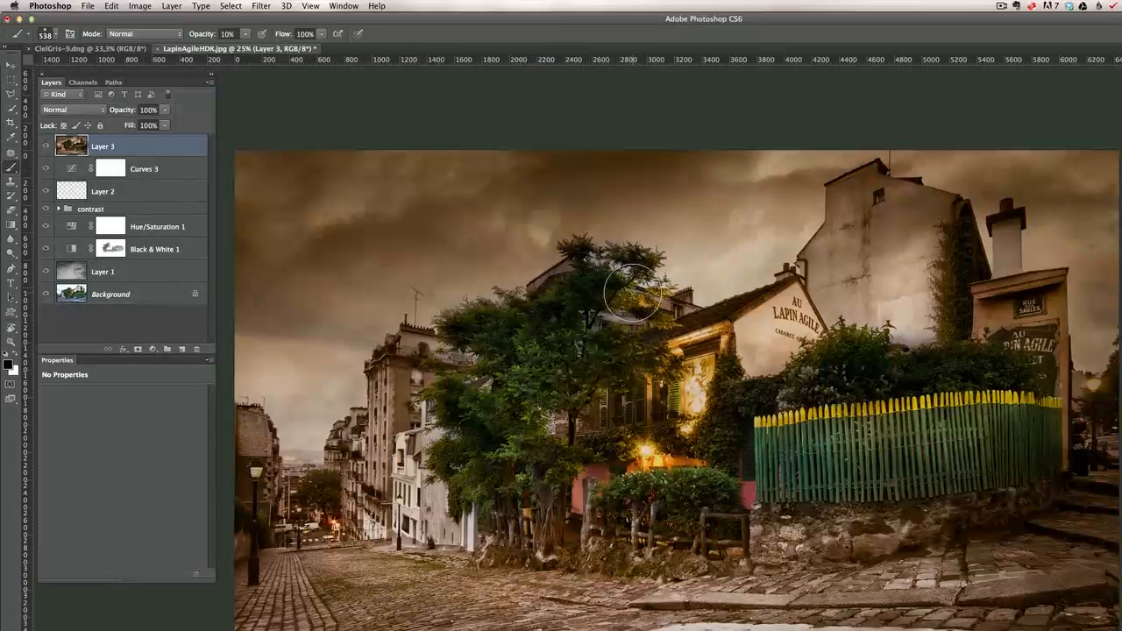
Set Layer 3's blend mode to Multiply
click(46, 146)
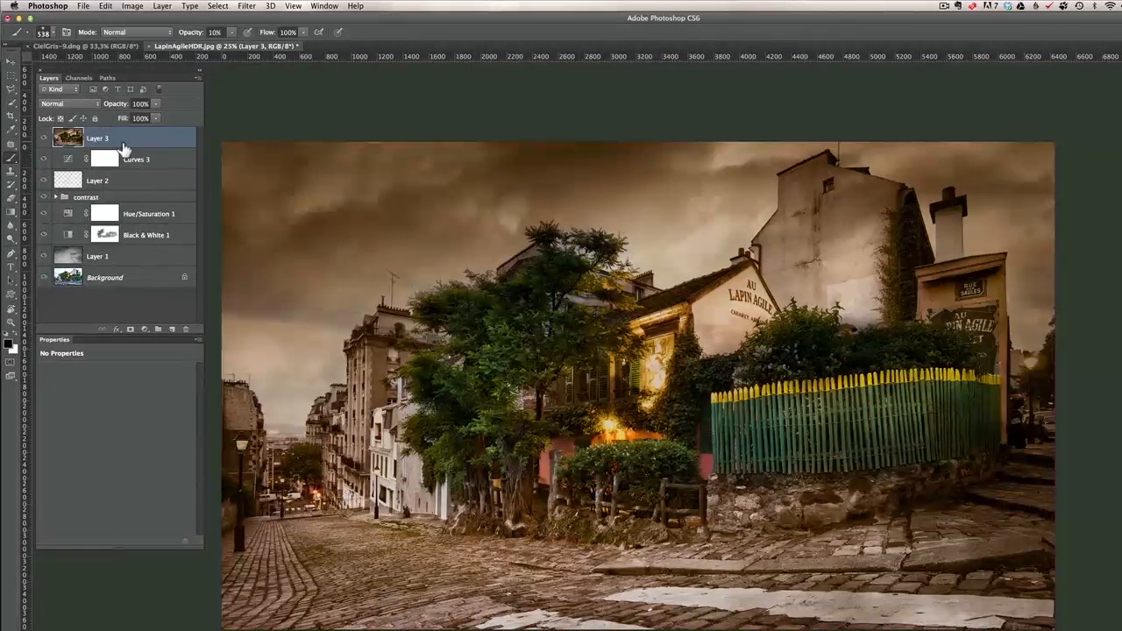
click(69, 104)
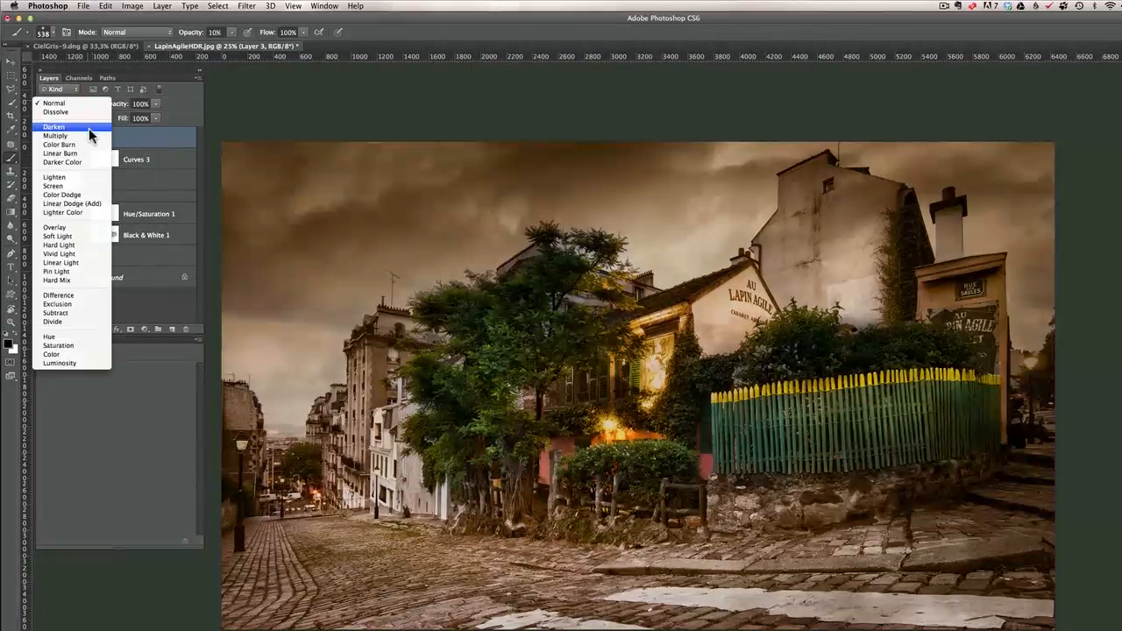
click(55, 135)
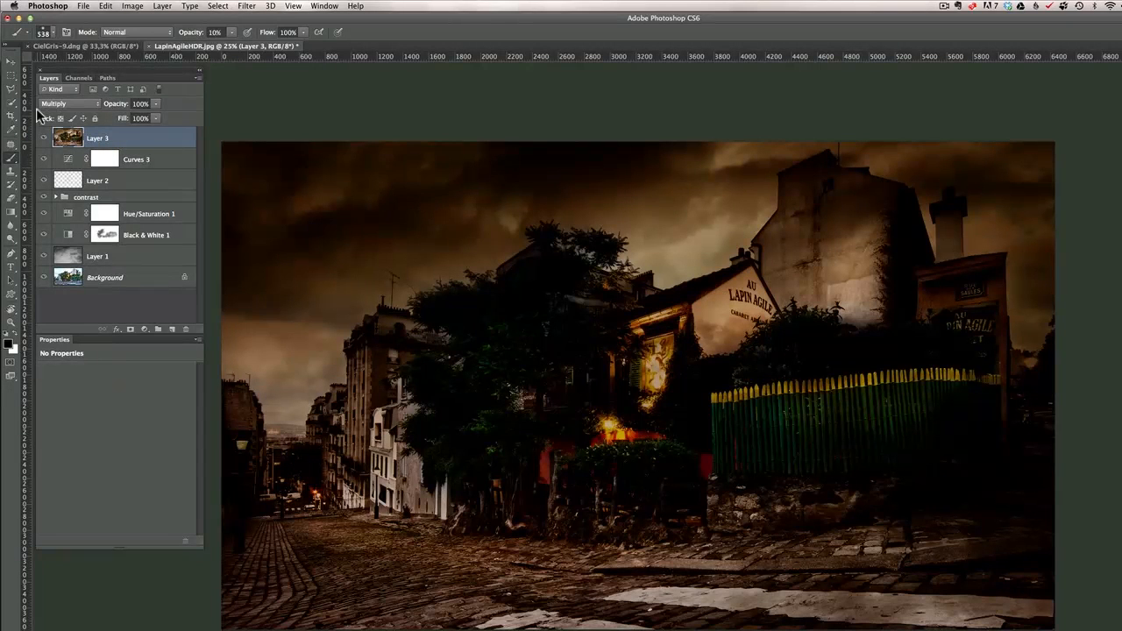
Draw a rectangular marquee selection inset from the photo edges
click(12, 86)
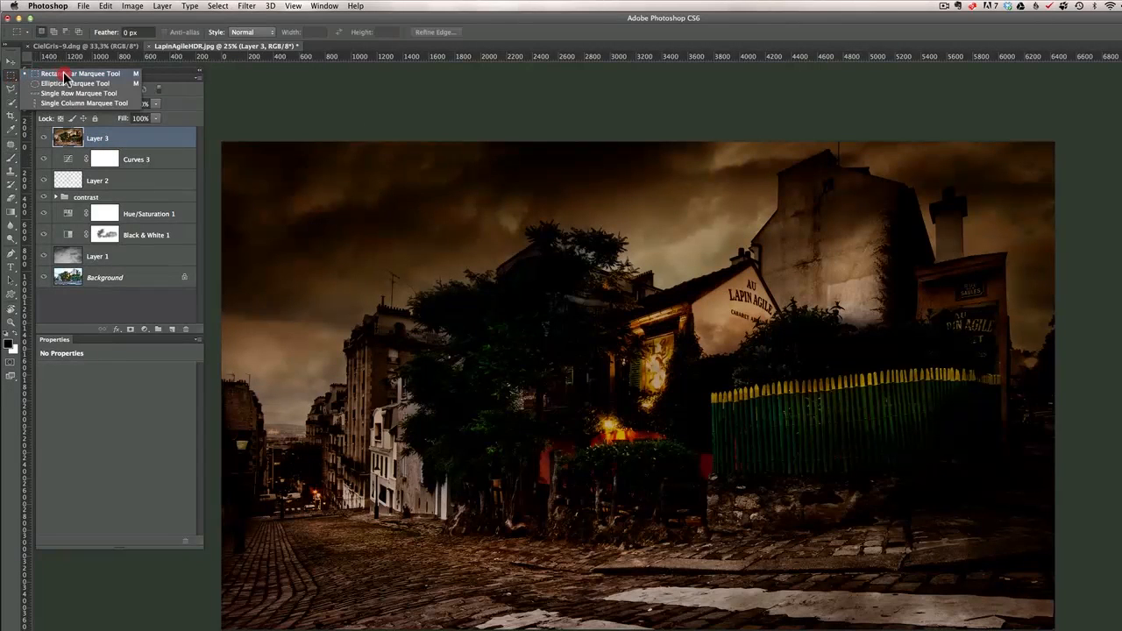
drag(285, 179, 285, 226)
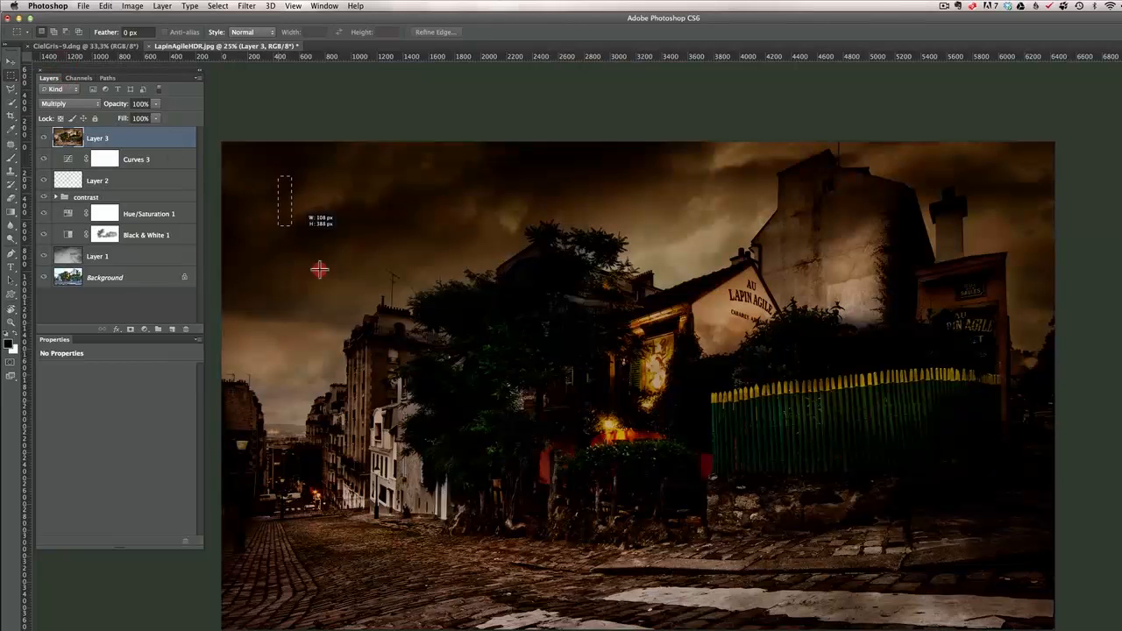
drag(285, 202, 977, 568)
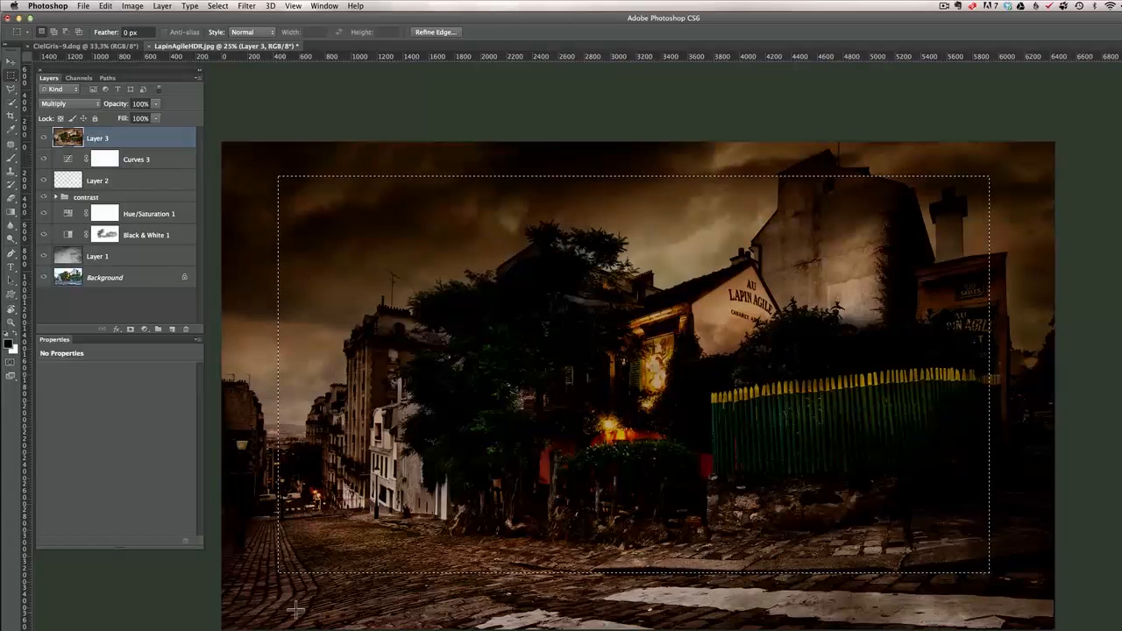
mouse_move(822, 213)
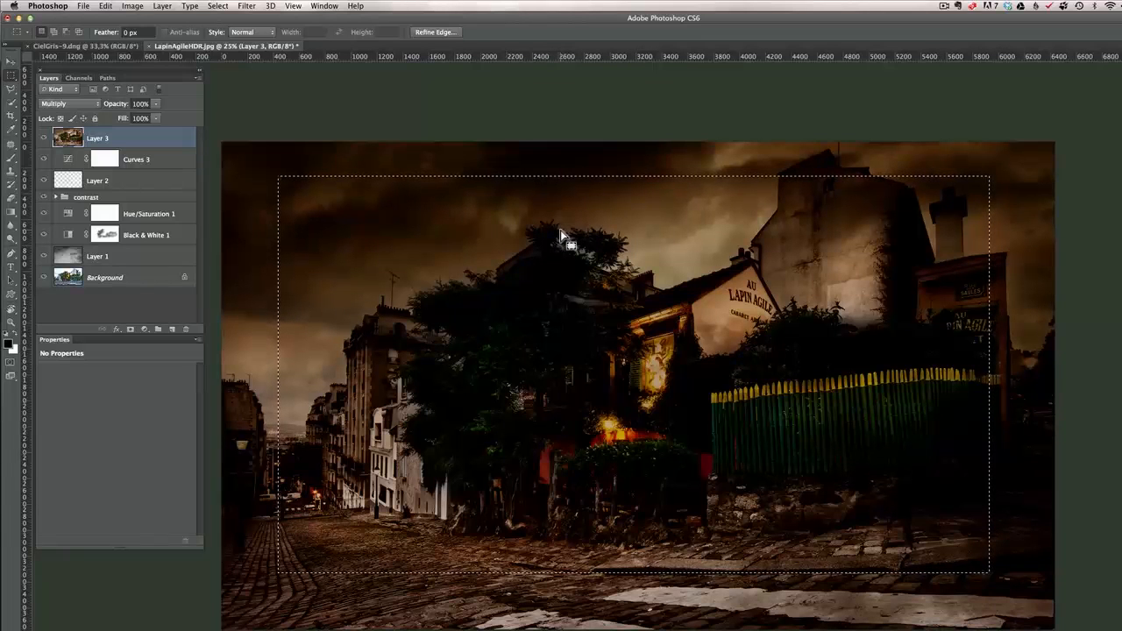
mouse_move(493, 160)
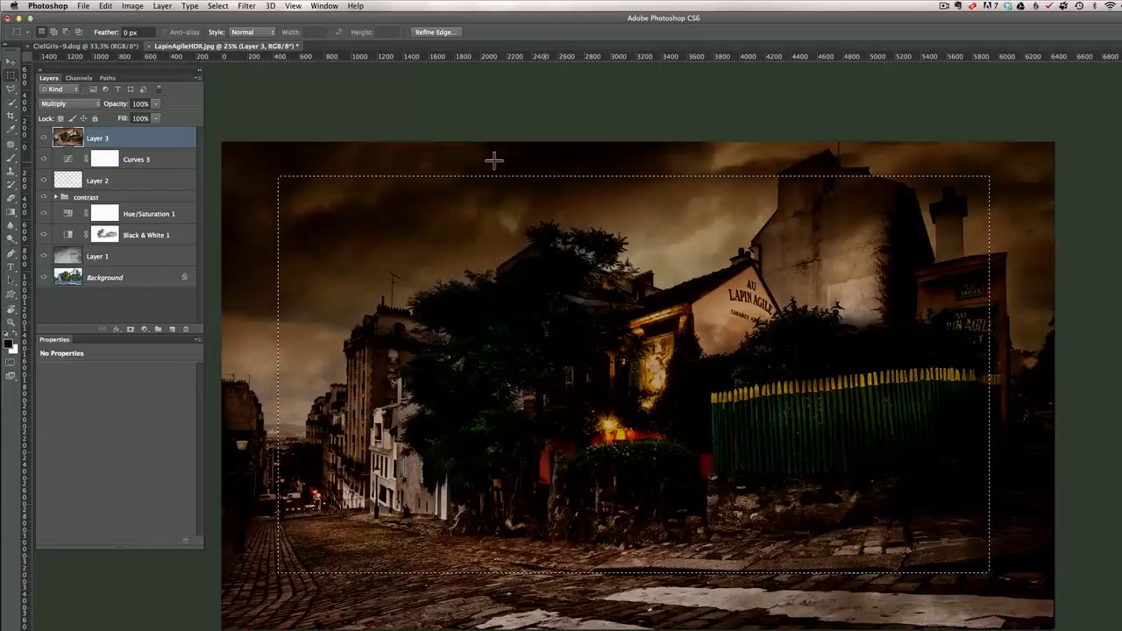
mouse_move(648, 272)
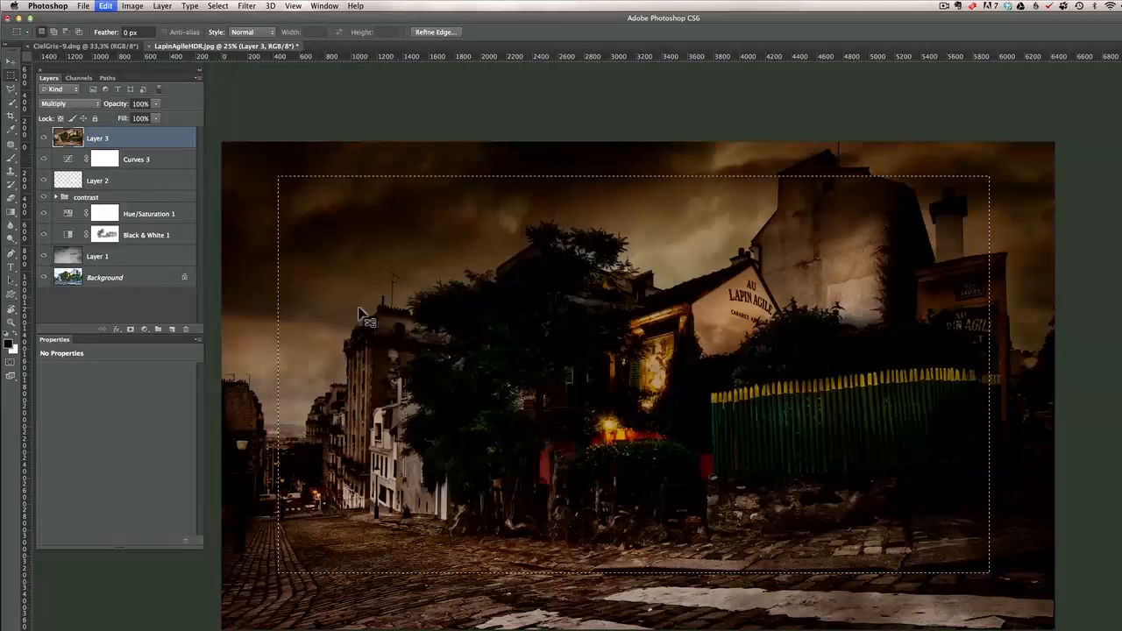
mouse_move(574, 188)
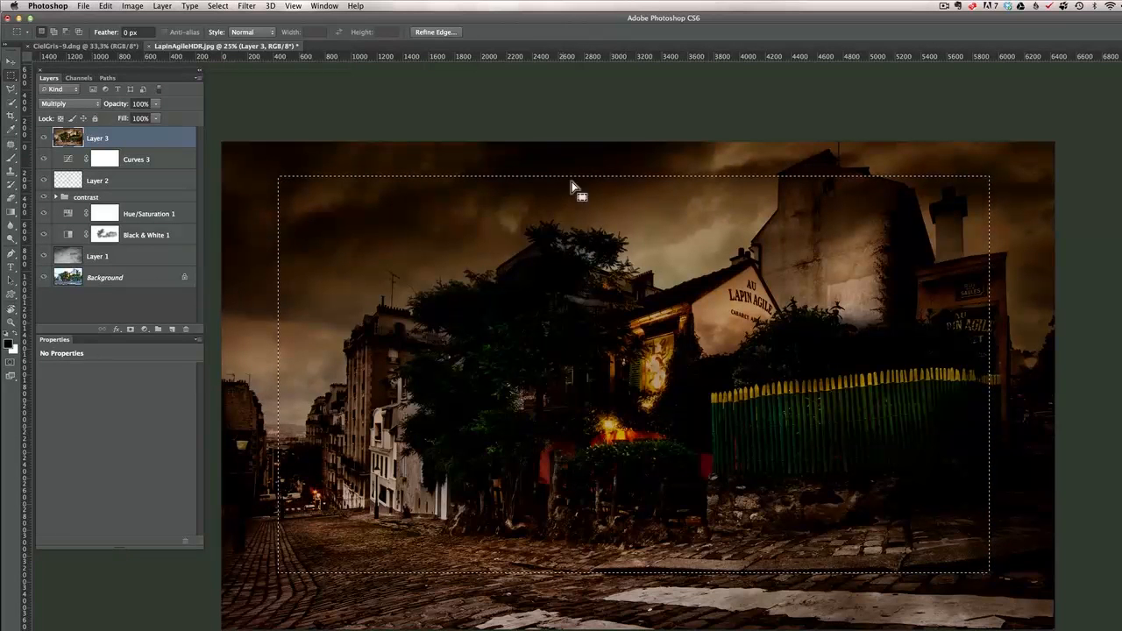
mouse_move(326, 176)
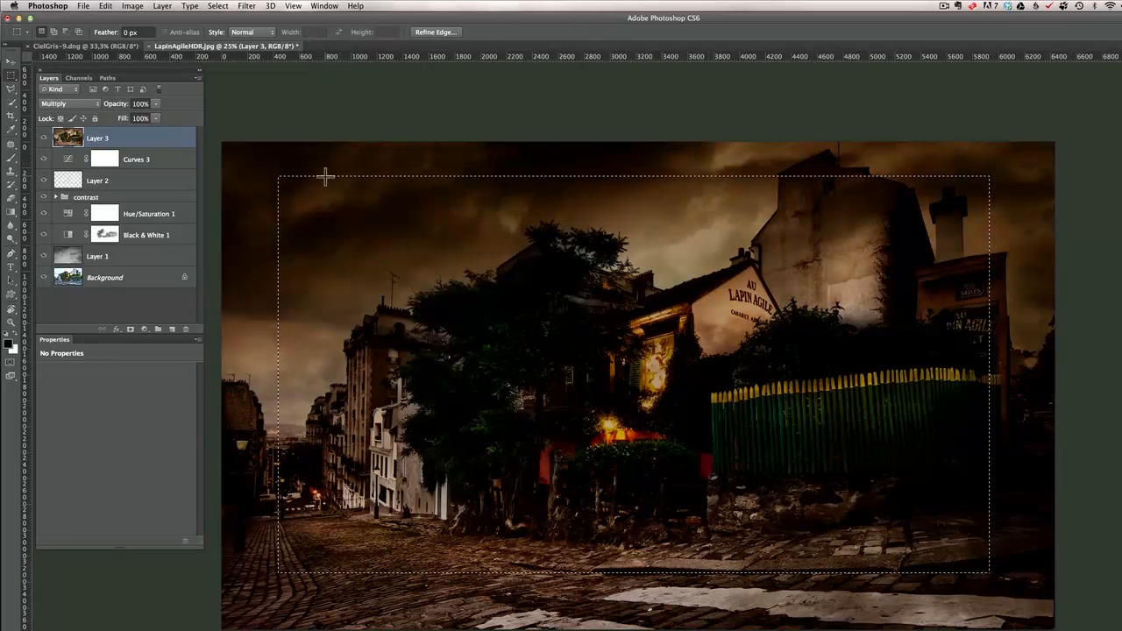
mouse_move(828, 364)
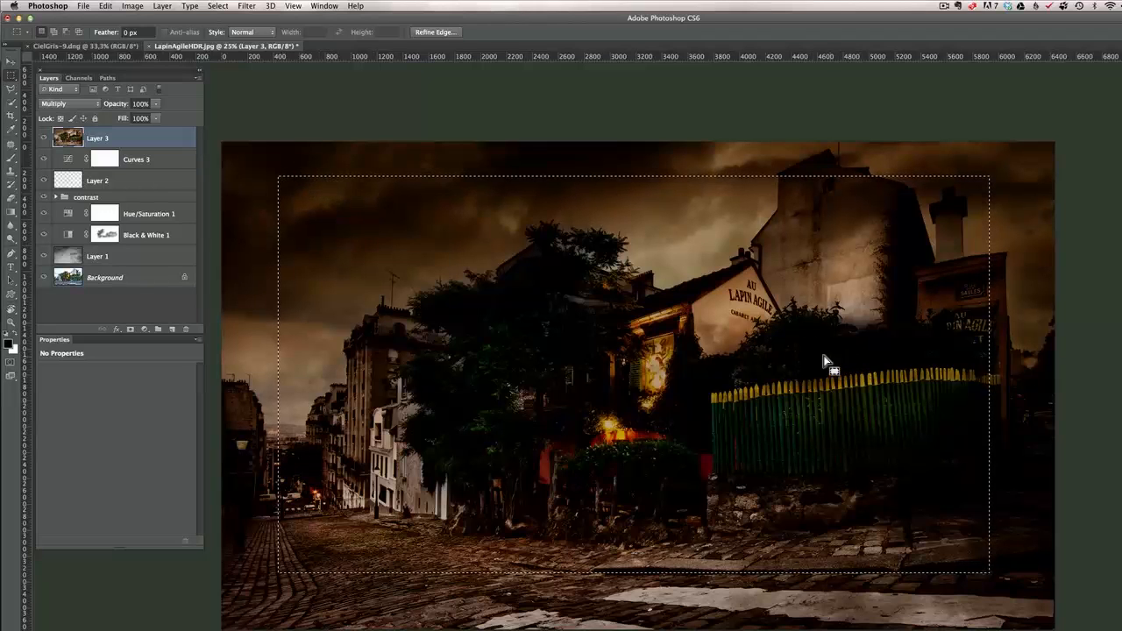
Transform the selection, lowering its top edge
click(217, 5)
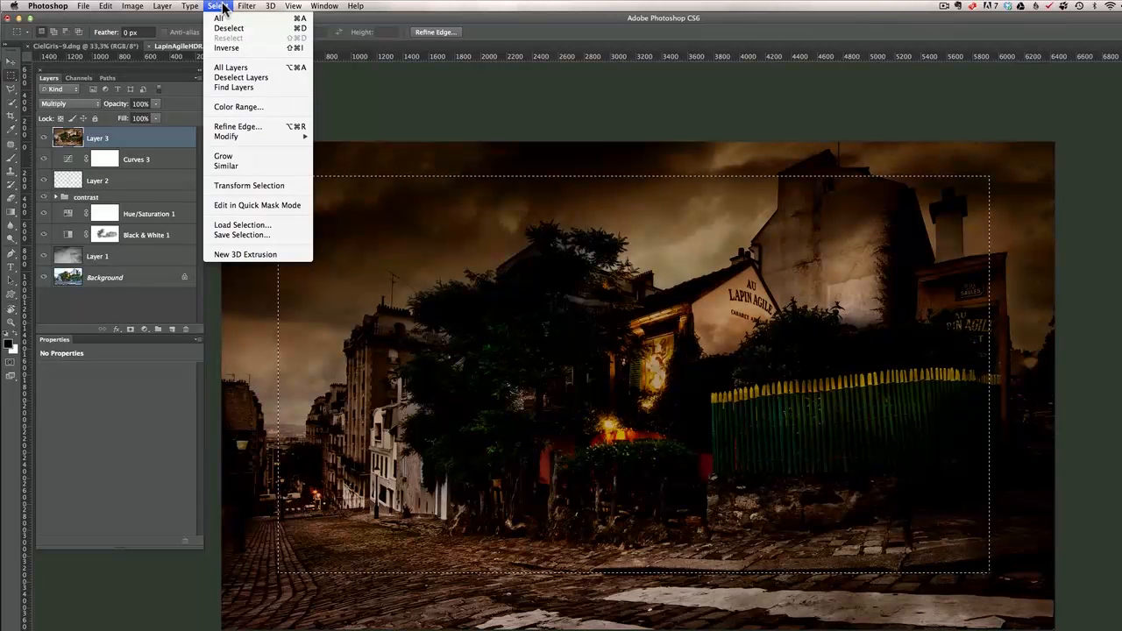
mouse_move(249, 185)
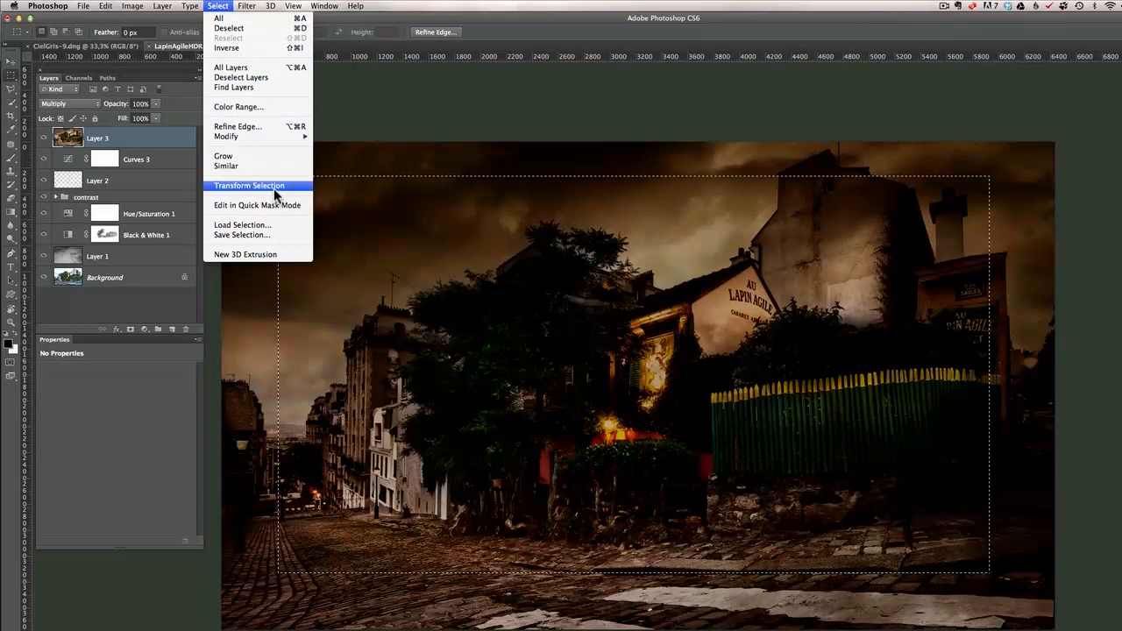
click(249, 185)
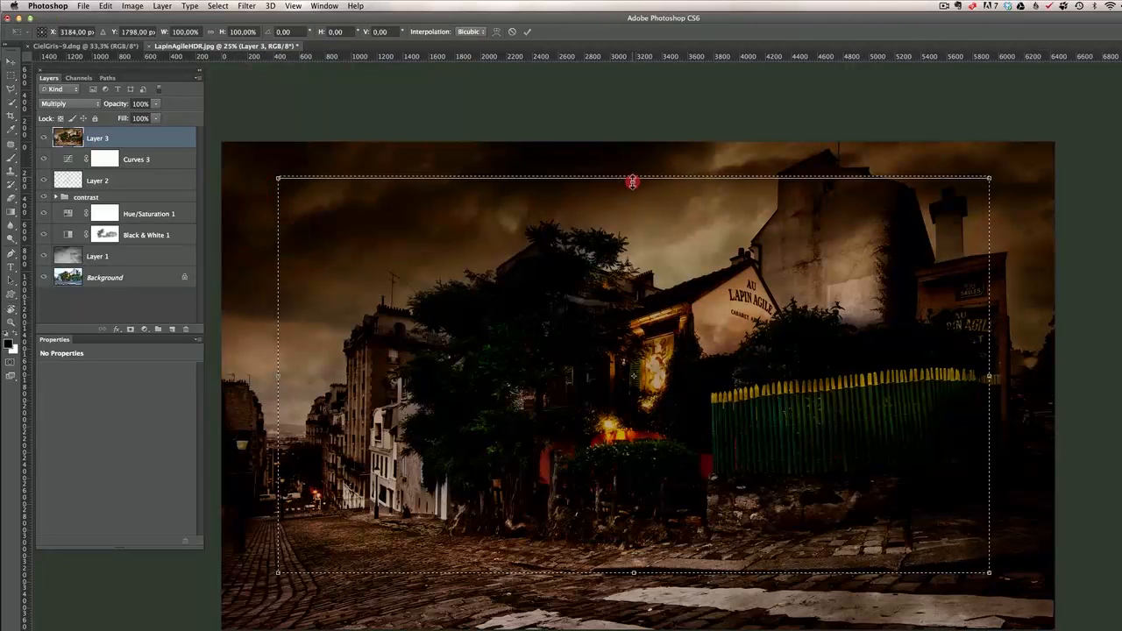
drag(633, 180, 633, 199)
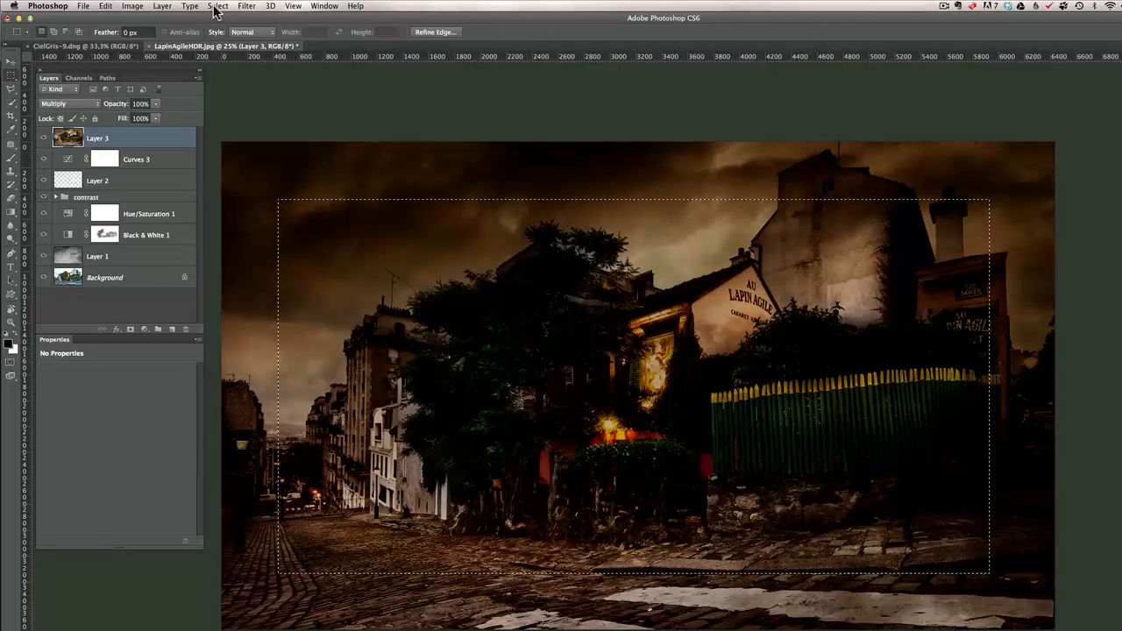
Feather the selection by 500 pixels
click(218, 6)
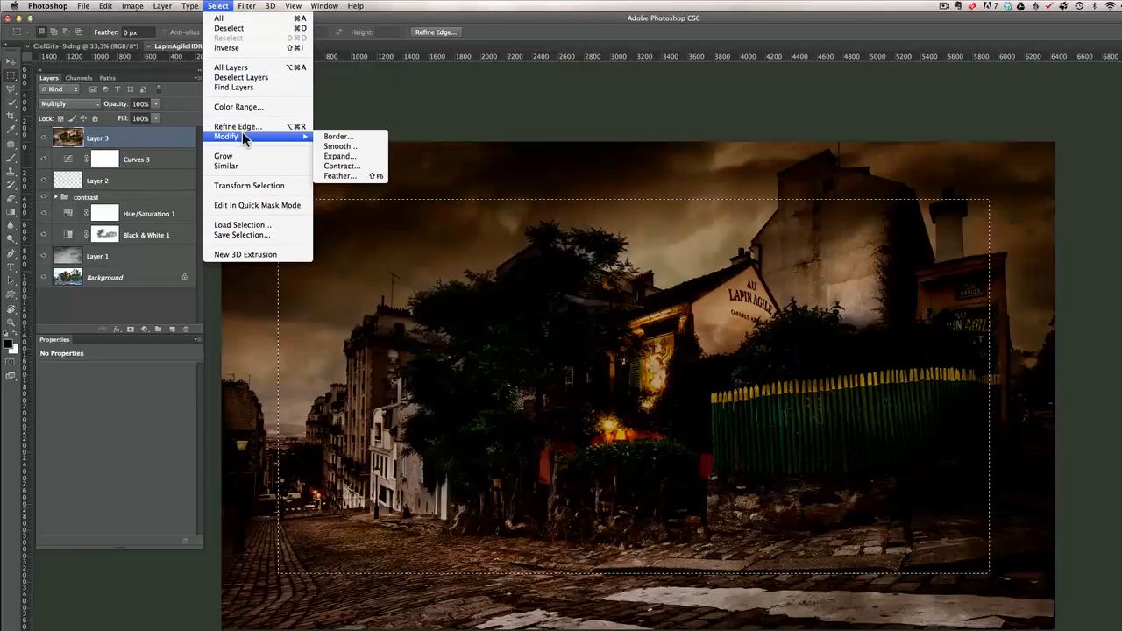
click(340, 175)
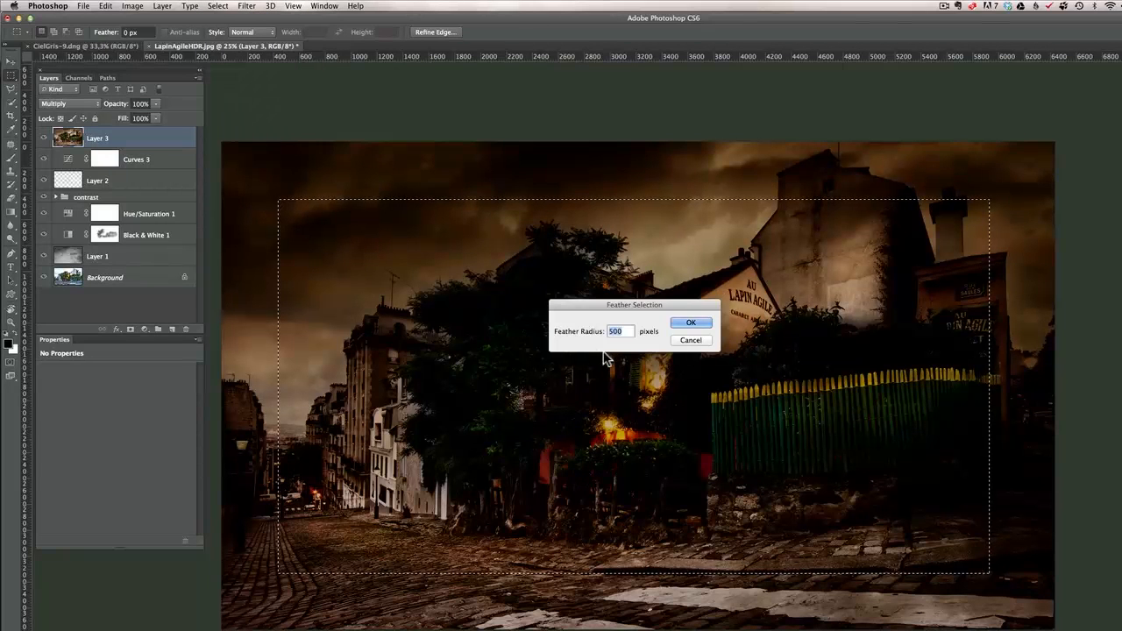
mouse_move(958, 314)
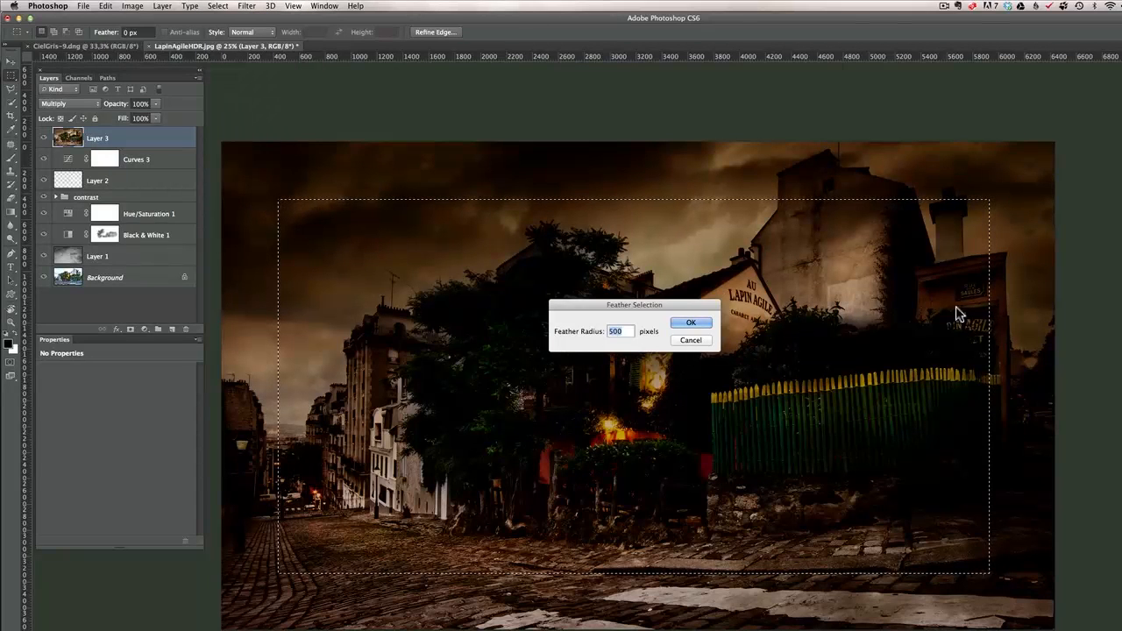
click(690, 322)
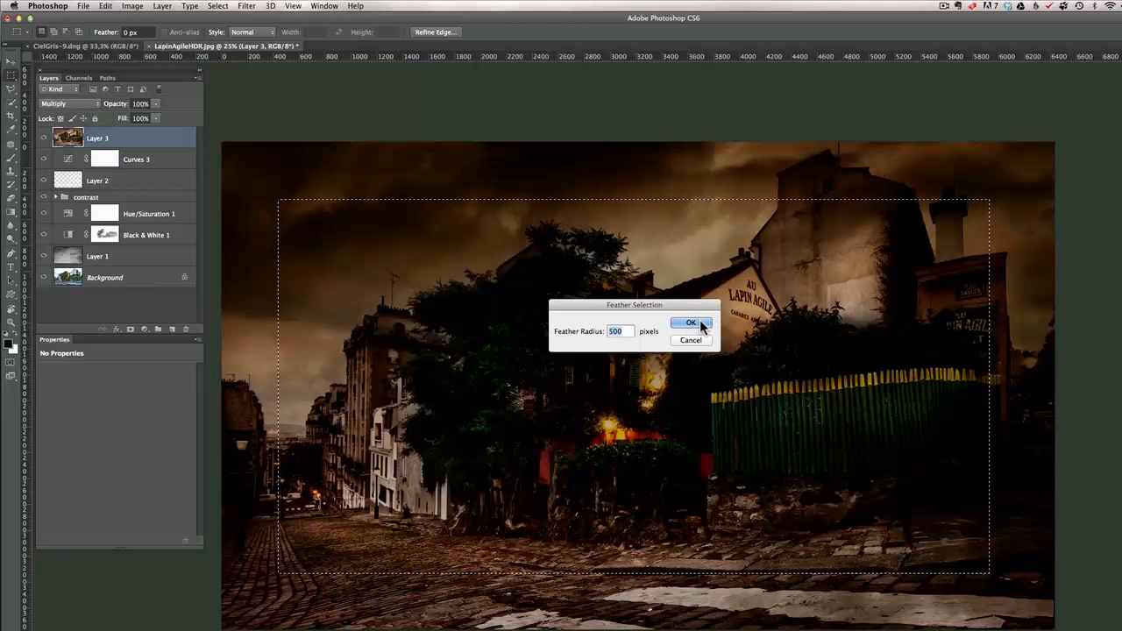
click(690, 322)
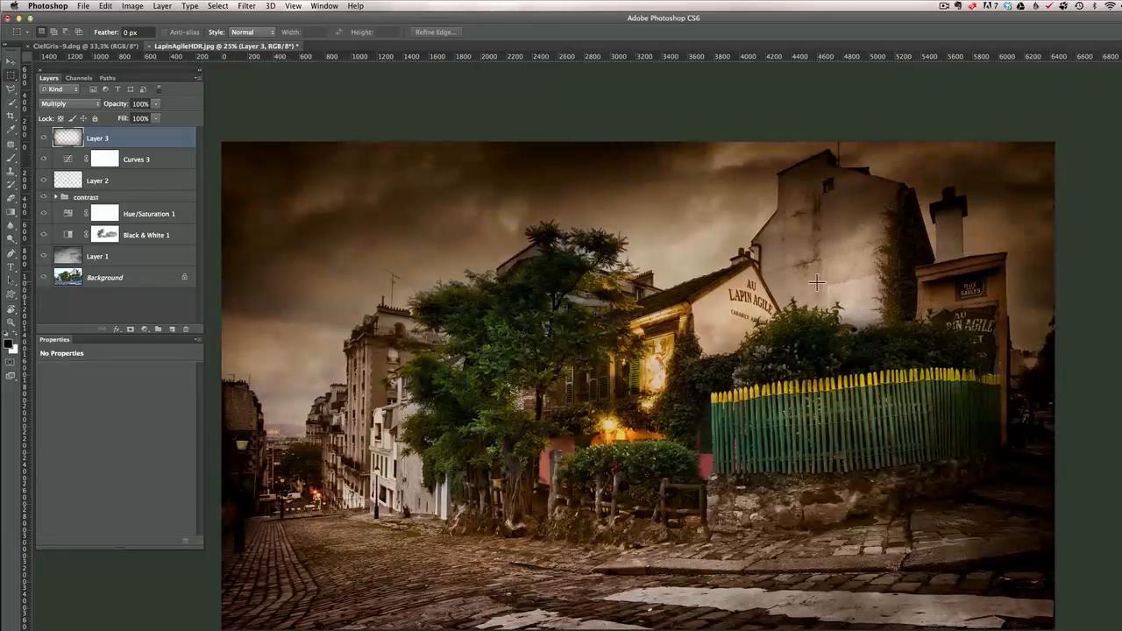
Lower Layer 3's vignette opacity to 55%, toggling it on and off to compare
click(43, 137)
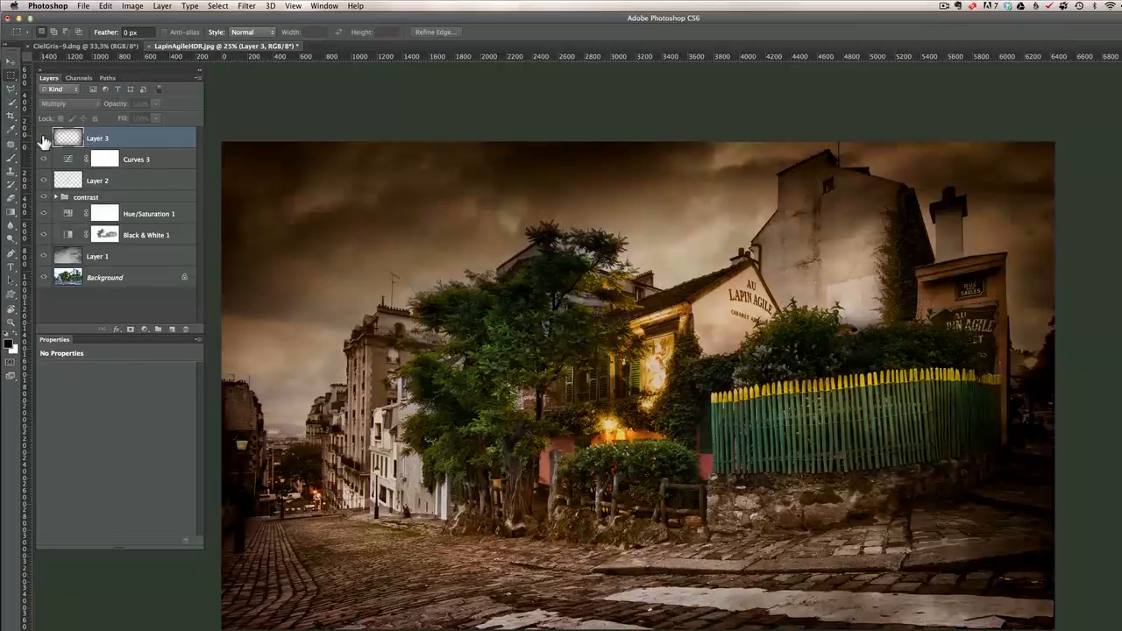
click(43, 139)
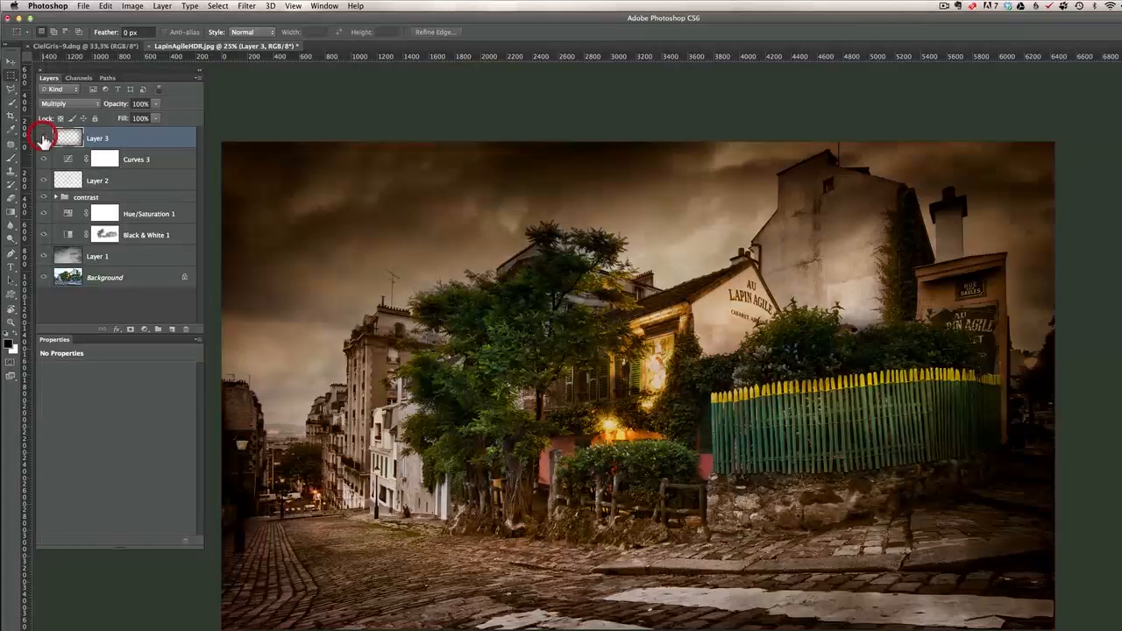
click(43, 138)
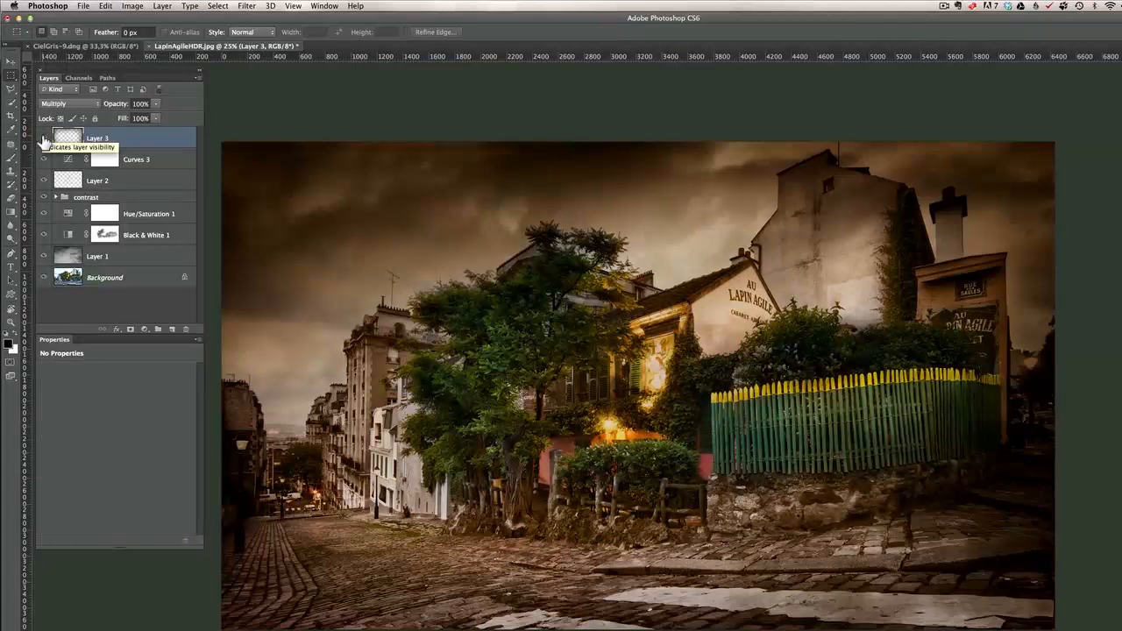
click(43, 138)
text(55)
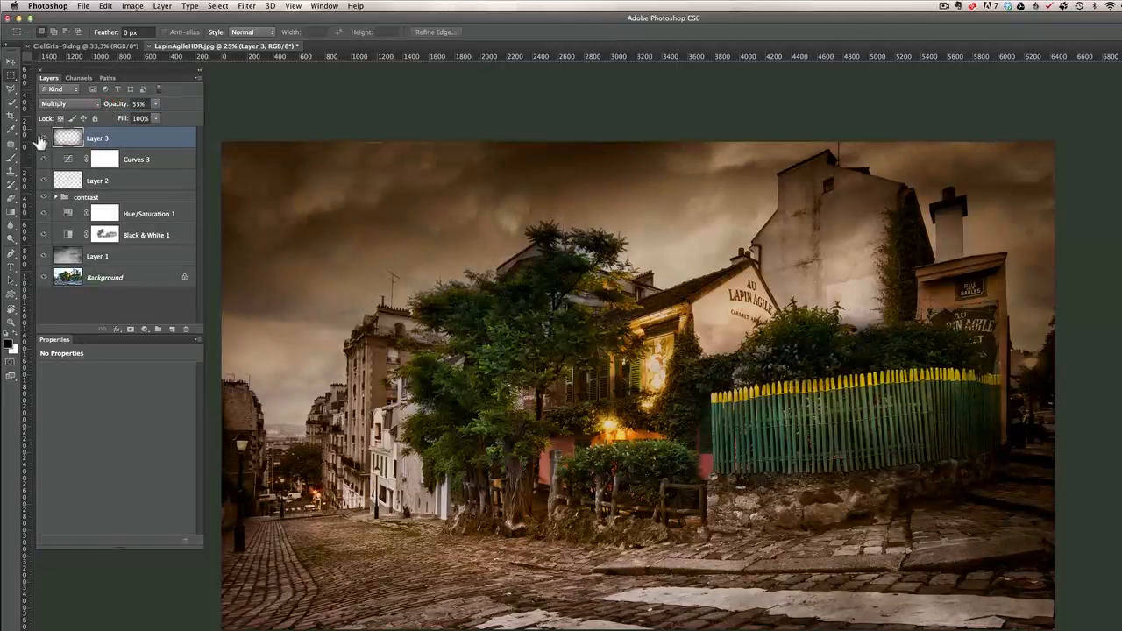
click(43, 137)
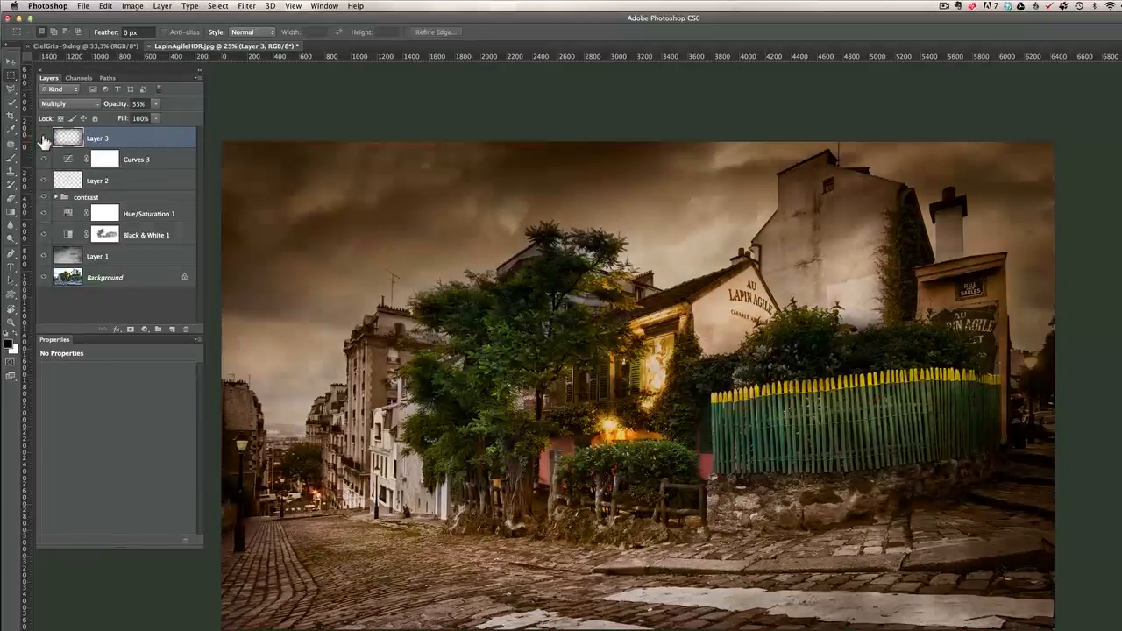
click(42, 138)
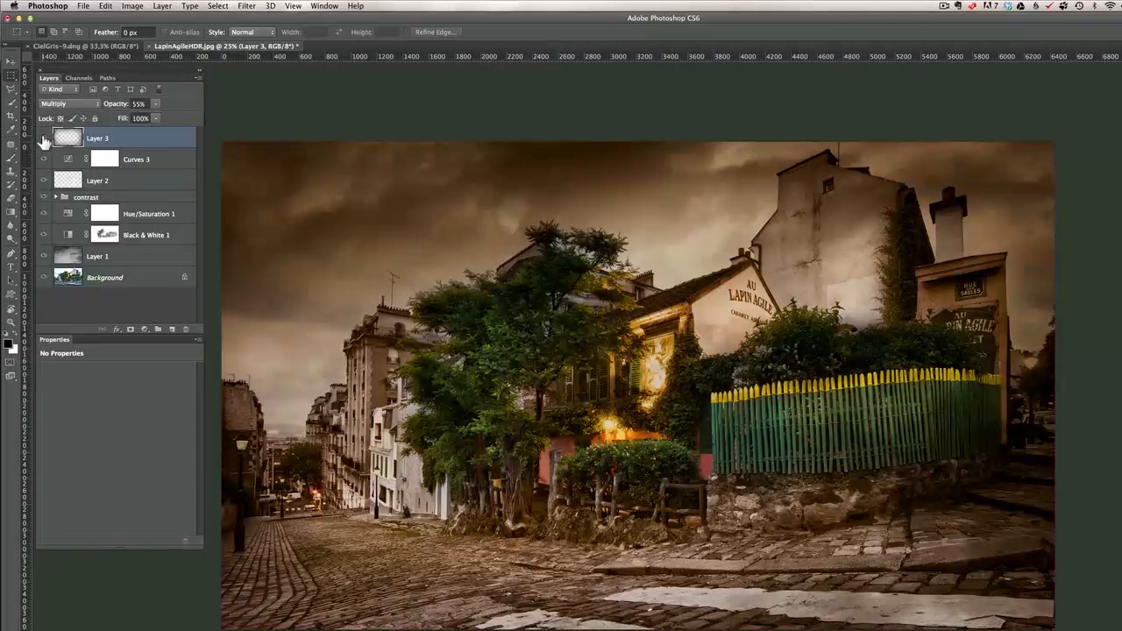
click(43, 138)
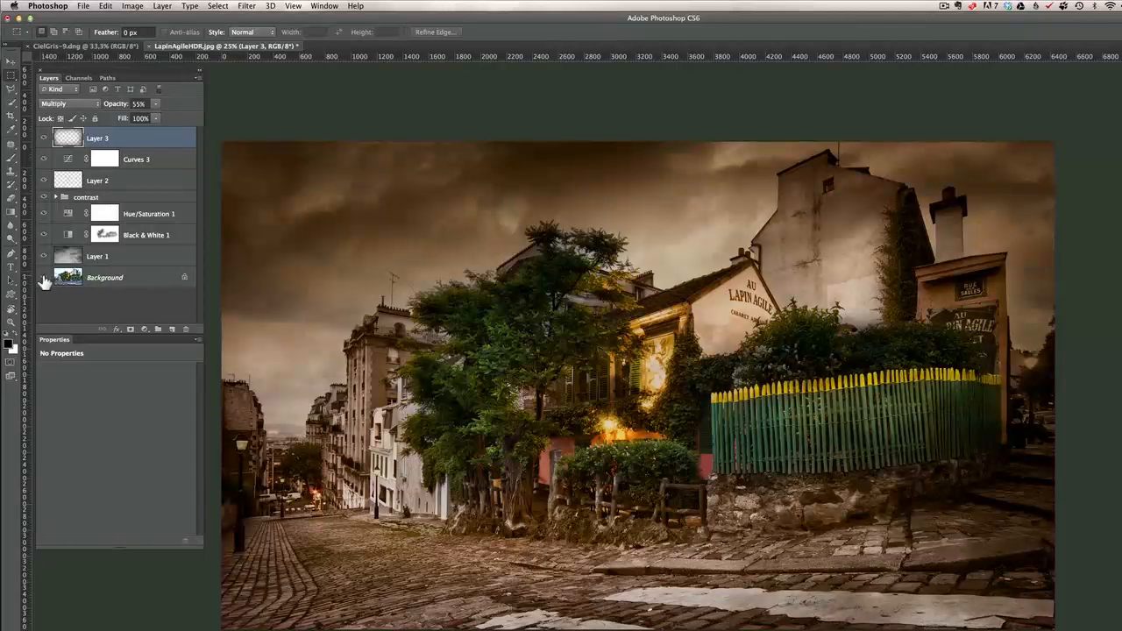
mouse_move(43, 278)
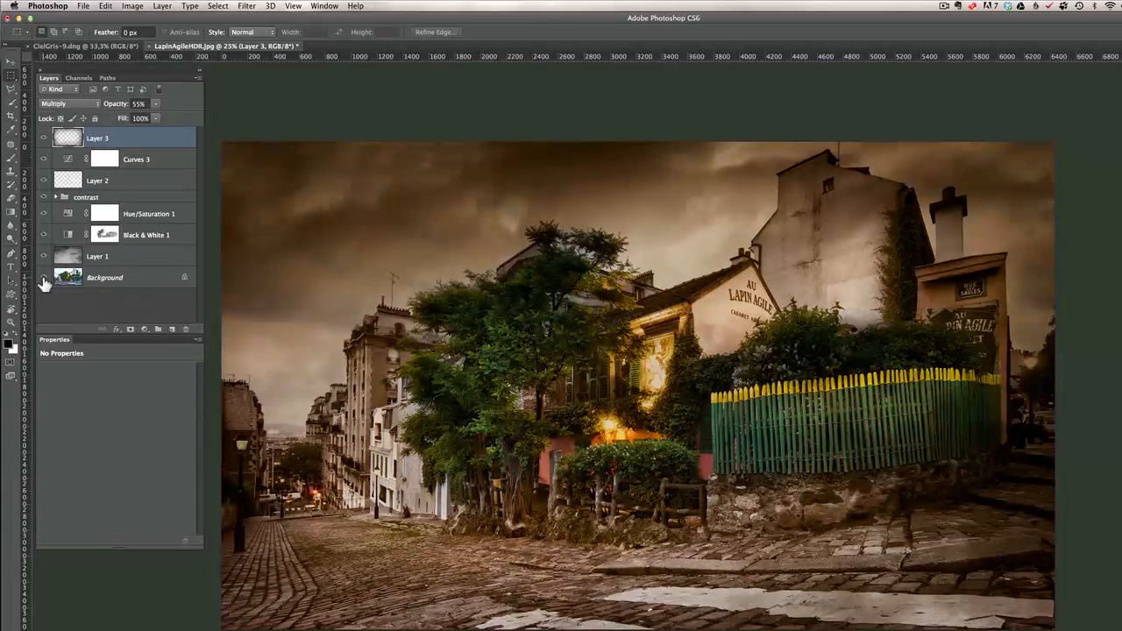
click(44, 277)
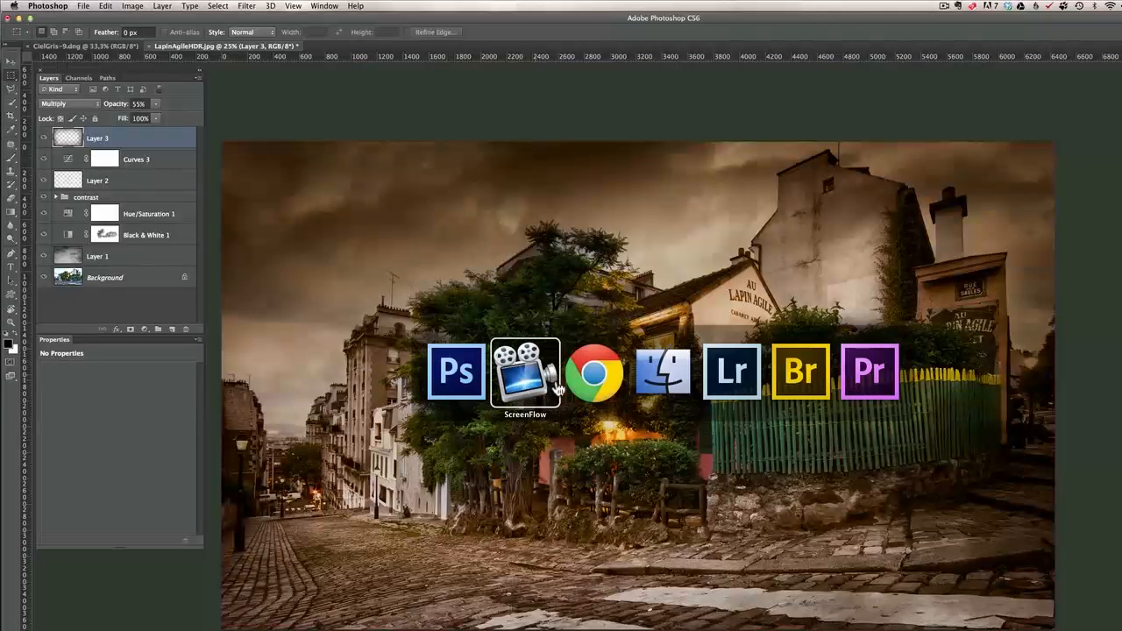
Switch to Chrome and scroll through the Tutorial Apps page and back to the top
click(594, 371)
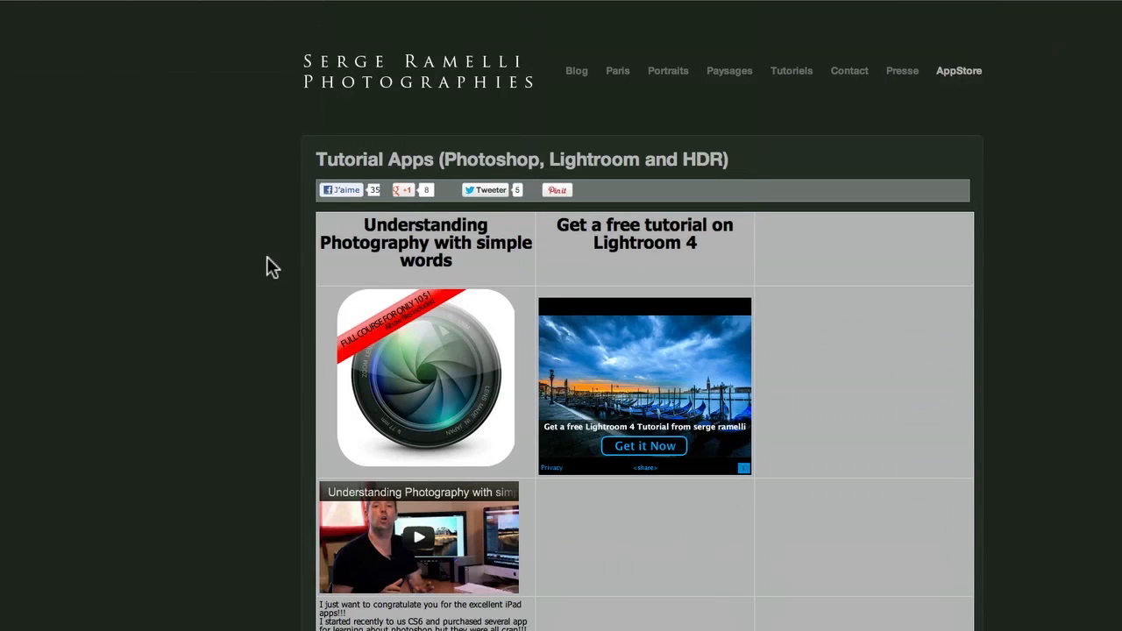
mouse_move(515, 119)
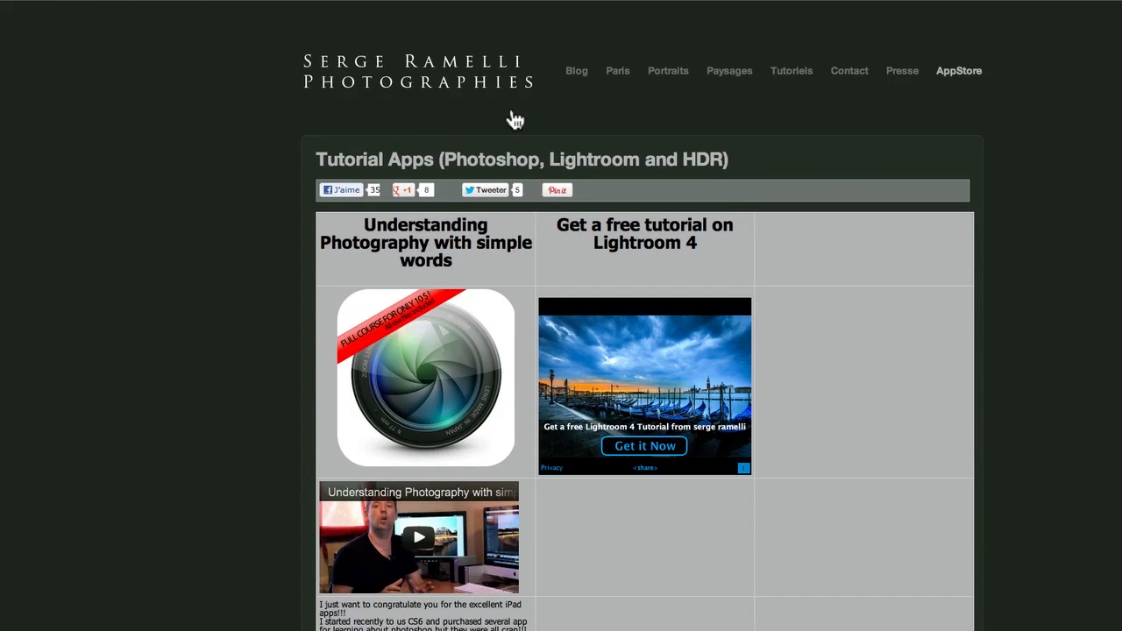
mouse_move(804, 270)
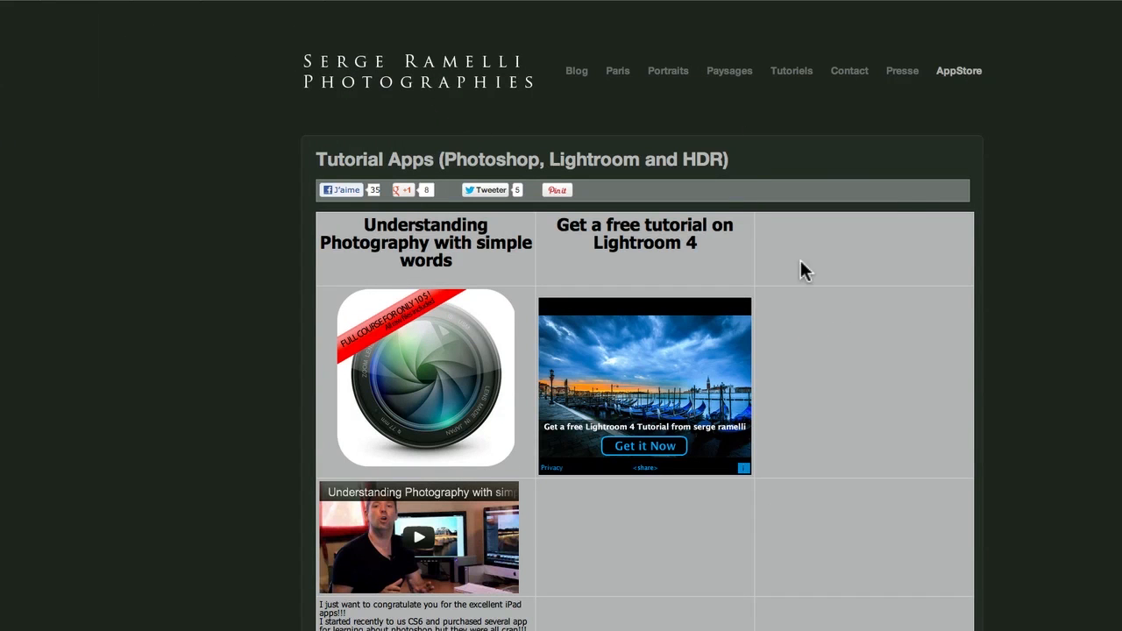
scroll(down, 3)
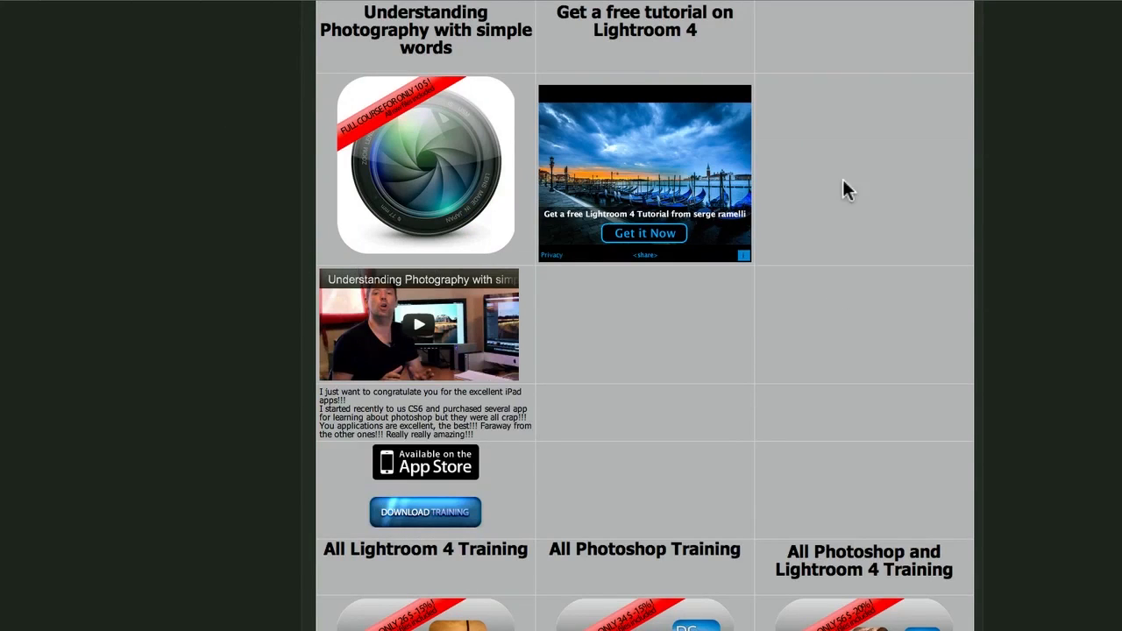
mouse_move(763, 451)
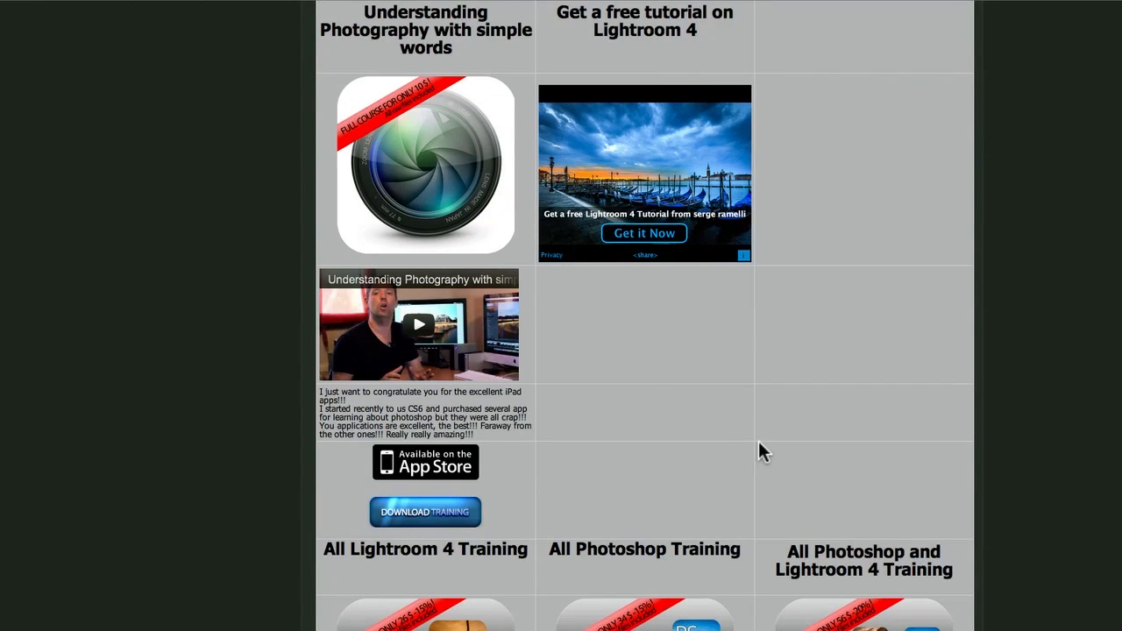
scroll(down, 3)
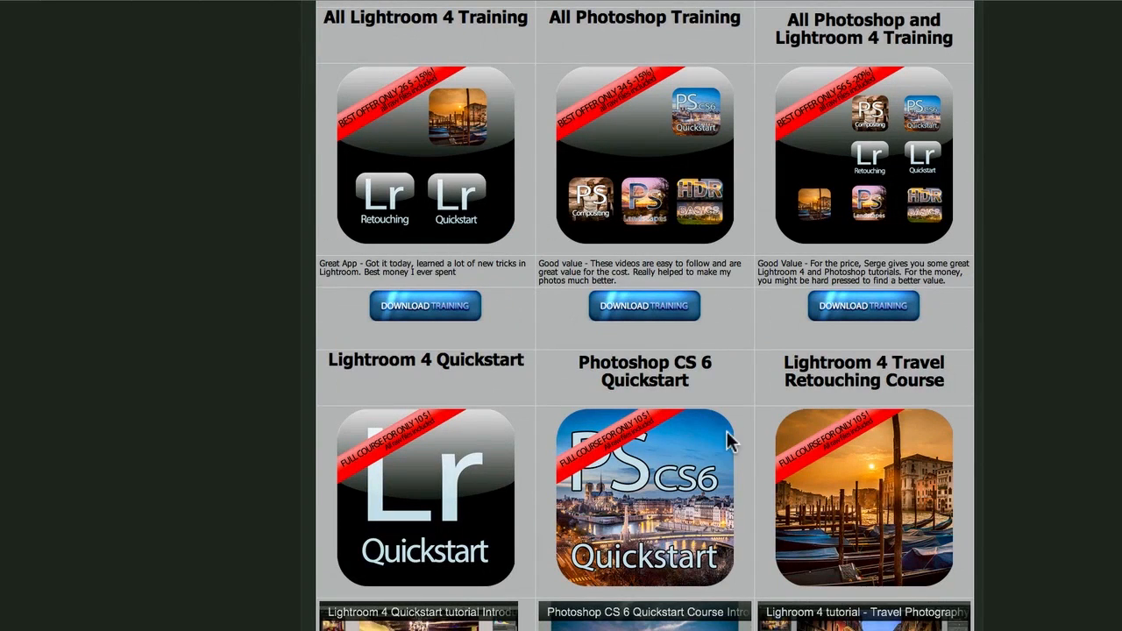
mouse_move(926, 462)
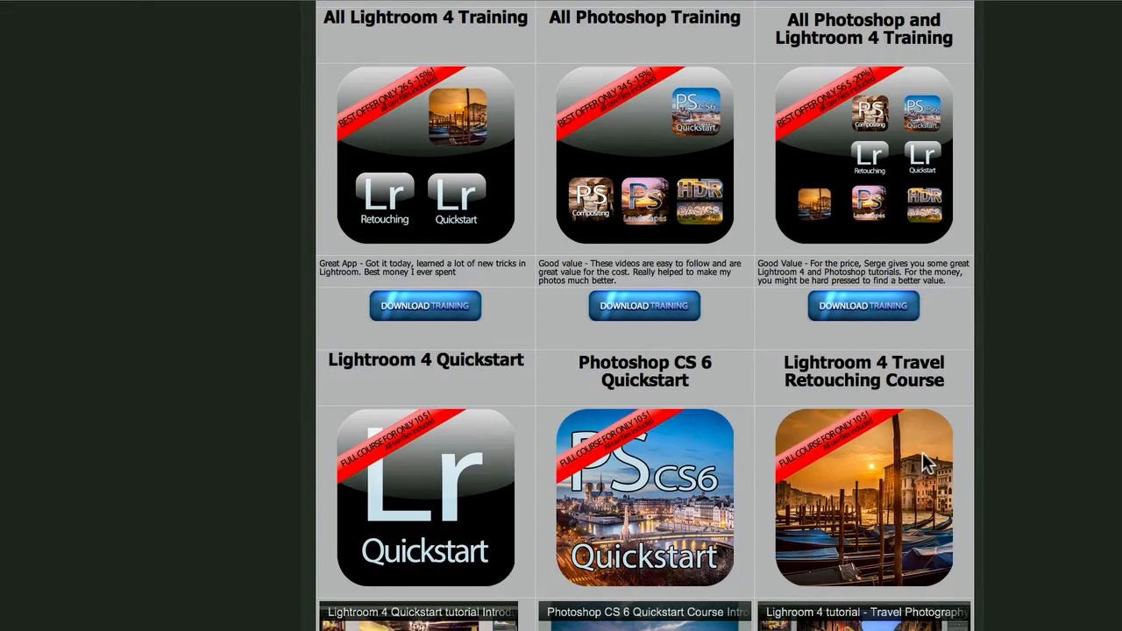
scroll(down, 3)
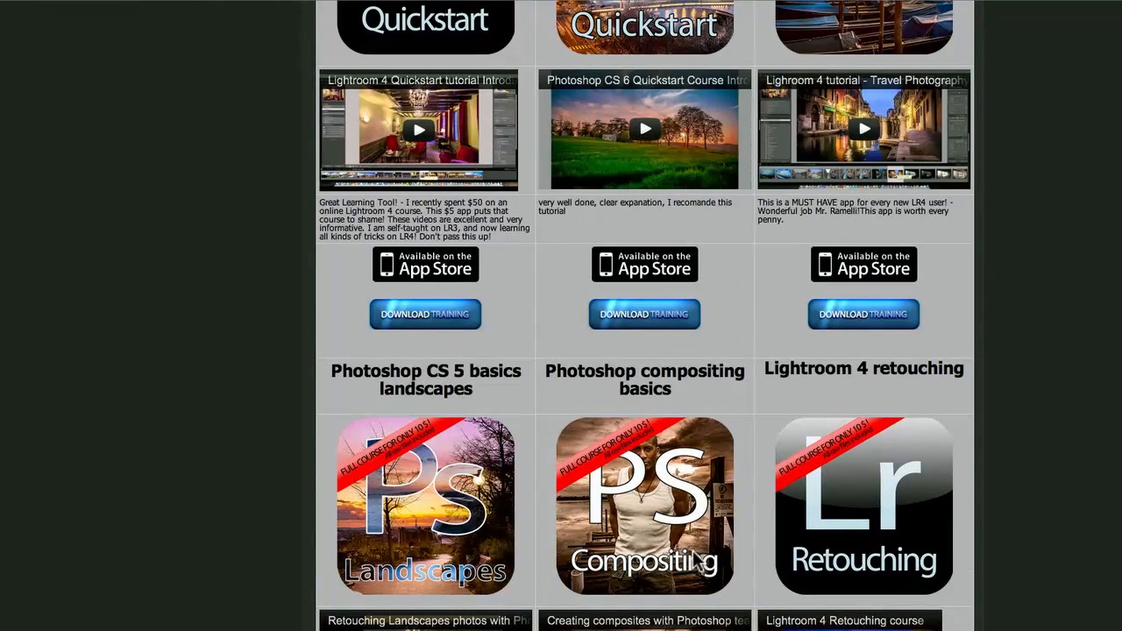
scroll(down, 3)
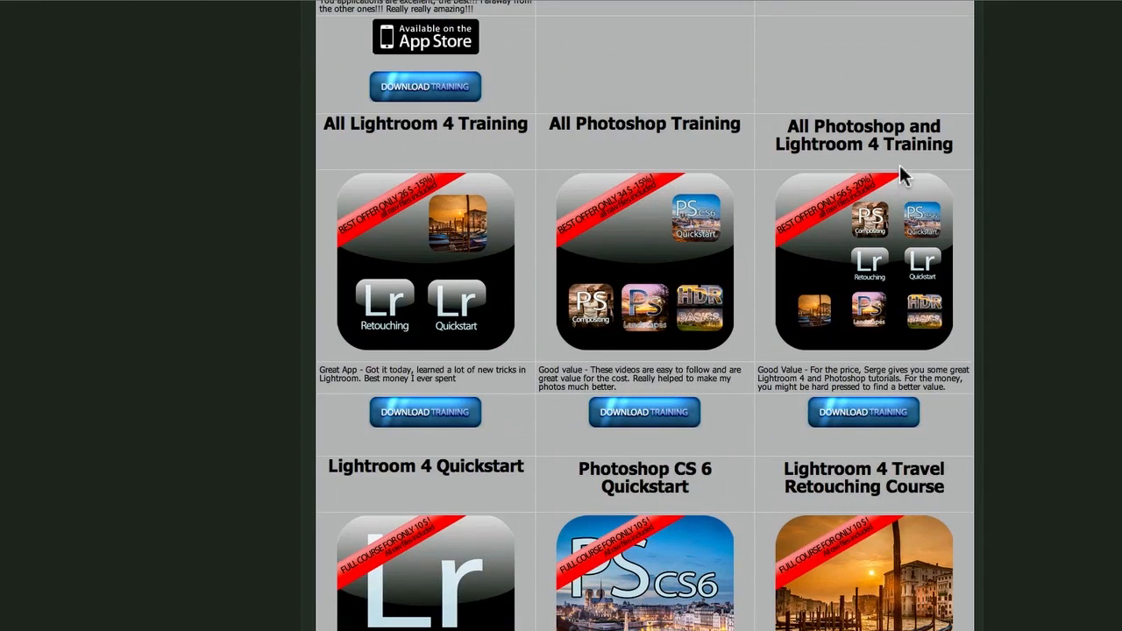
mouse_move(869, 263)
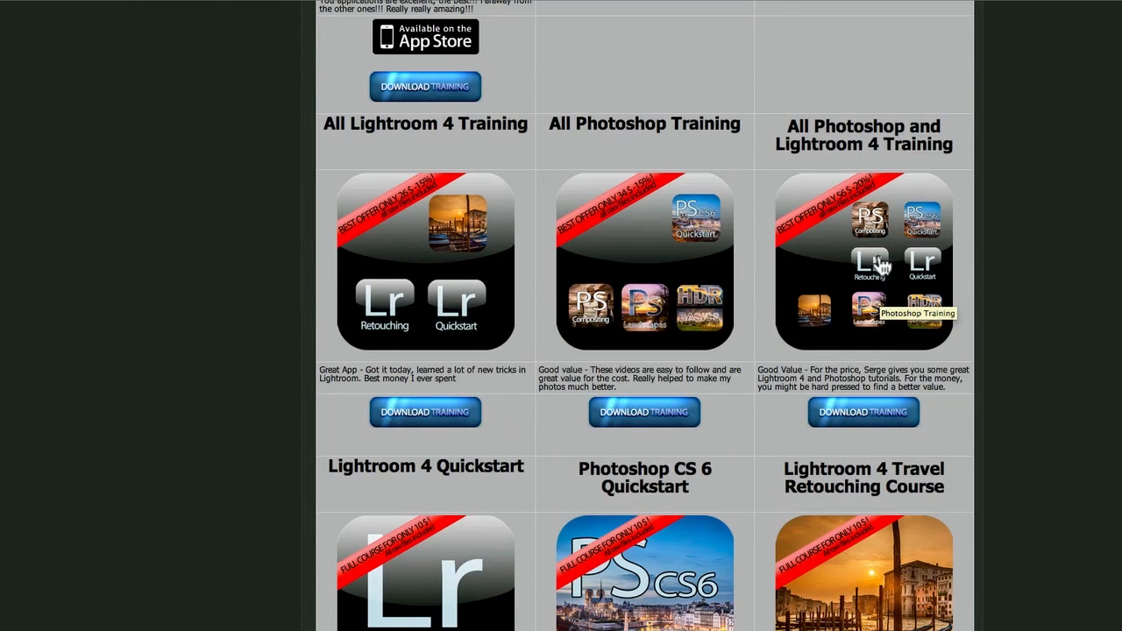
mouse_move(688, 206)
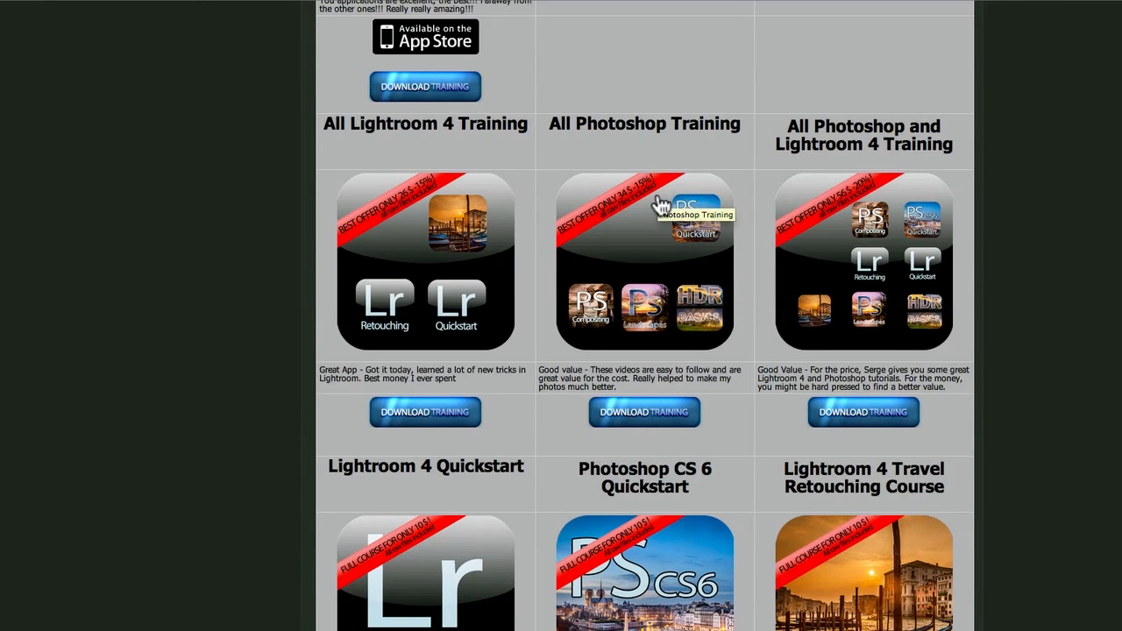
scroll(down, 3)
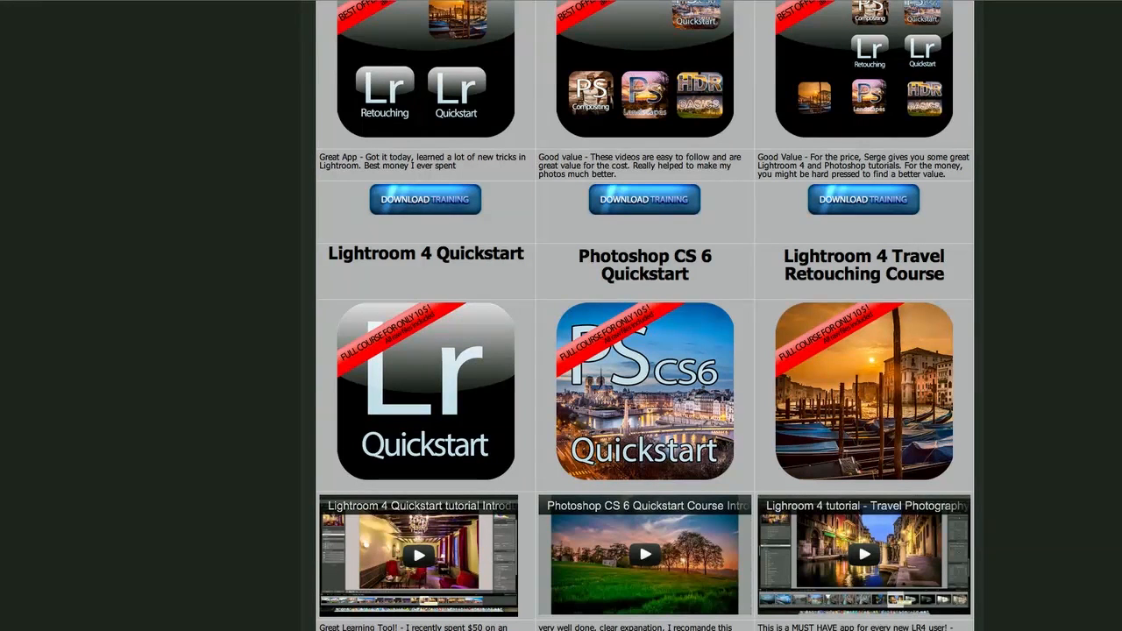
scroll(up, 3)
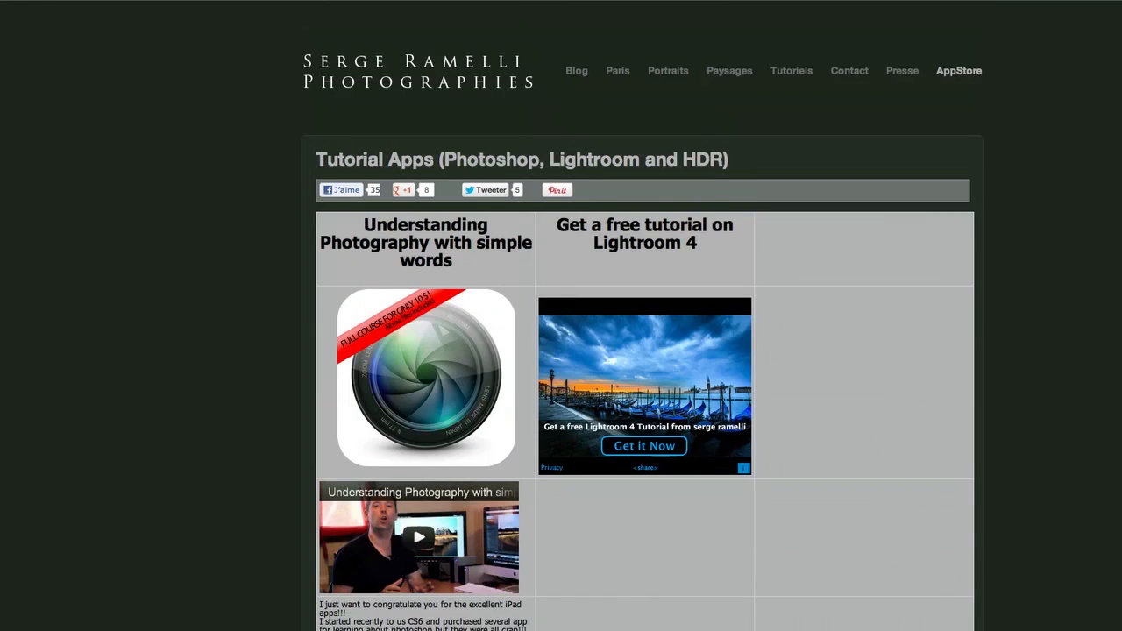
scroll(down, 3)
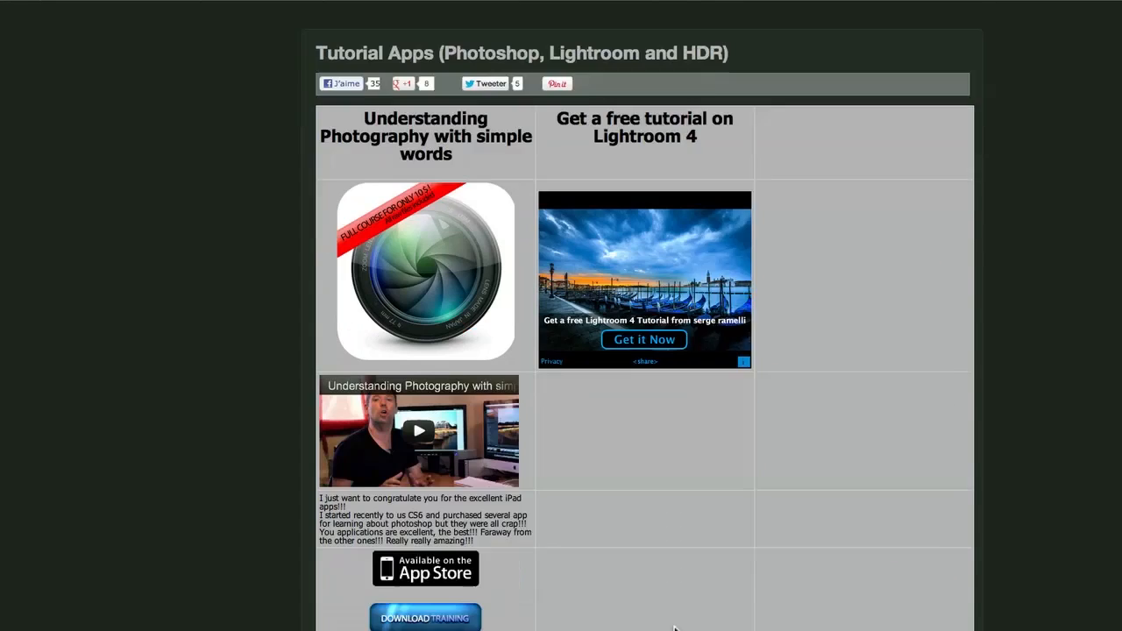
scroll(down, 3)
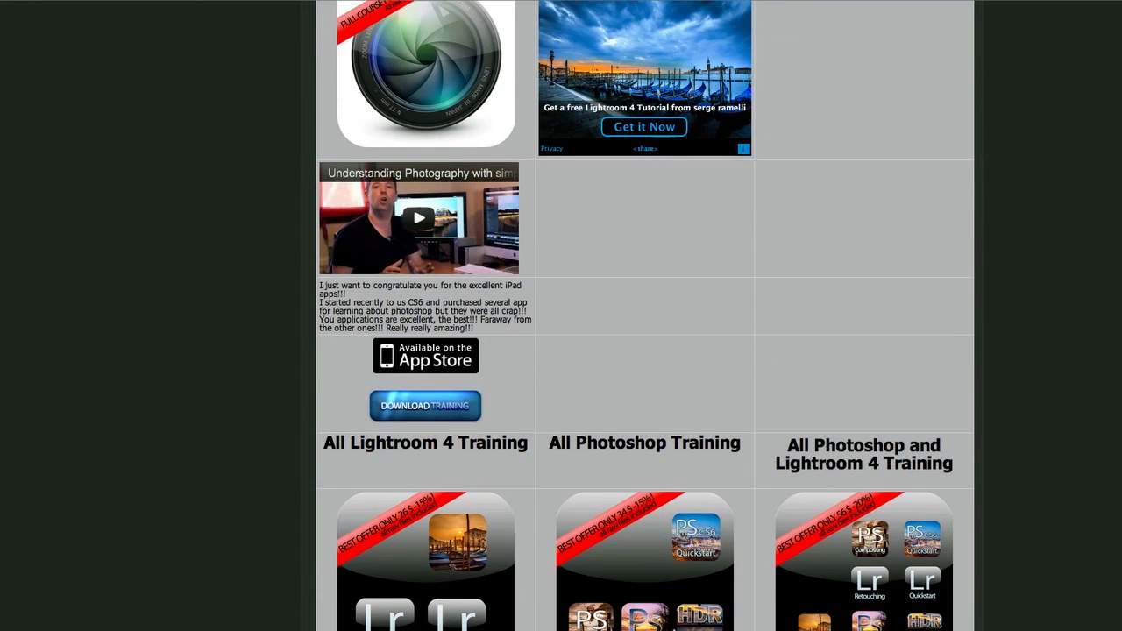
scroll(up, 3)
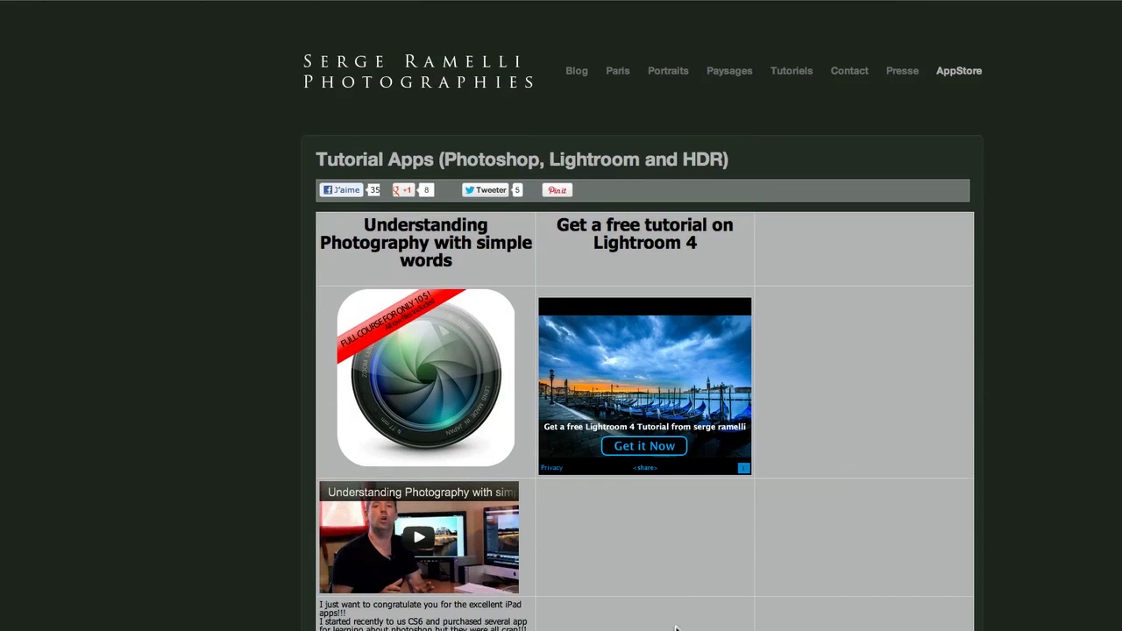
mouse_move(681, 614)
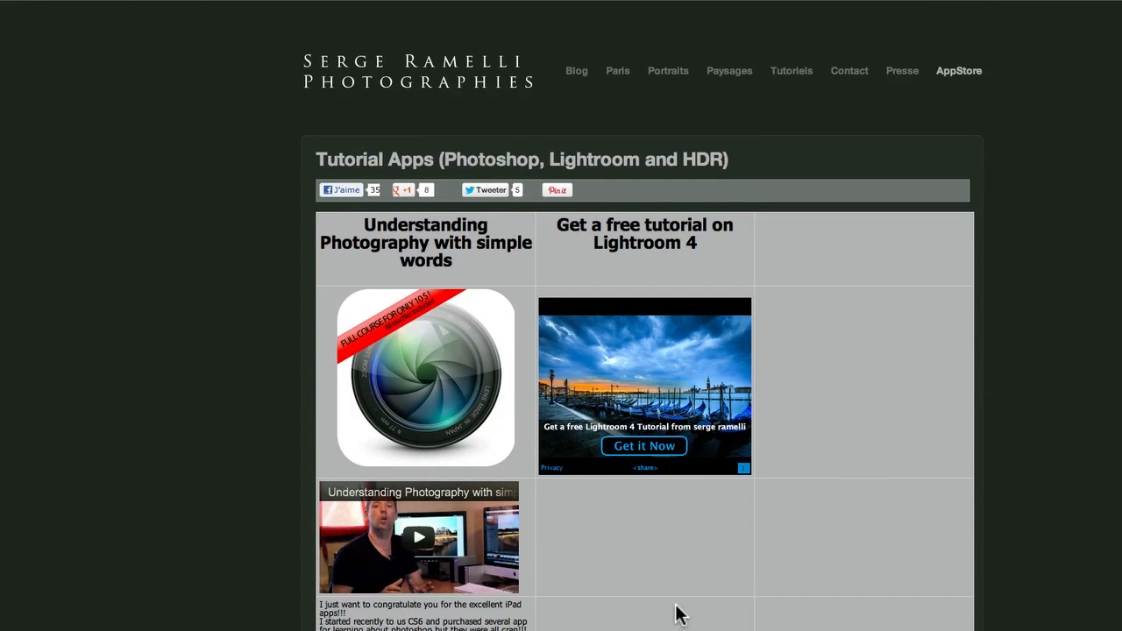
scroll(down, 3)
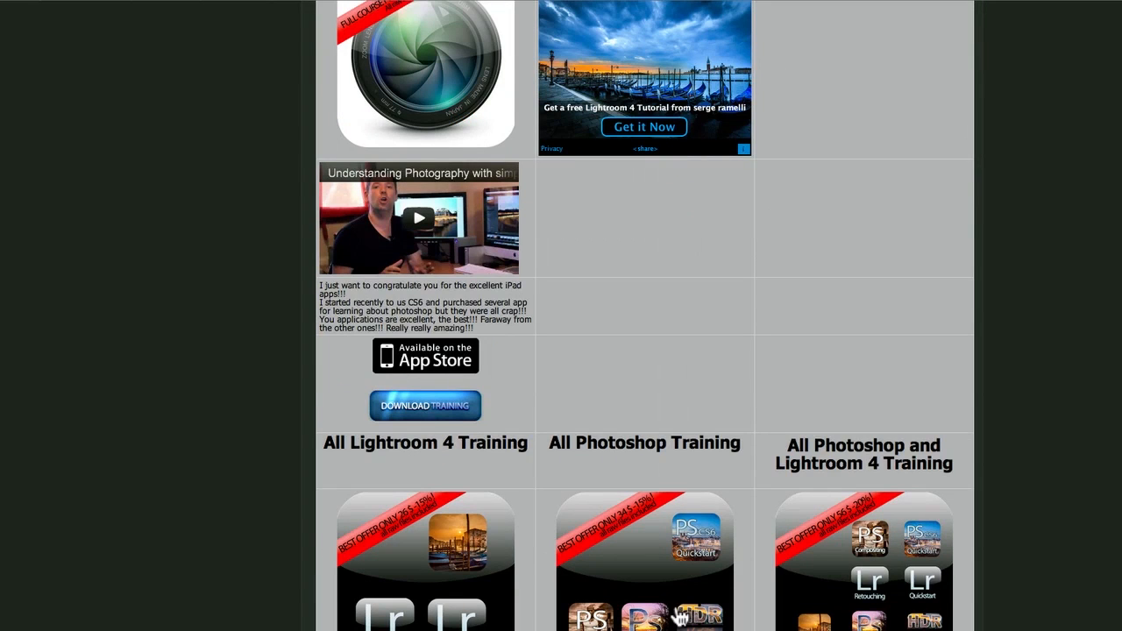
scroll(down, 3)
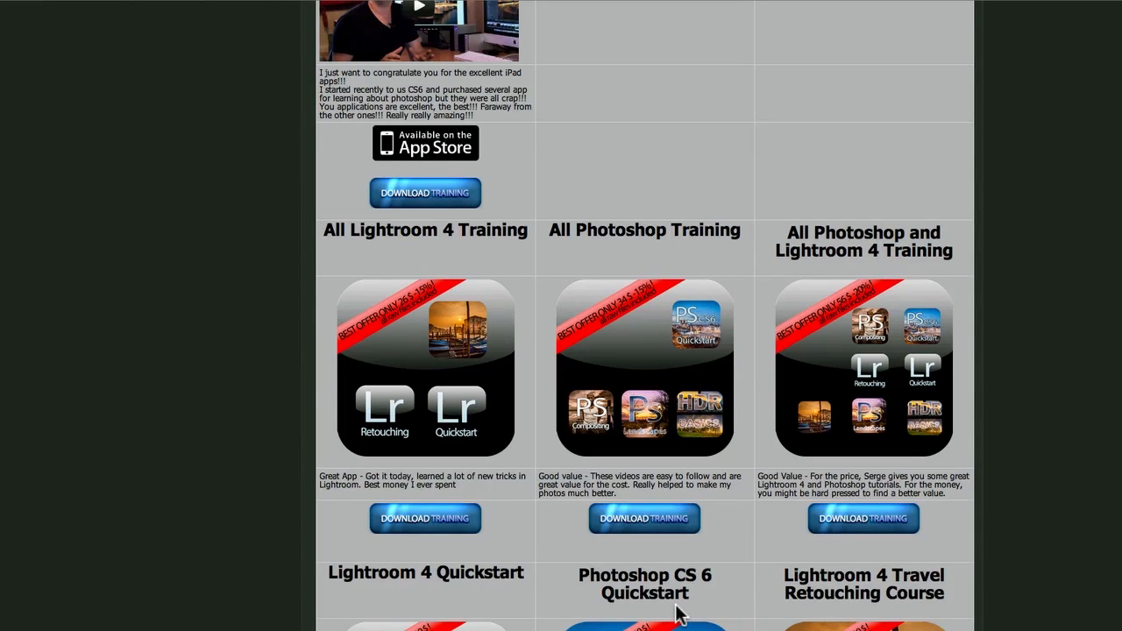
scroll(up, 3)
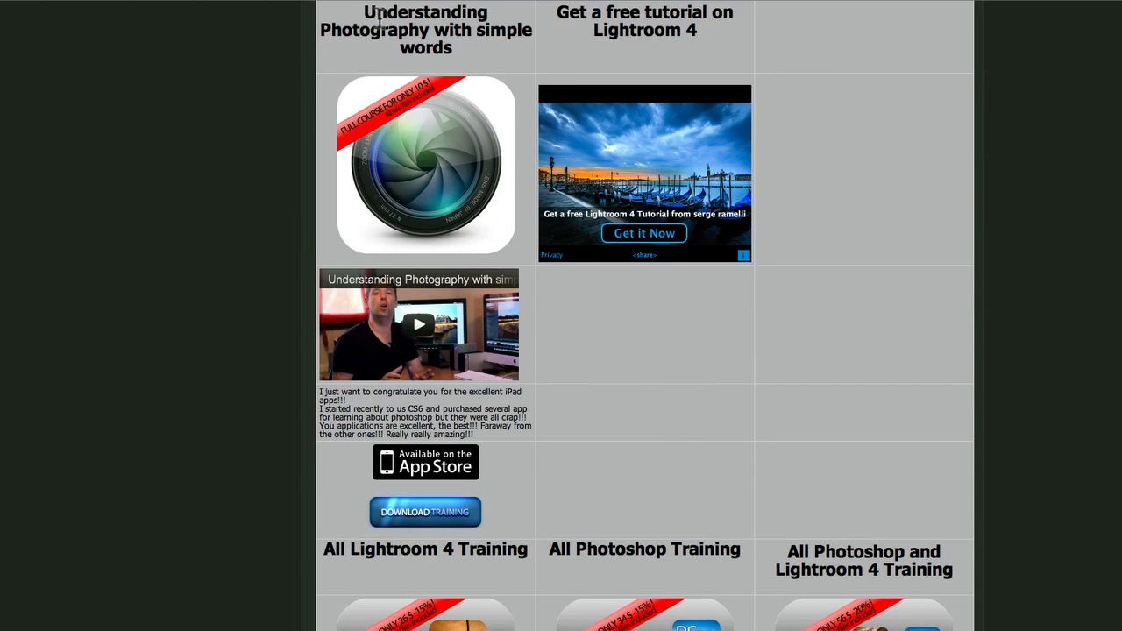
mouse_move(511, 67)
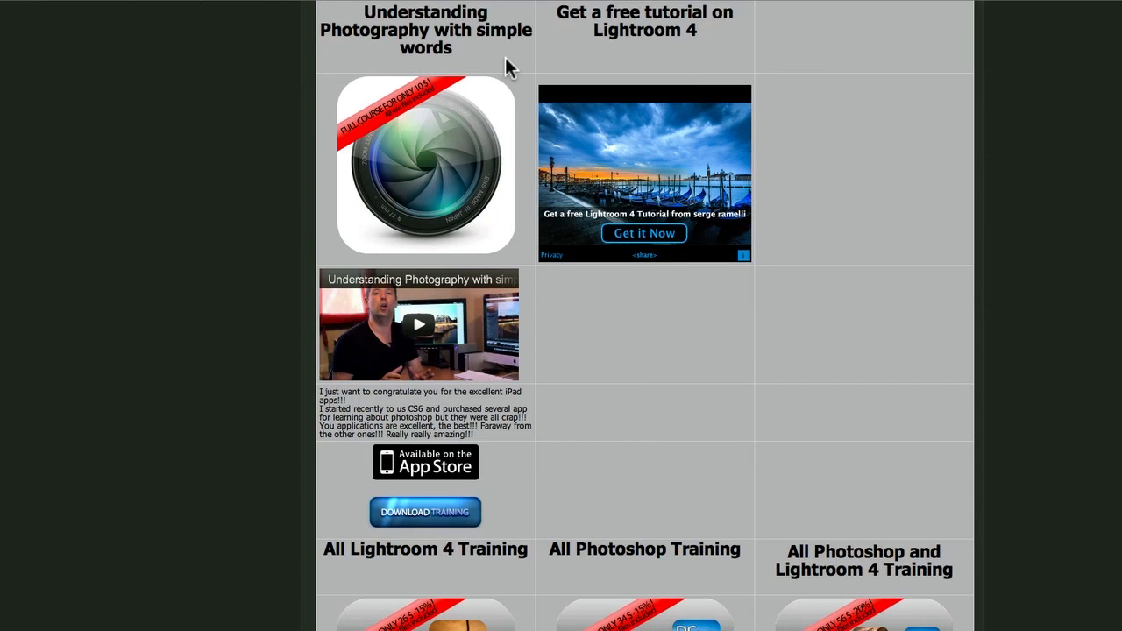
mouse_move(556, 148)
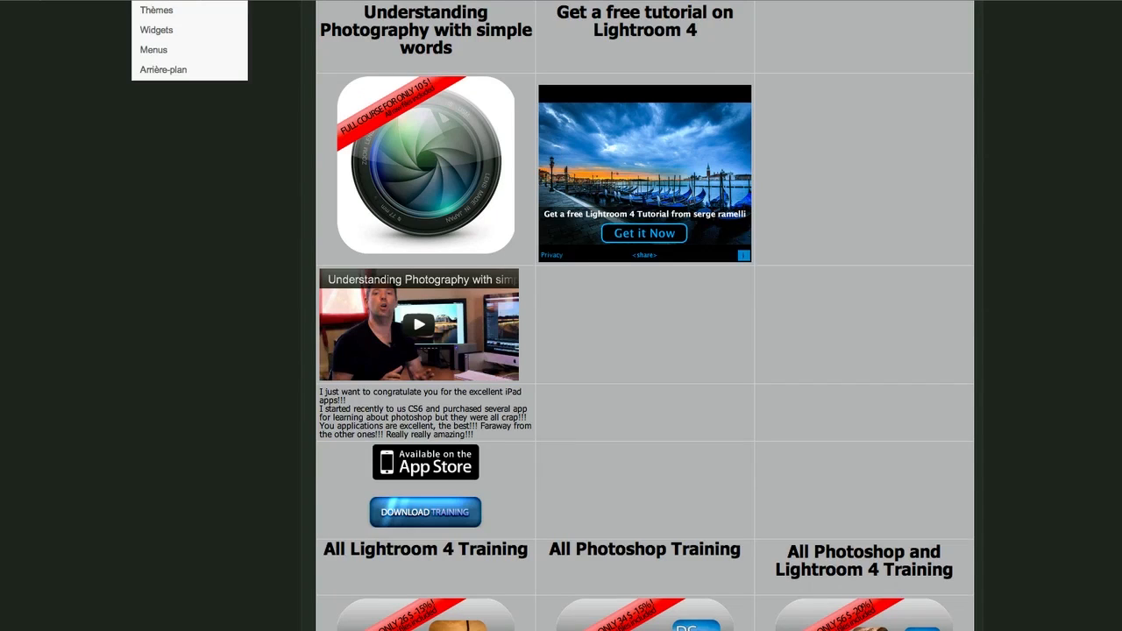
Open the Episode 8 Panoramas Tutorial video
click(419, 324)
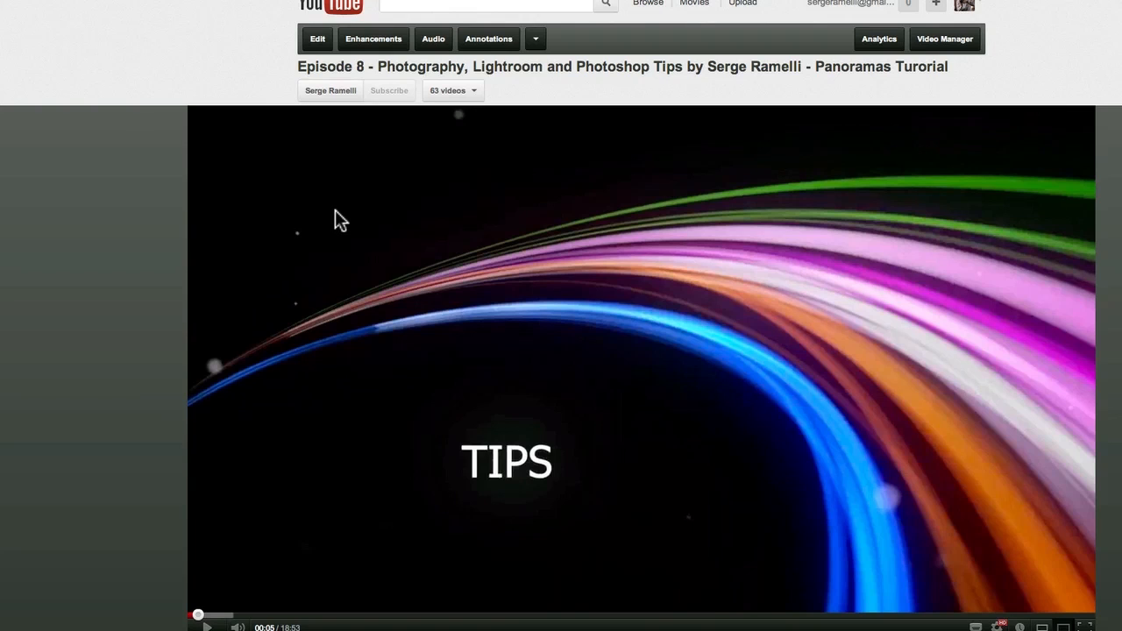
mouse_move(389, 97)
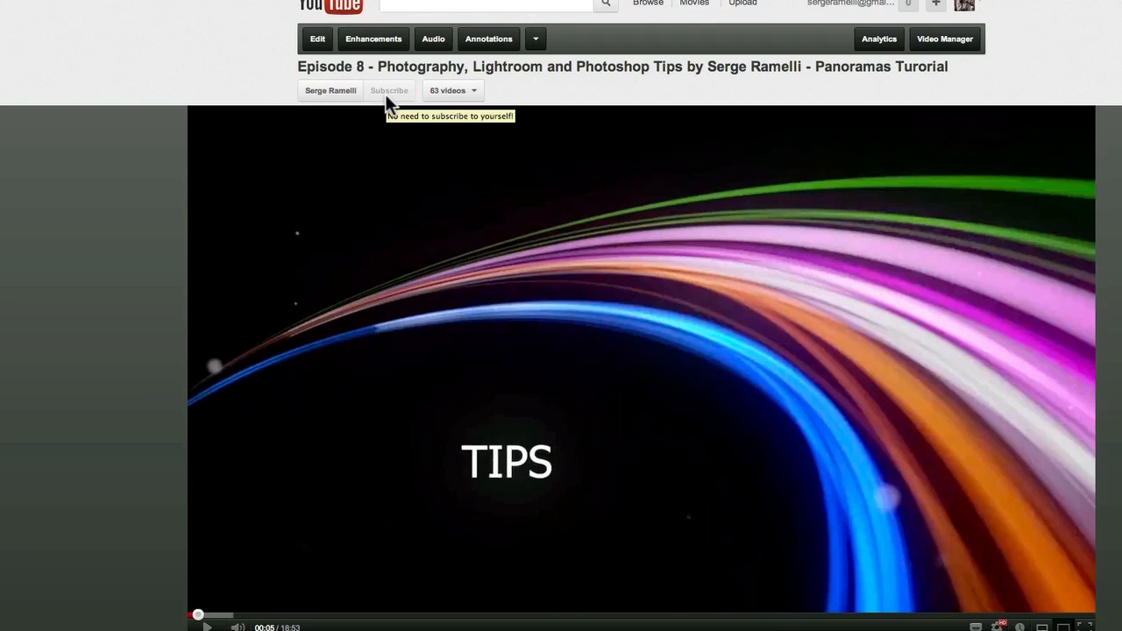
mouse_move(396, 171)
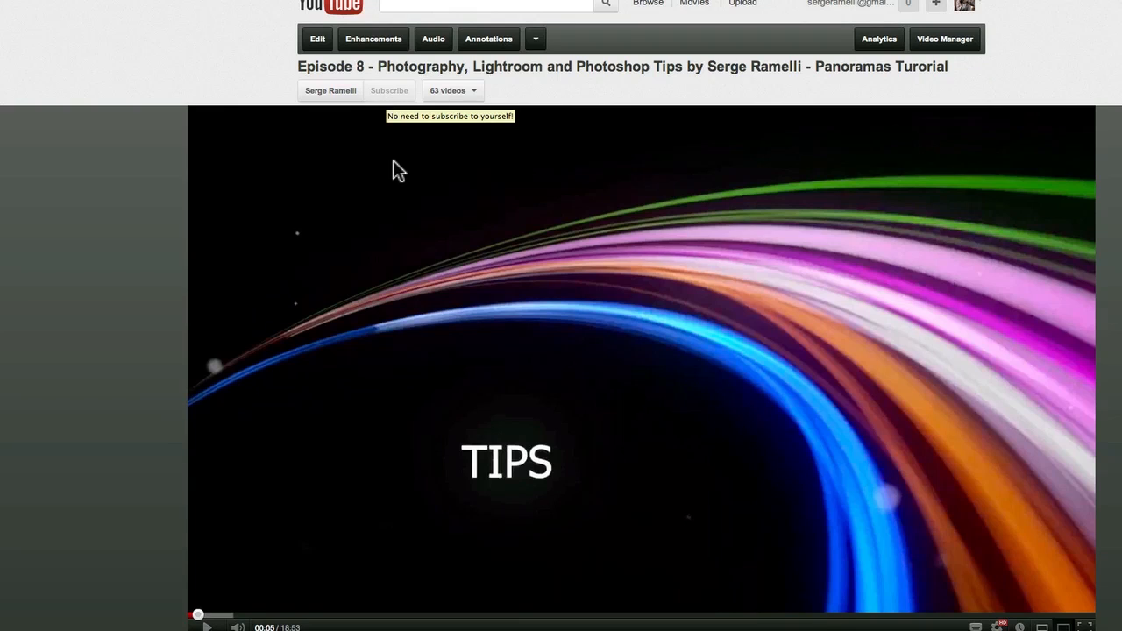
mouse_move(403, 231)
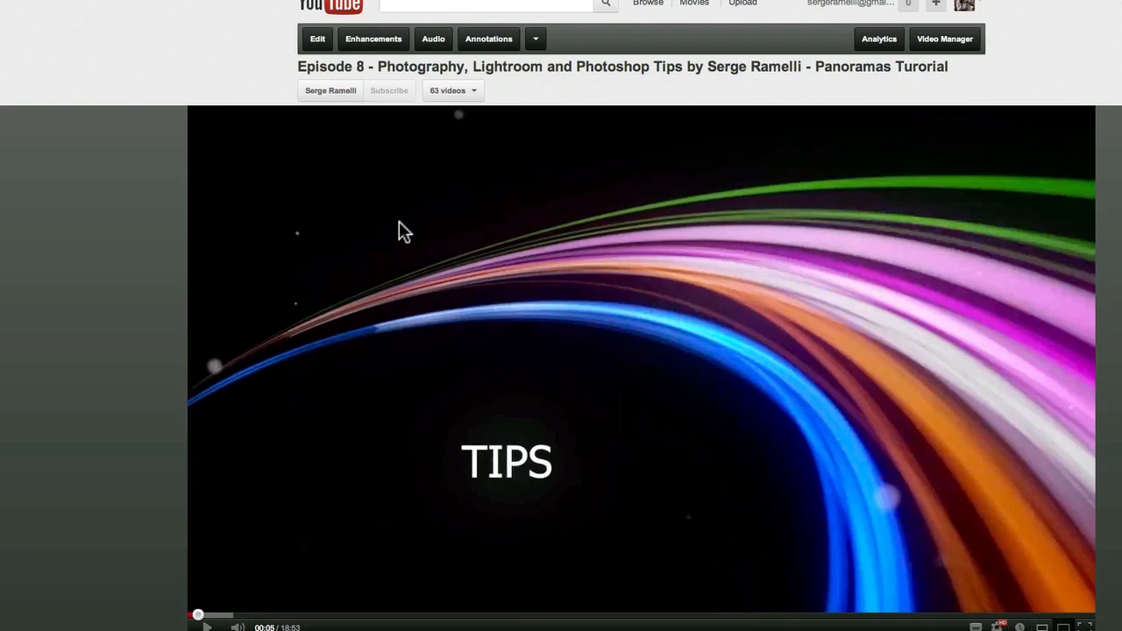